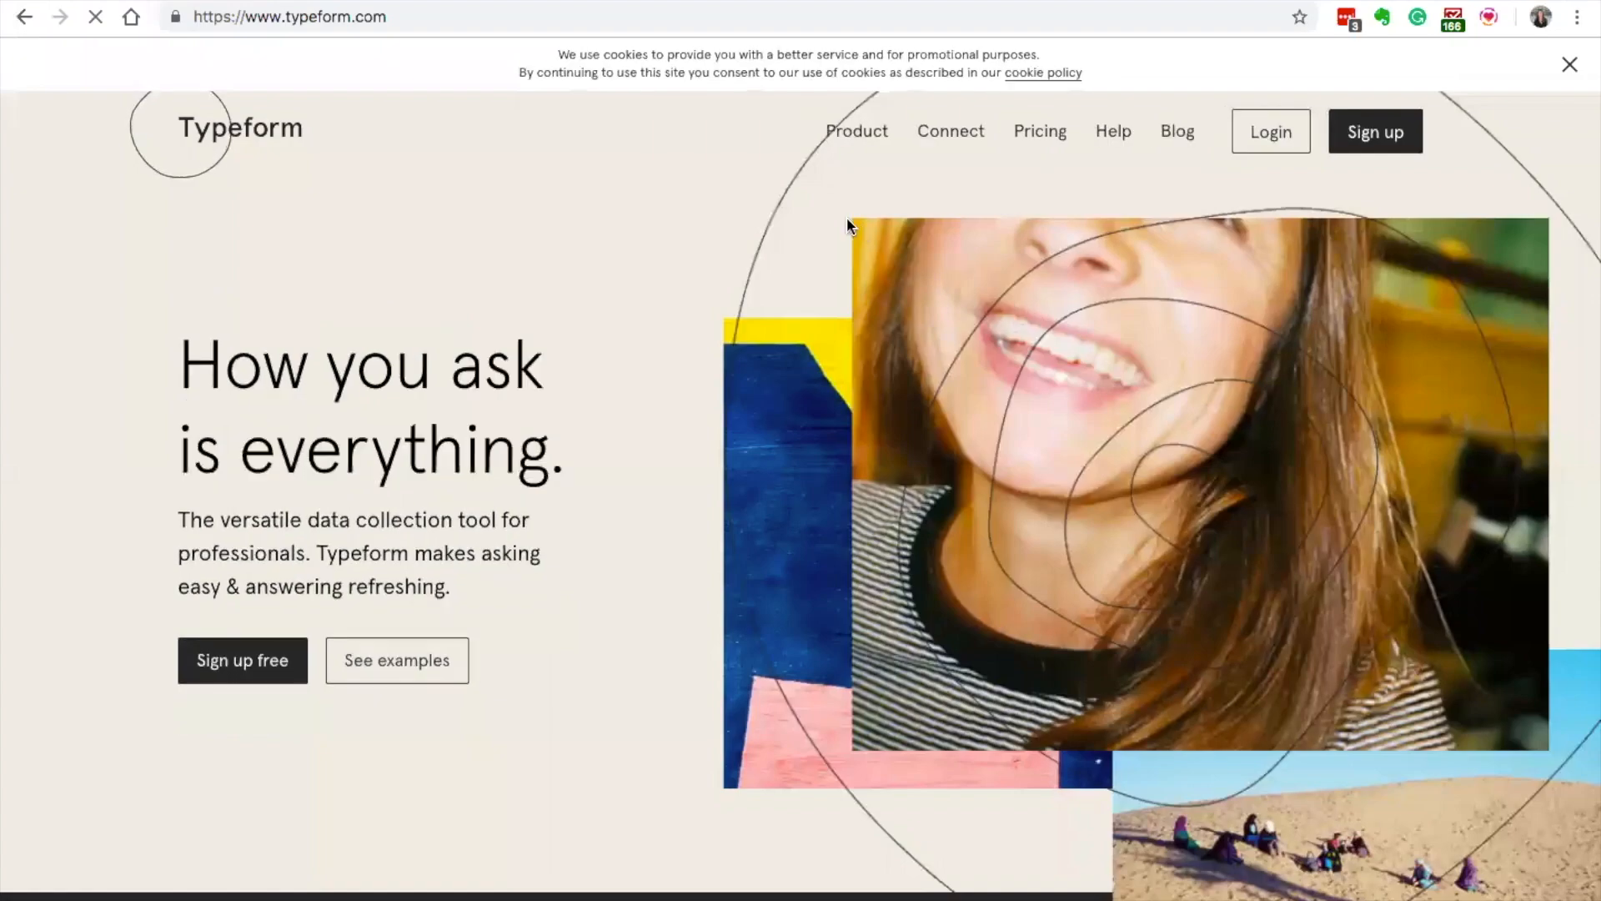
pyautogui.moveTo(1111, 92)
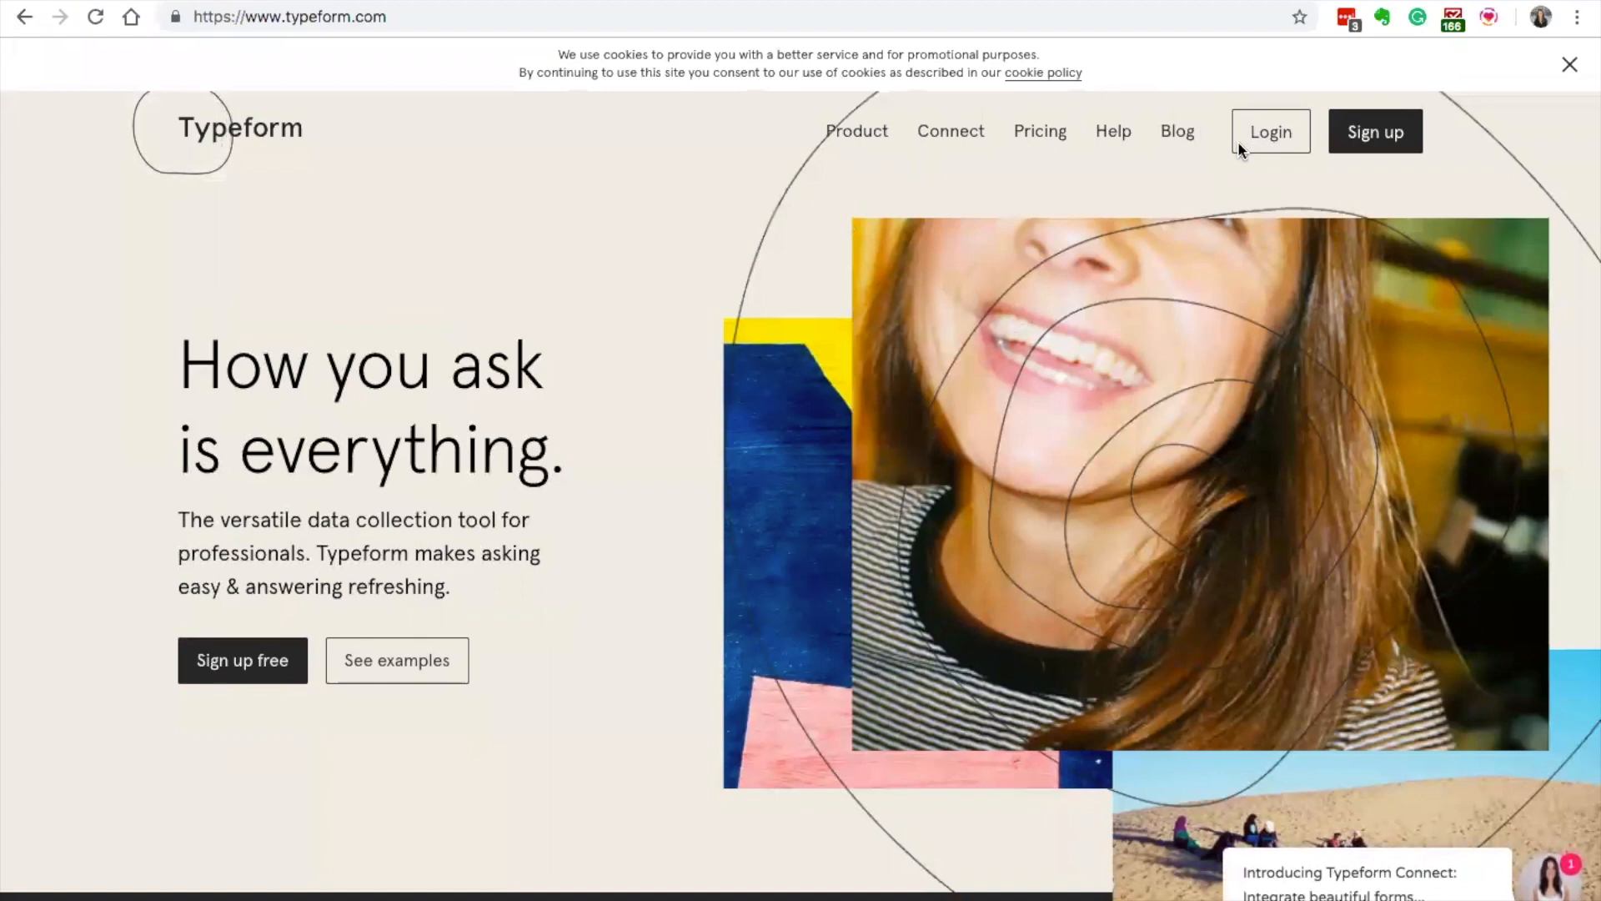
# Step: Go to the Typeform login page and start the email entry
pyautogui.click(1269, 130)
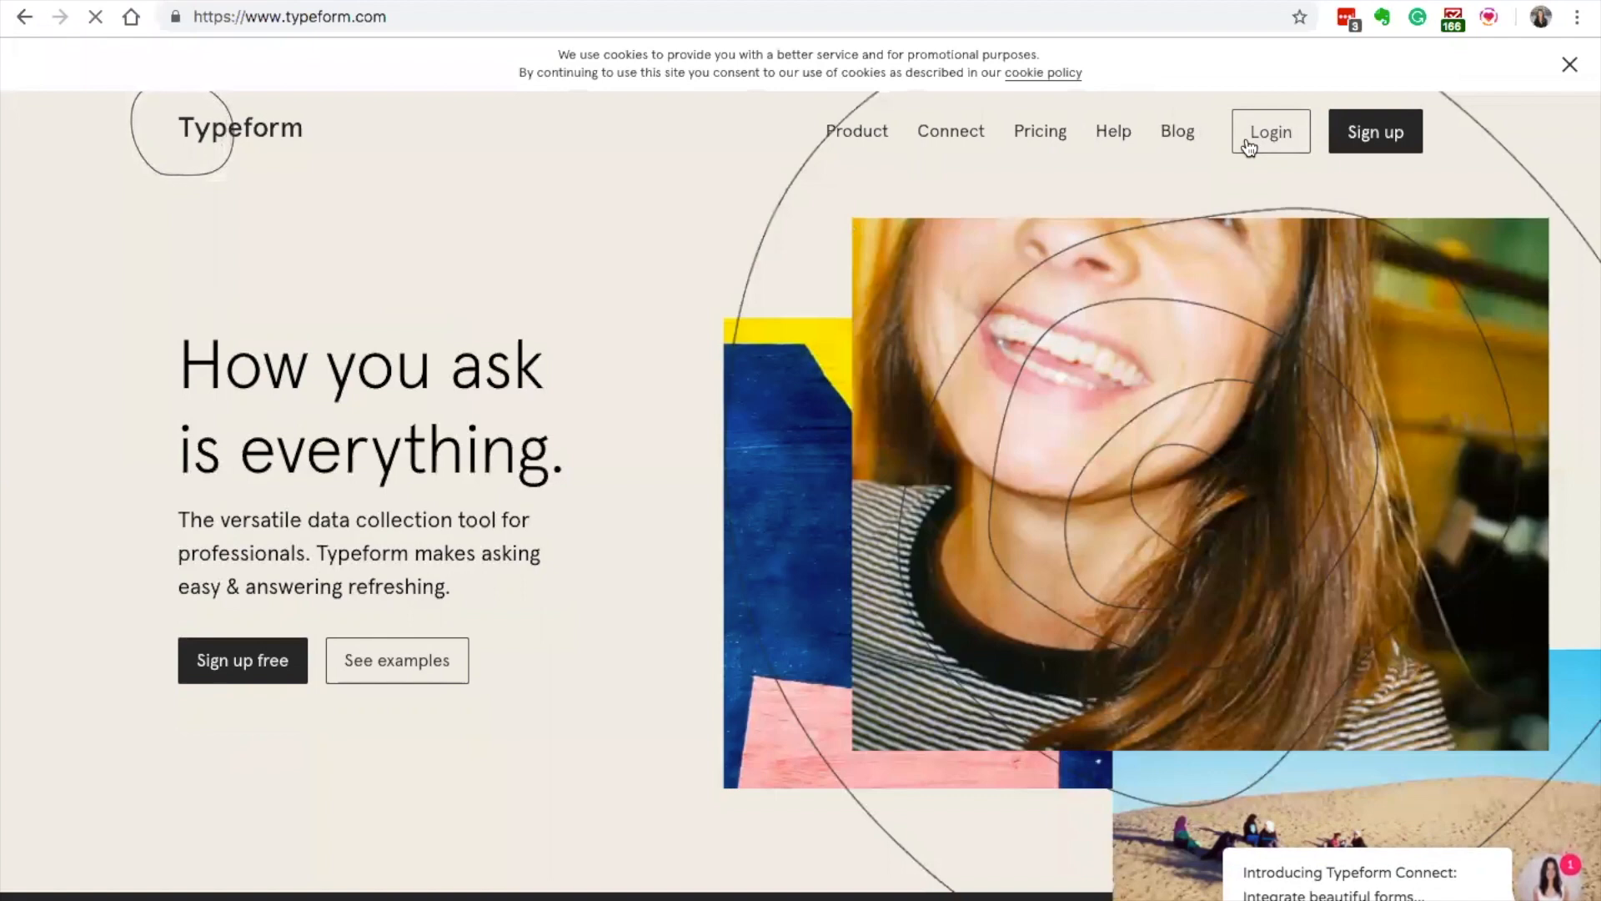
pyautogui.click(1269, 131)
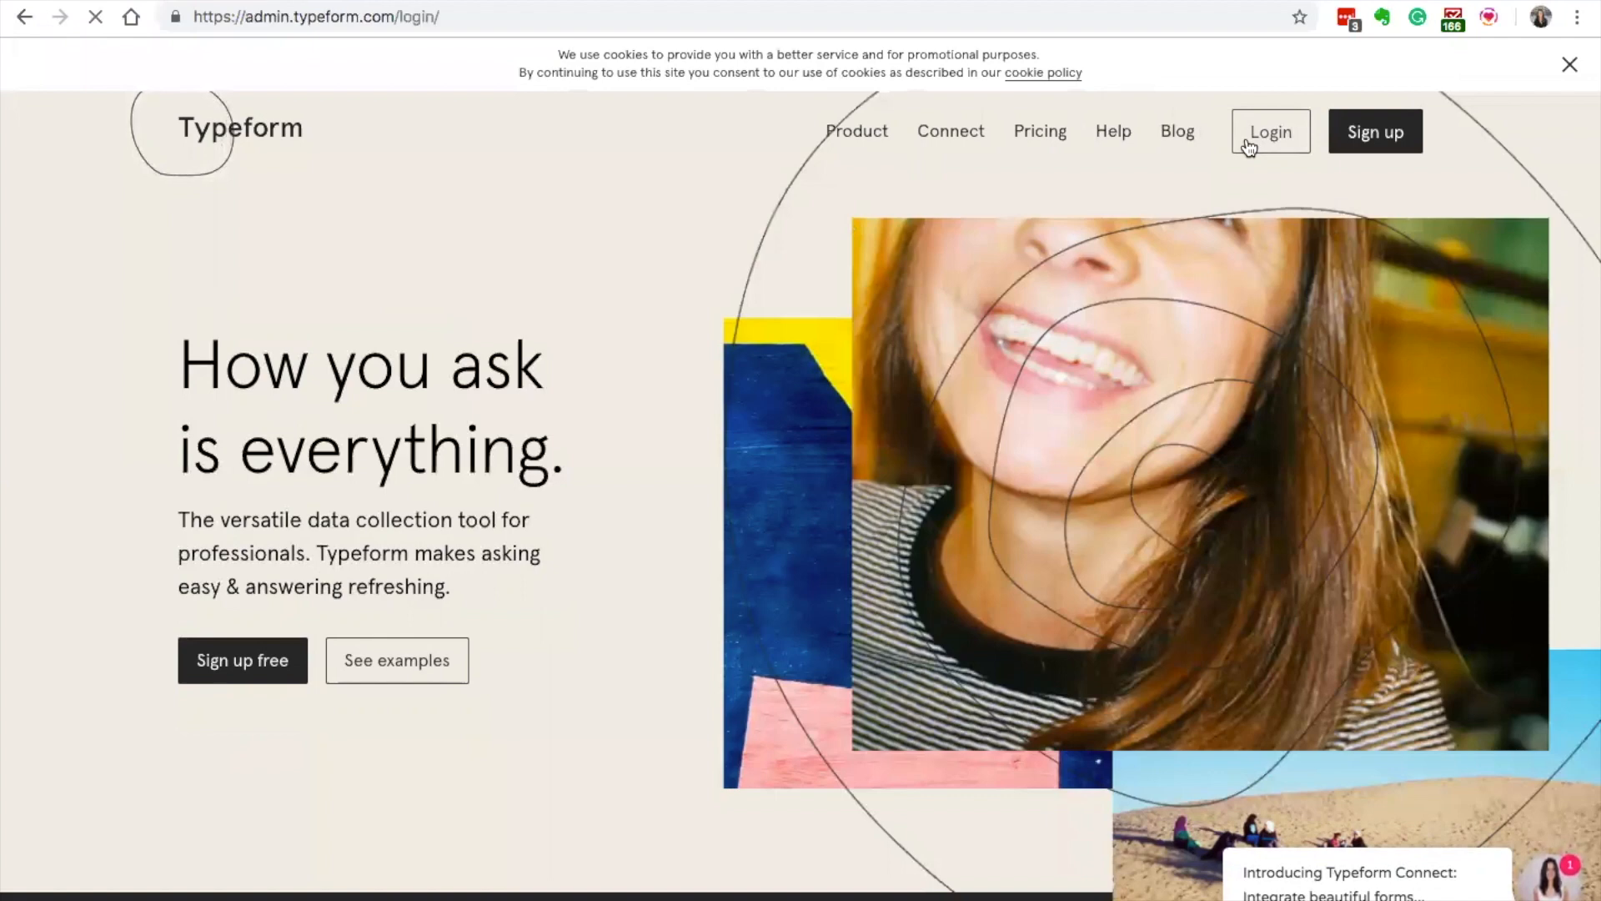
pyautogui.click(1269, 130)
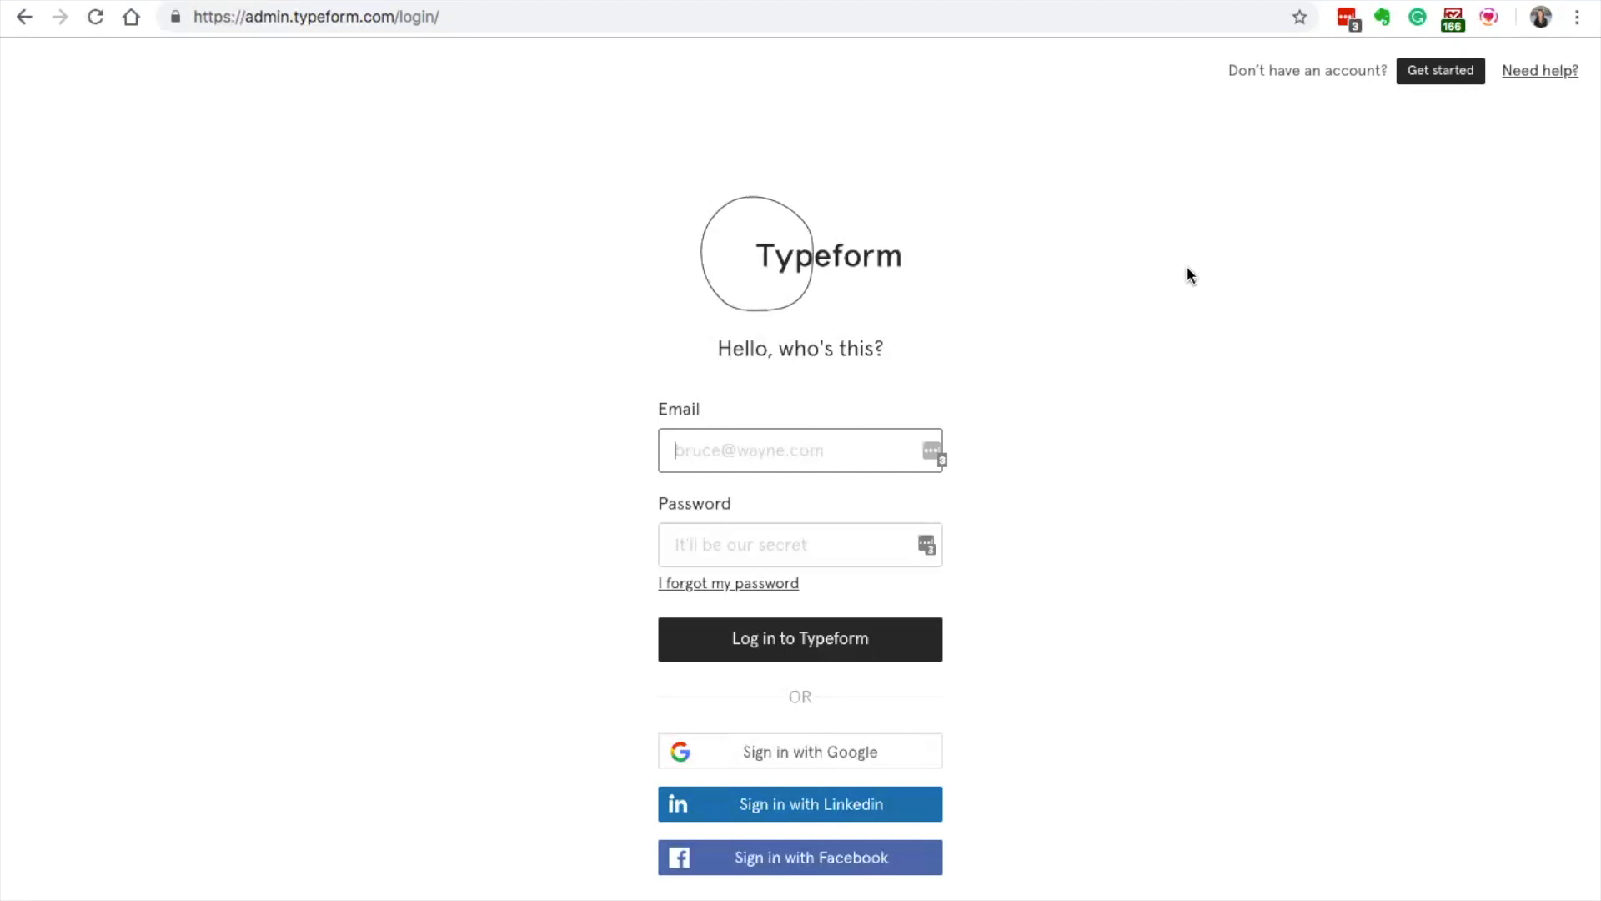
# Step: Fill the saved Typeform credentials from LastPass matching sites and log in
pyautogui.click(1346, 17)
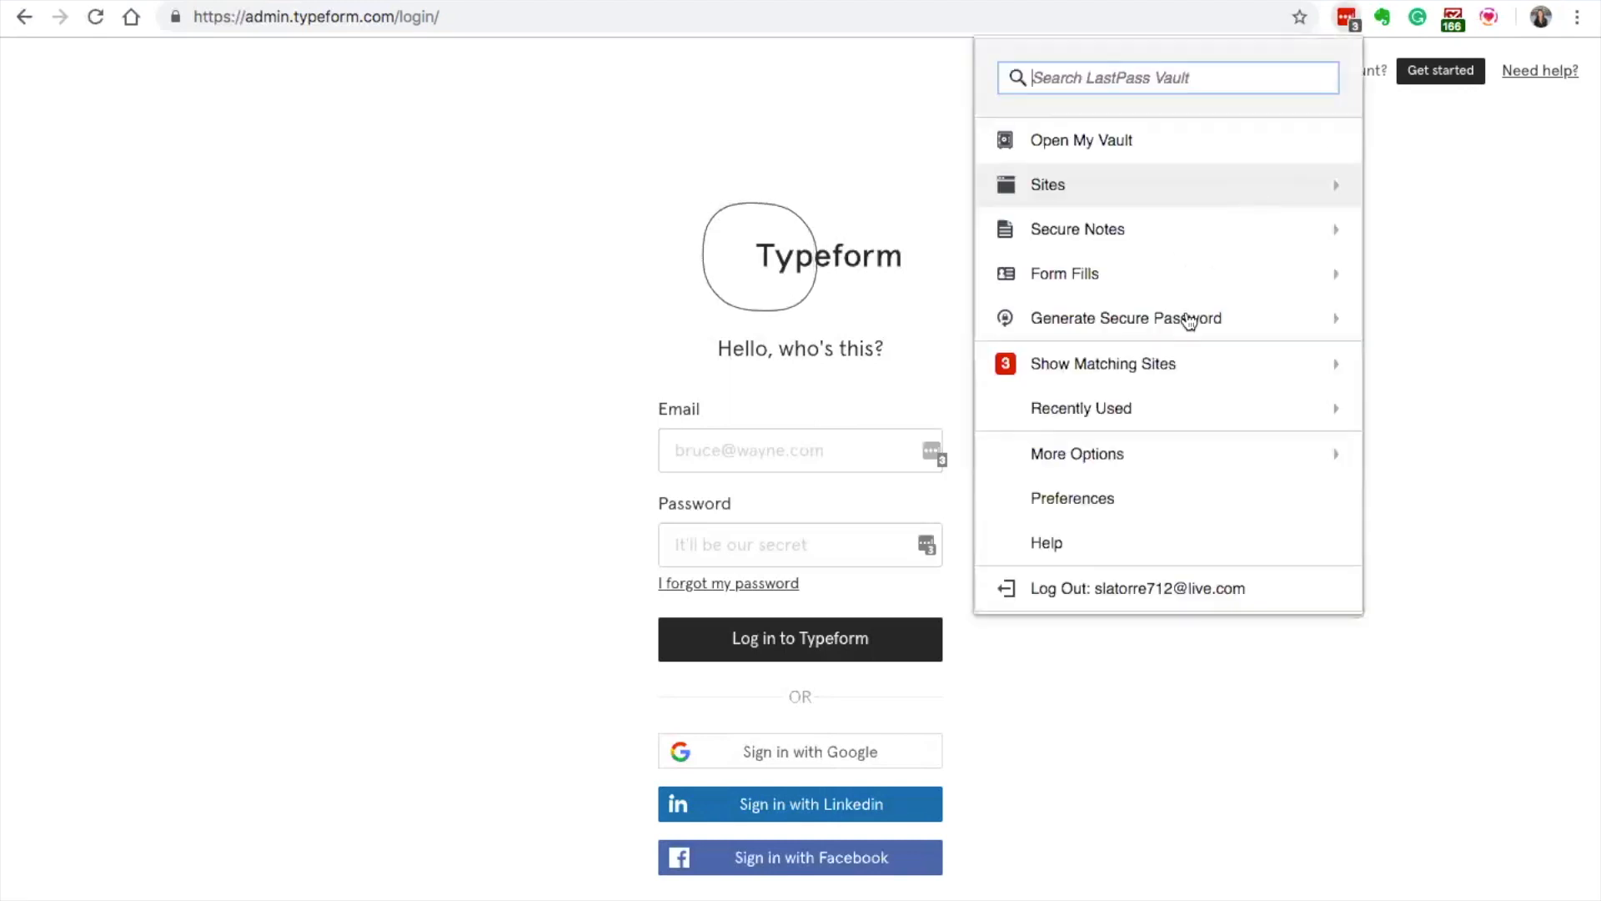
pyautogui.click(1102, 364)
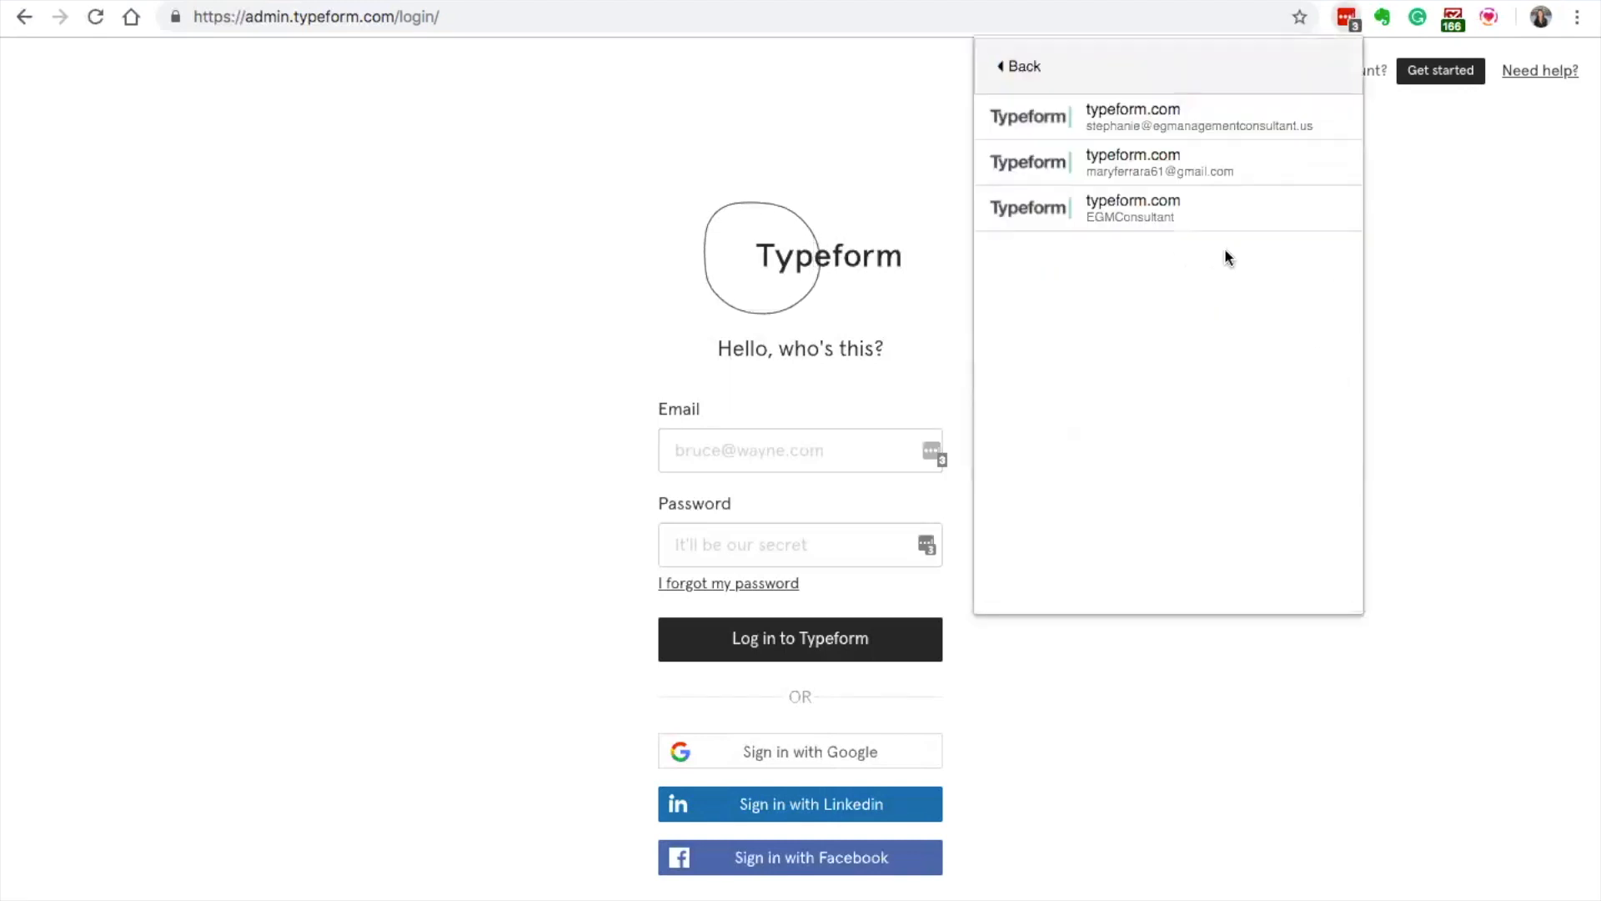
pyautogui.click(1167, 117)
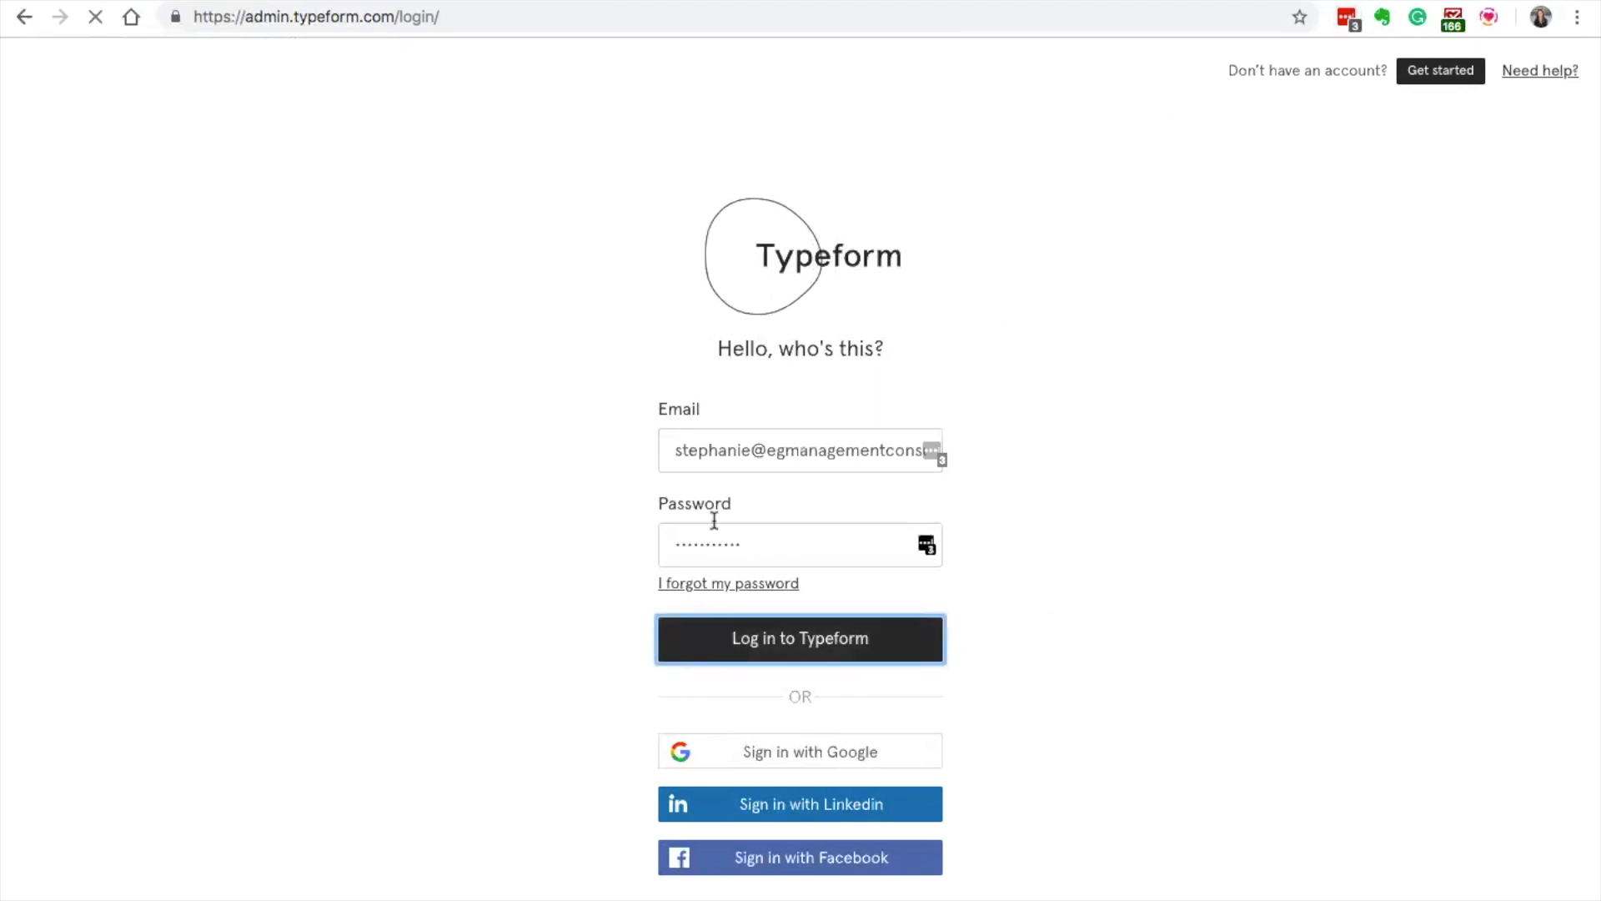
pyautogui.click(798, 638)
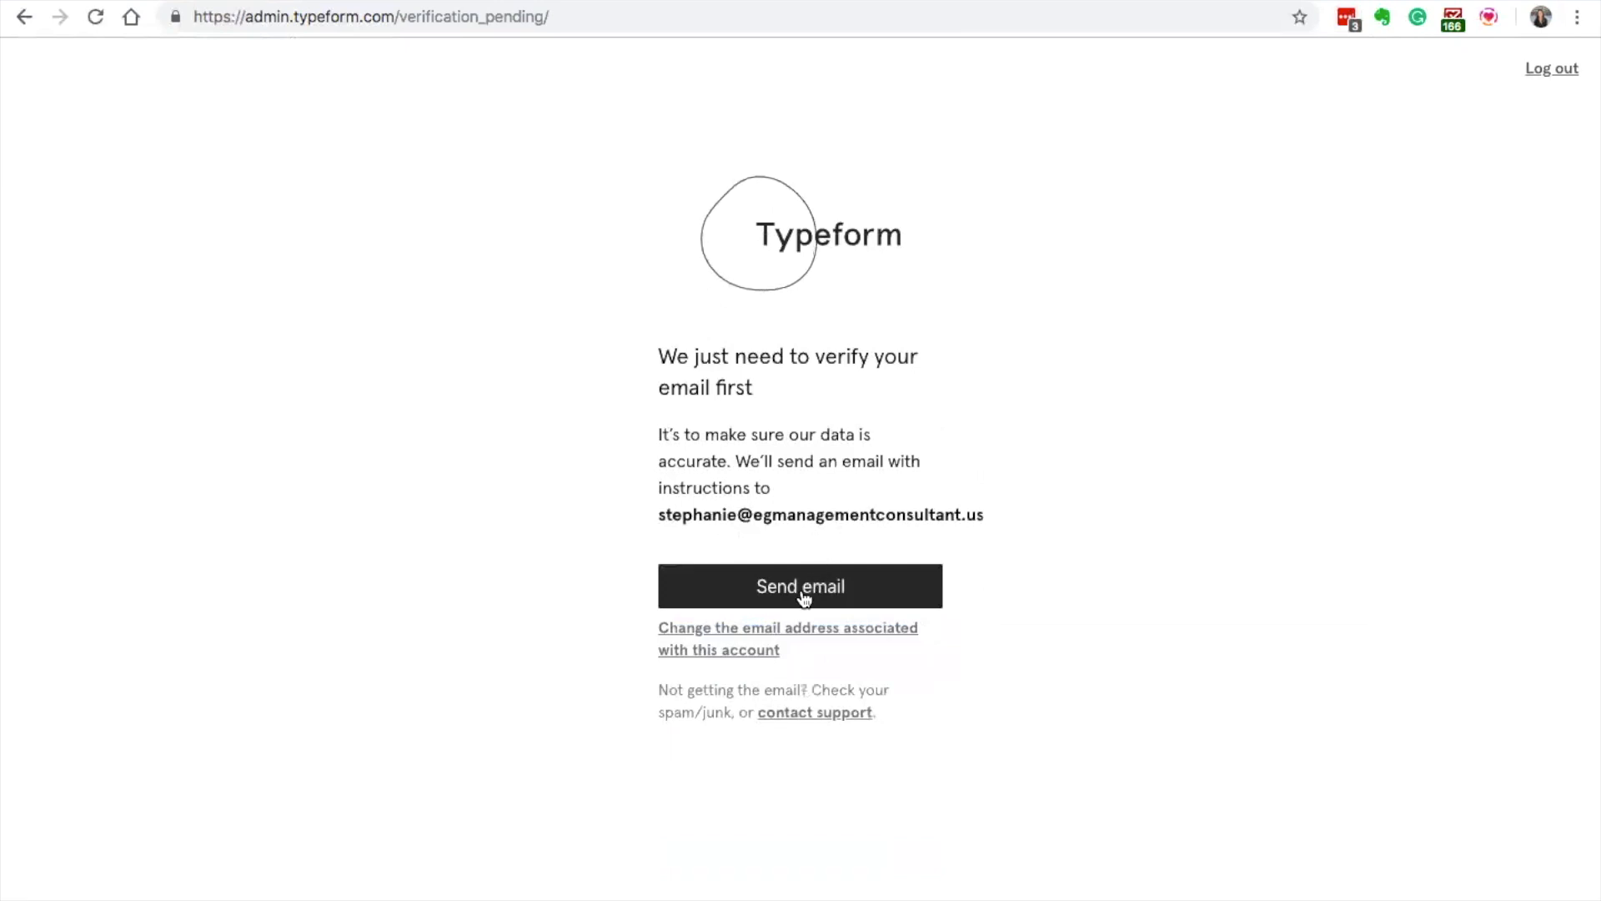
pyautogui.moveTo(1287, 378)
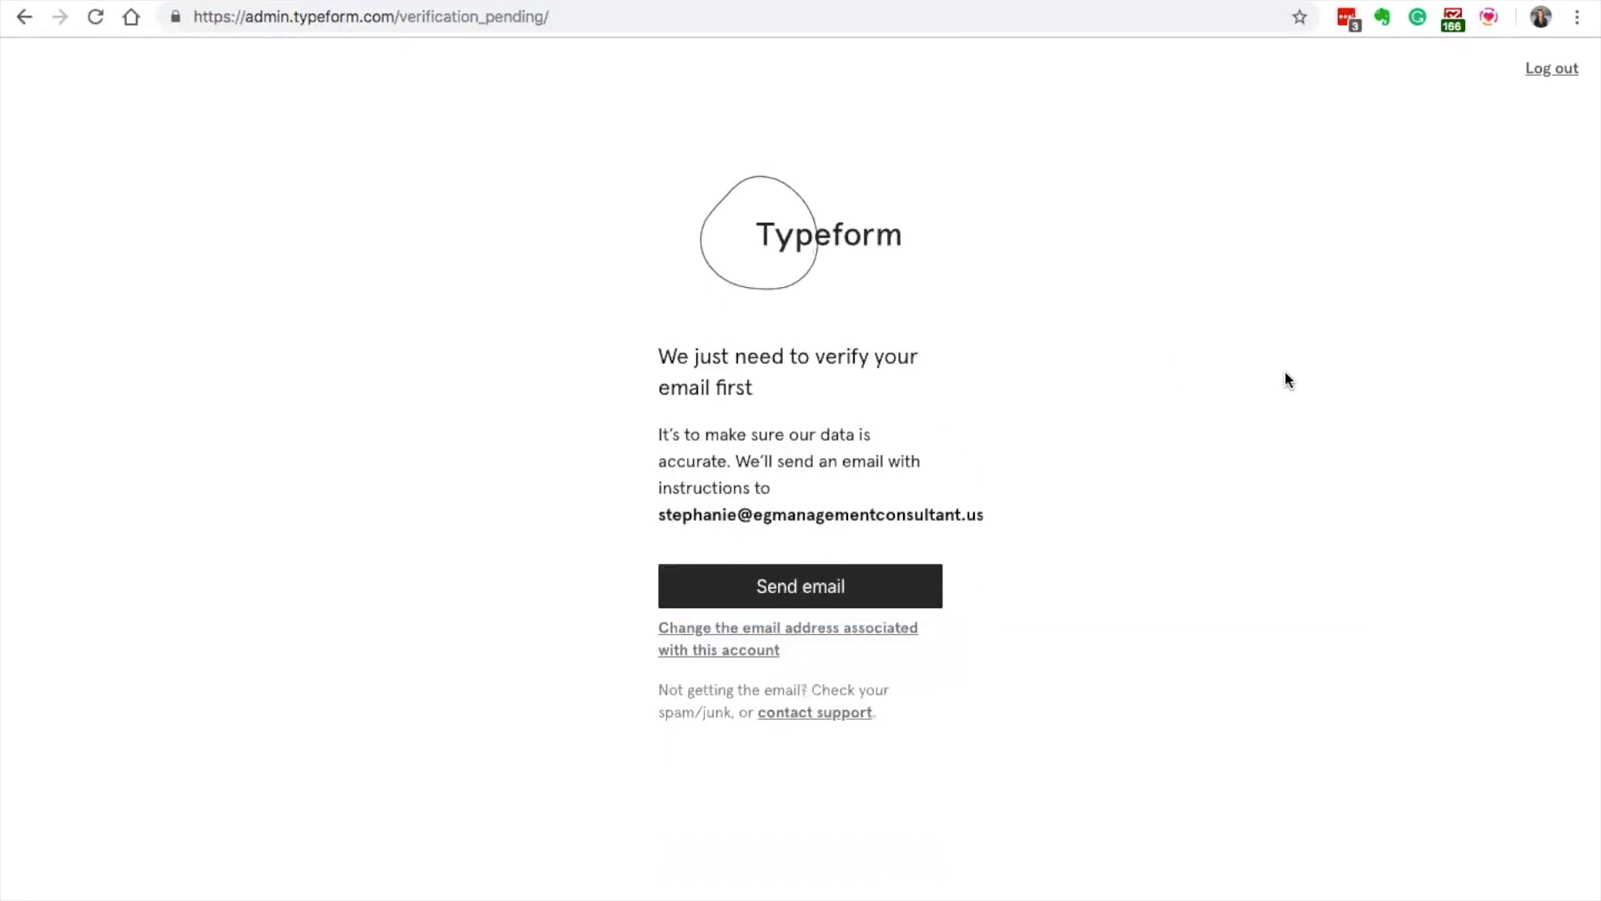
pyautogui.moveTo(1299, 502)
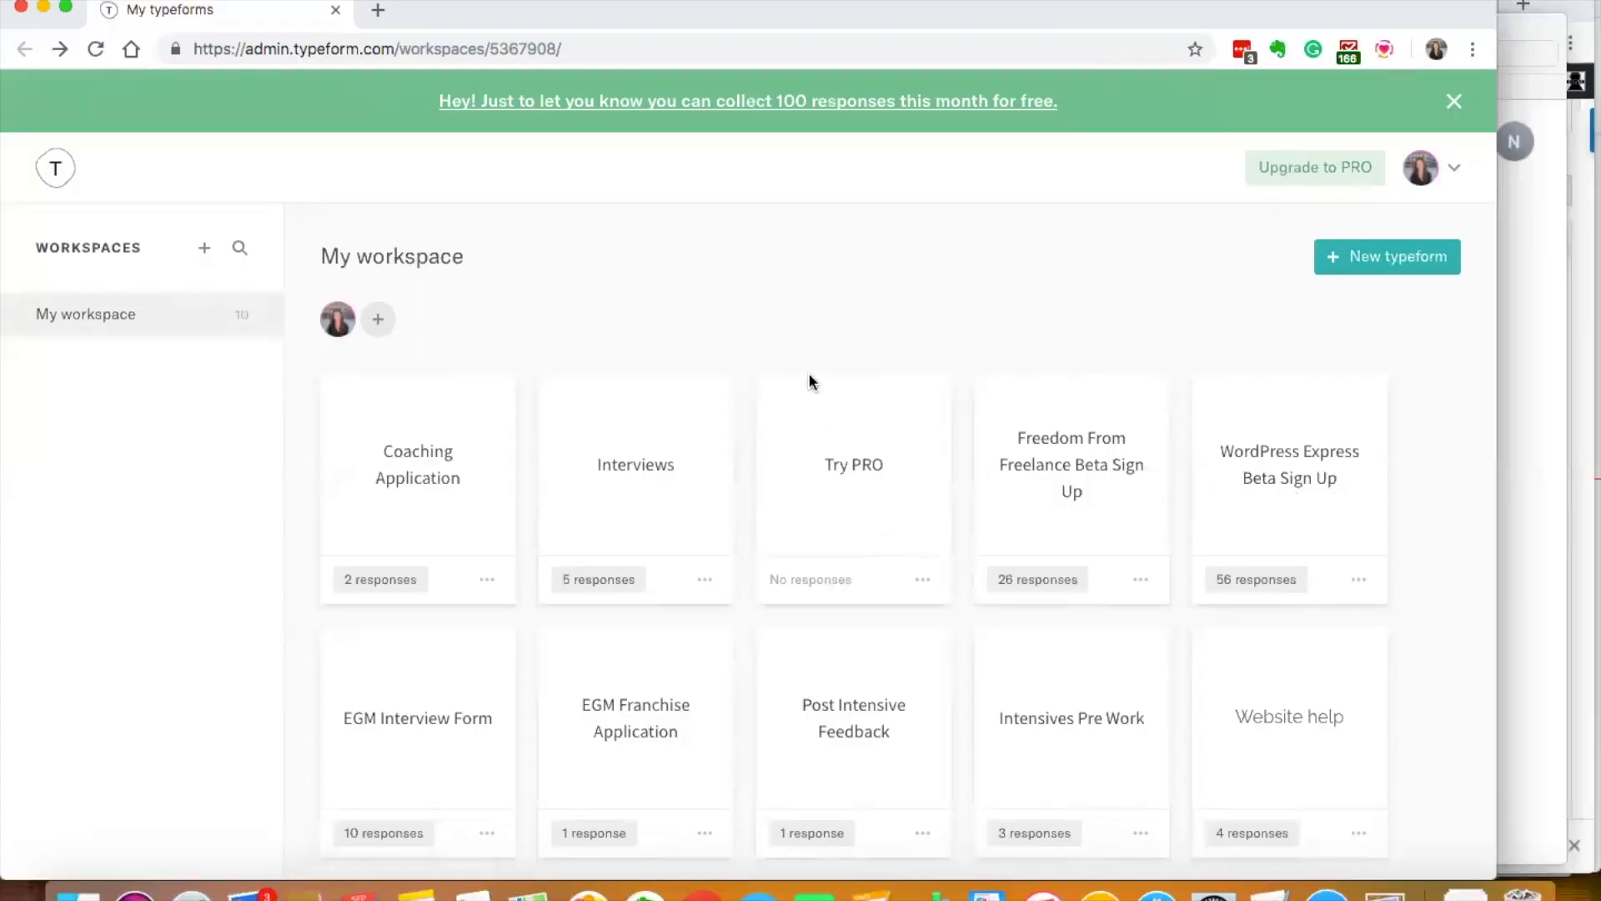
pyautogui.moveTo(749, 389)
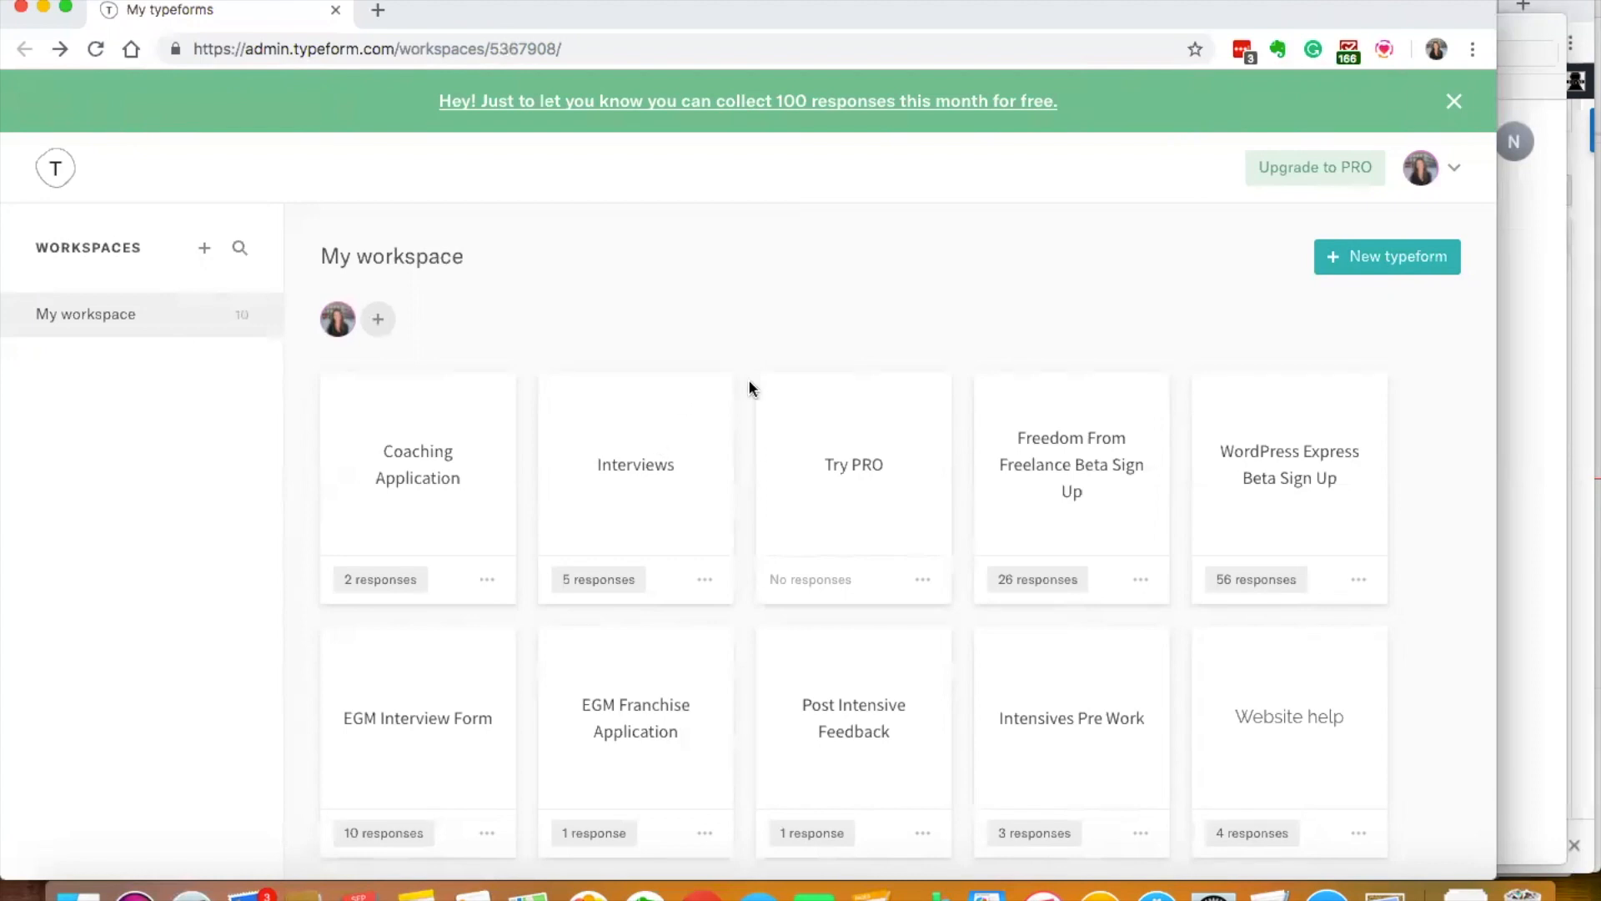
pyautogui.scroll(-3)
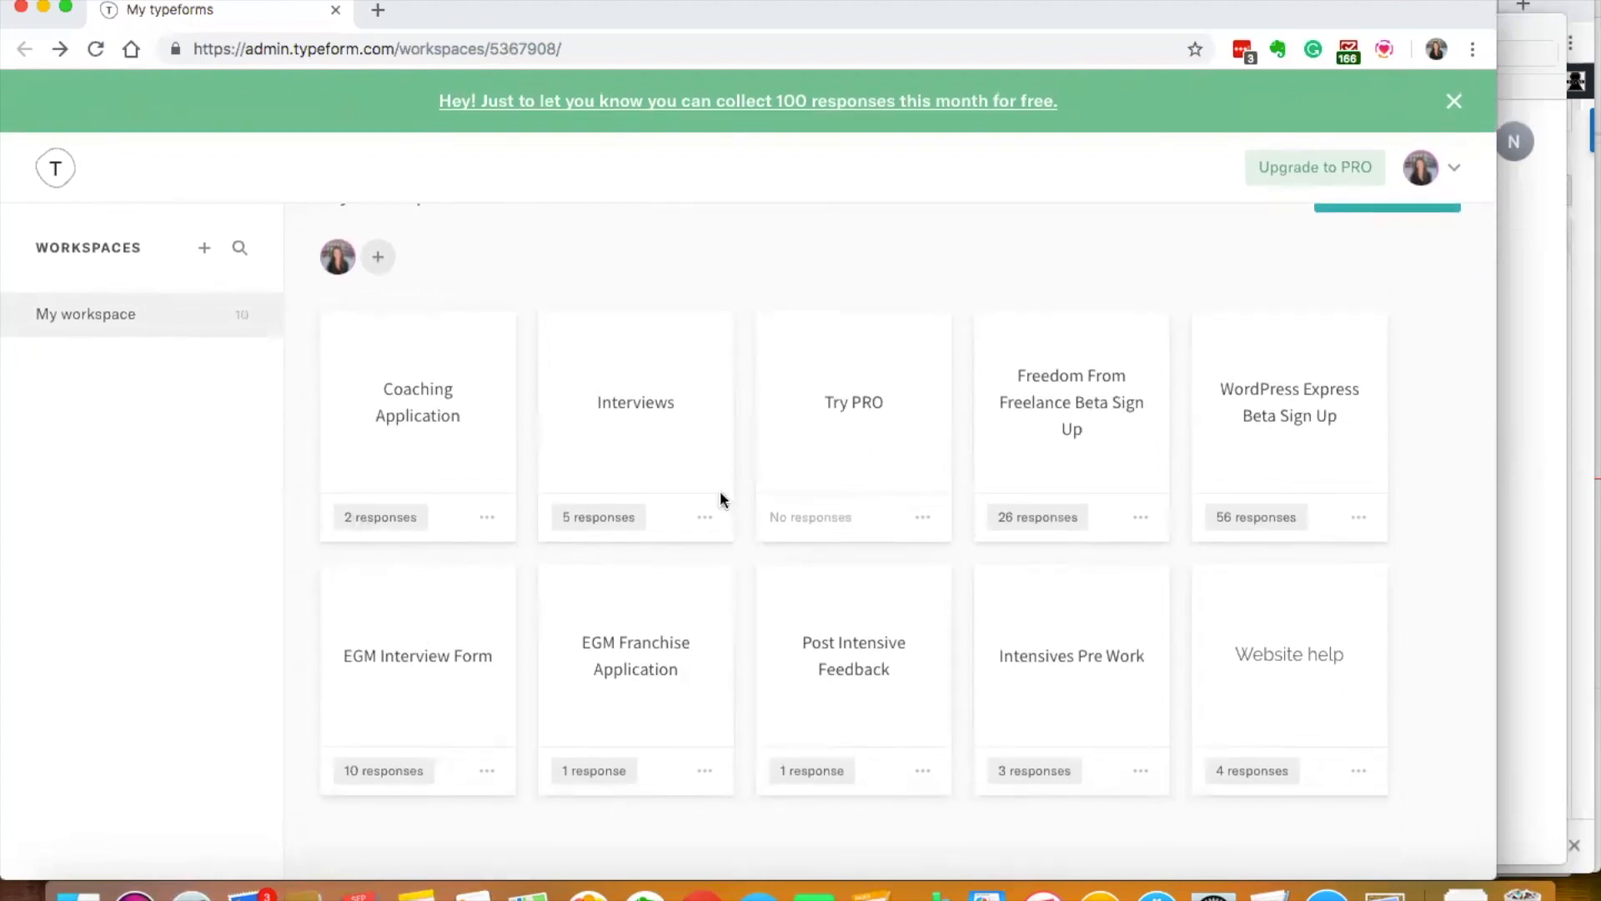
pyautogui.scroll(3)
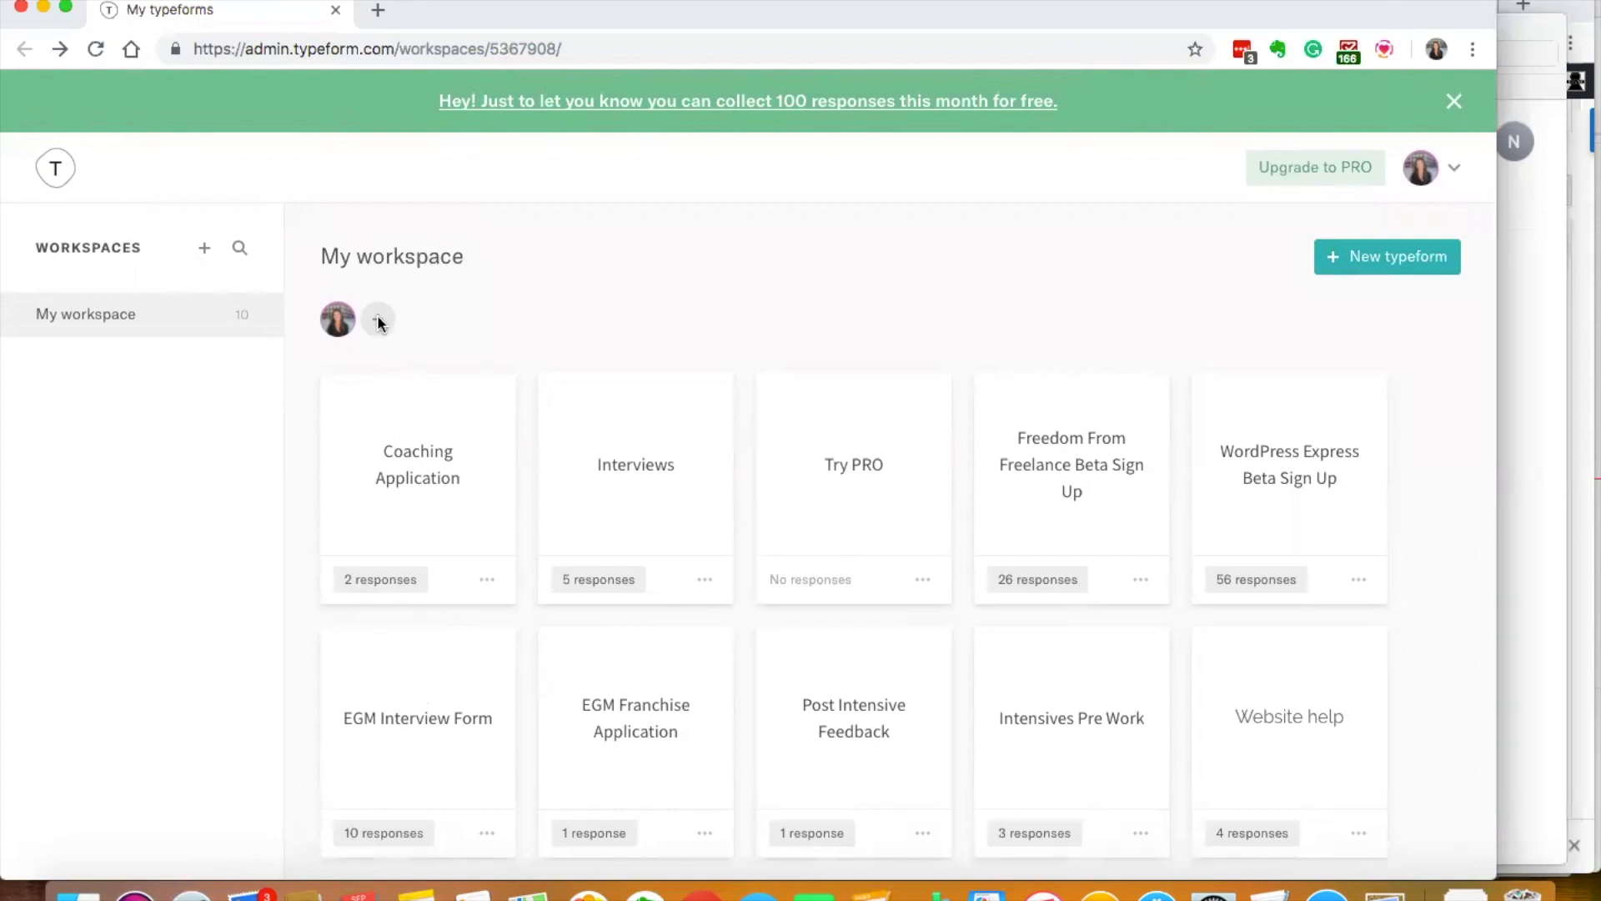
# Step: Start a new typeform and browse the template categories in the gallery
pyautogui.click(1386, 257)
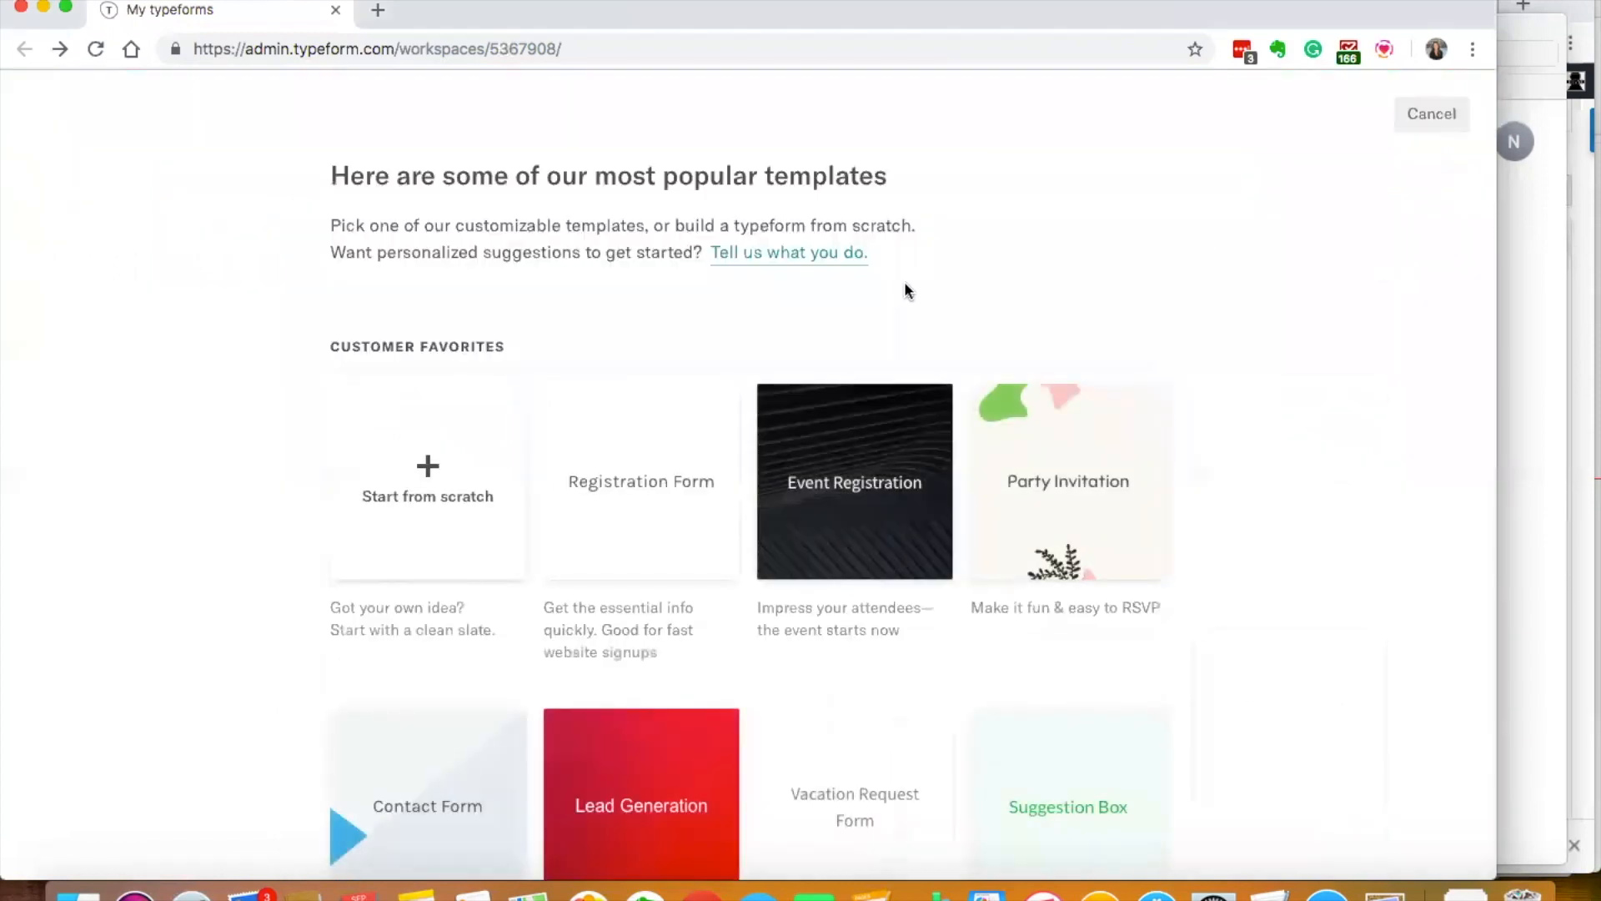
pyautogui.moveTo(827, 434)
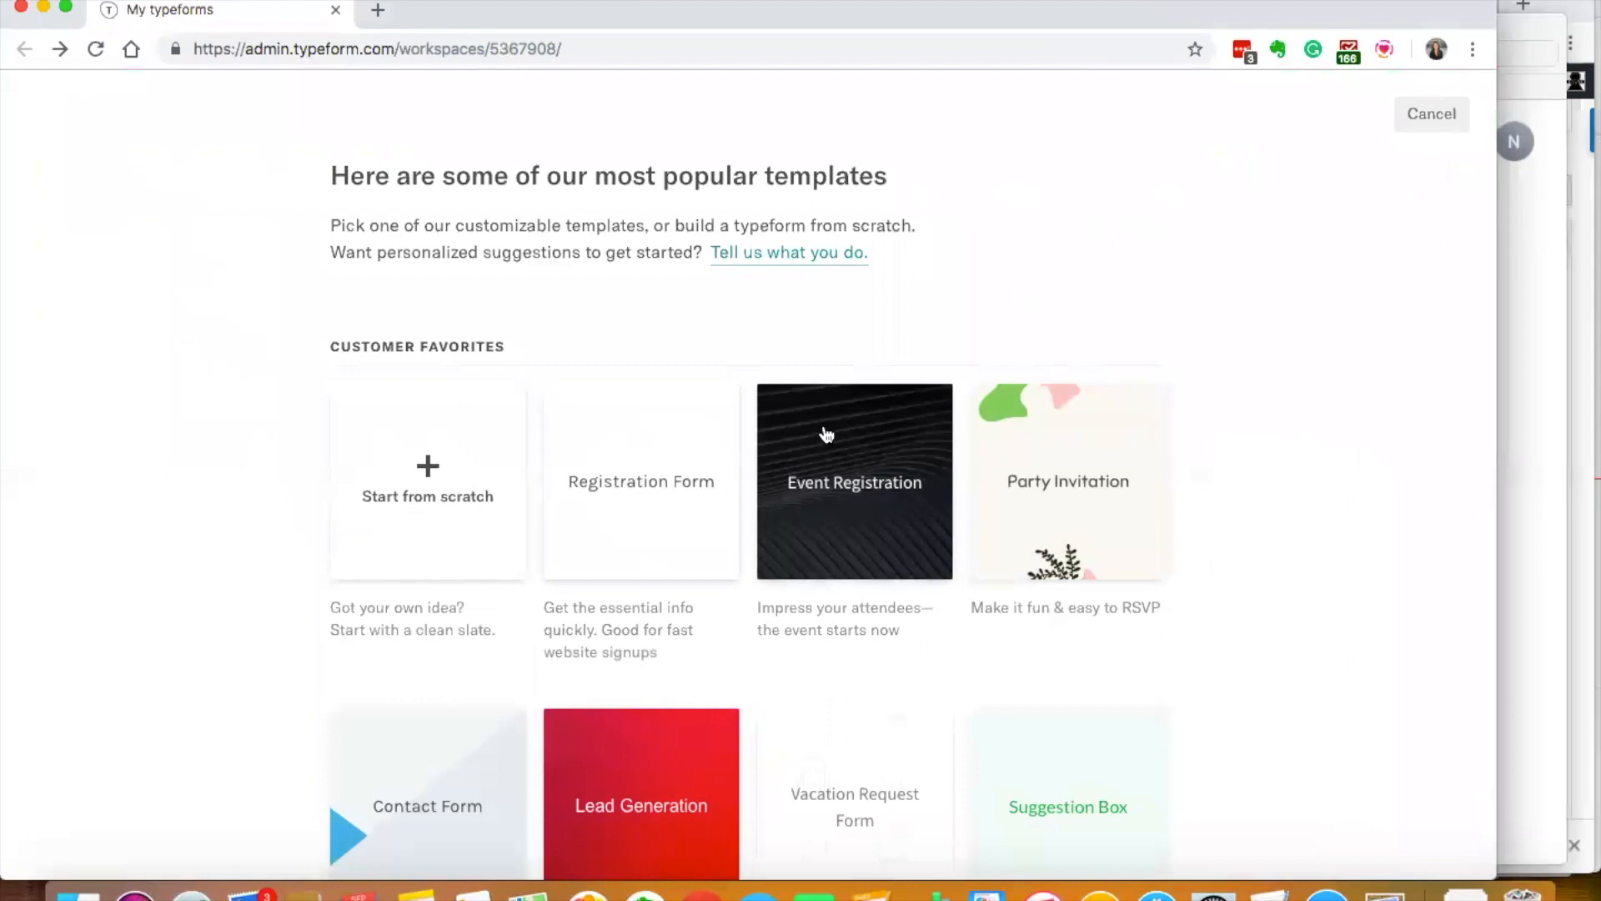
pyautogui.scroll(-3)
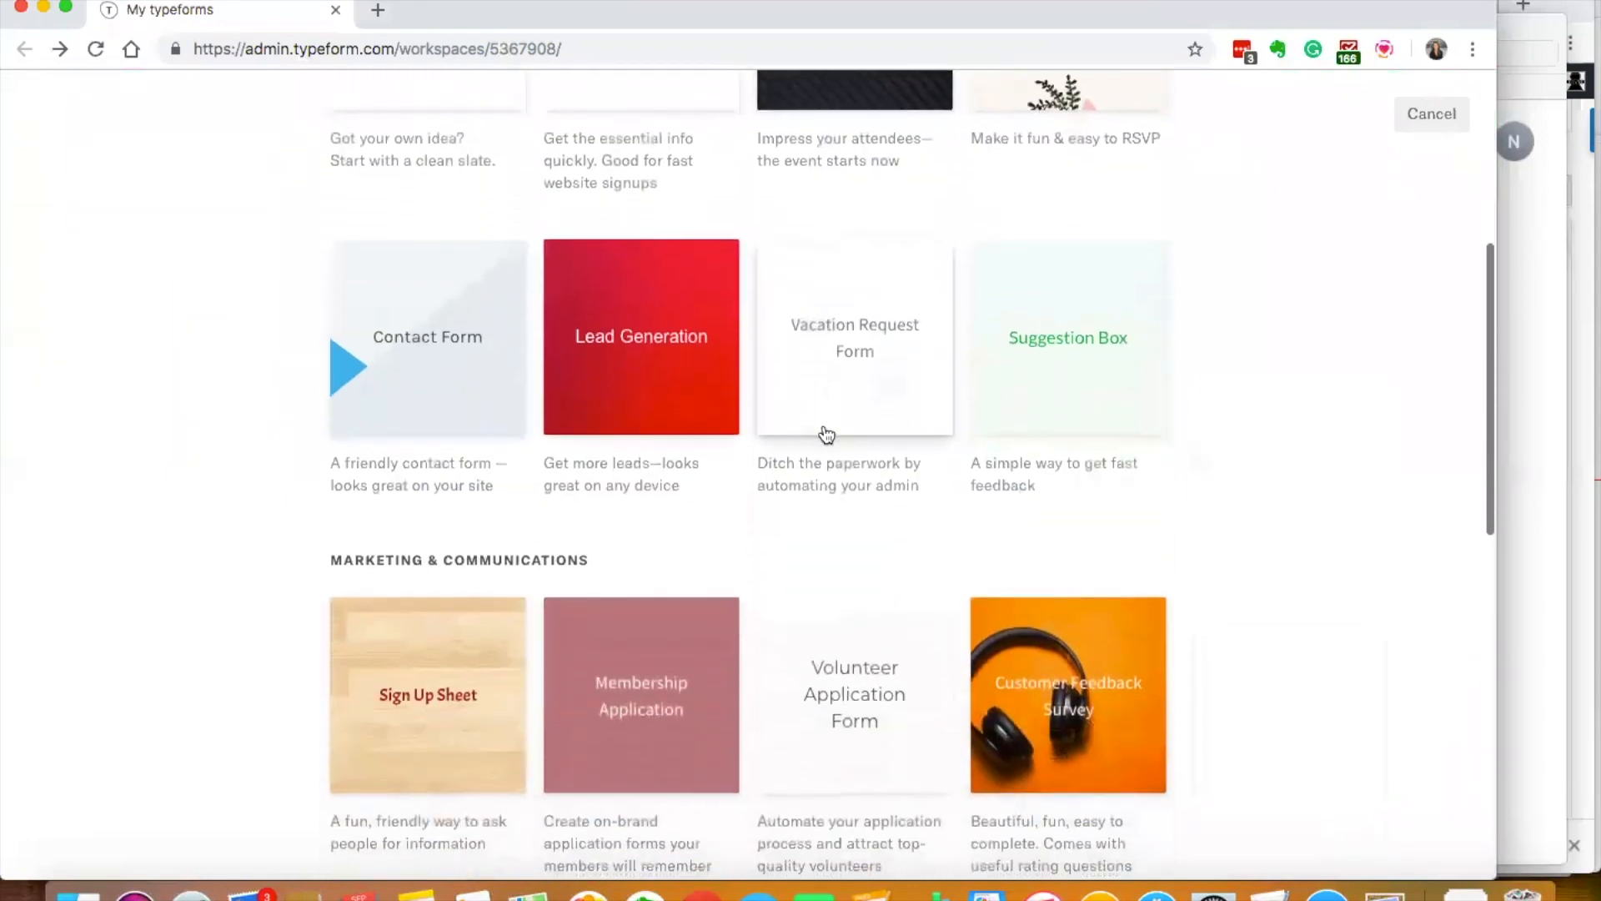
pyautogui.scroll(-3)
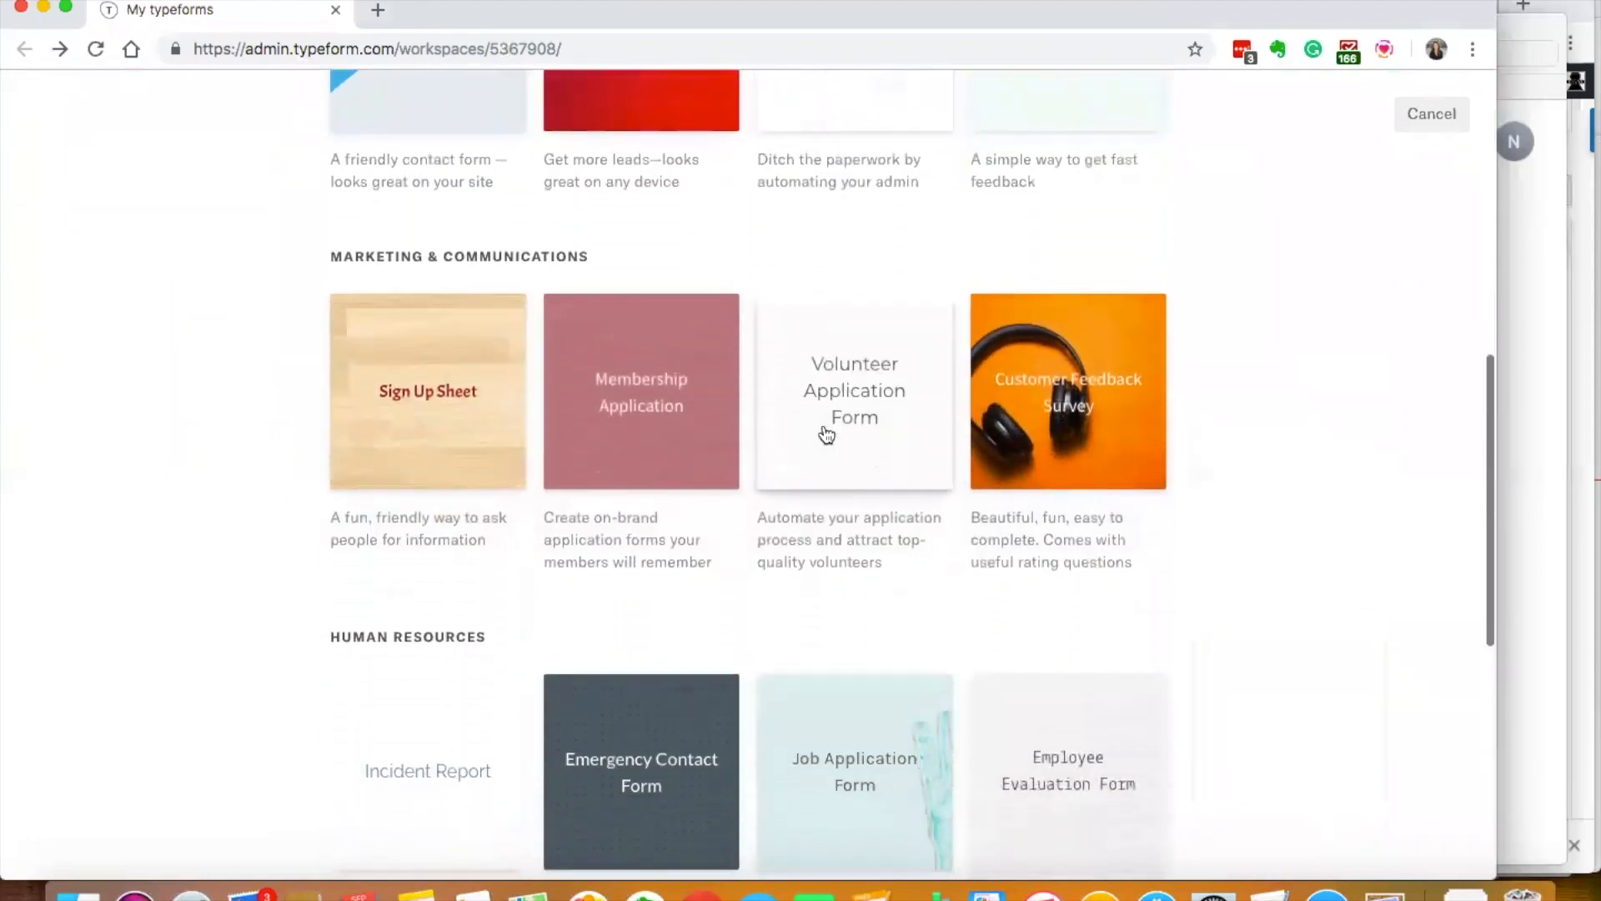
pyautogui.scroll(-3)
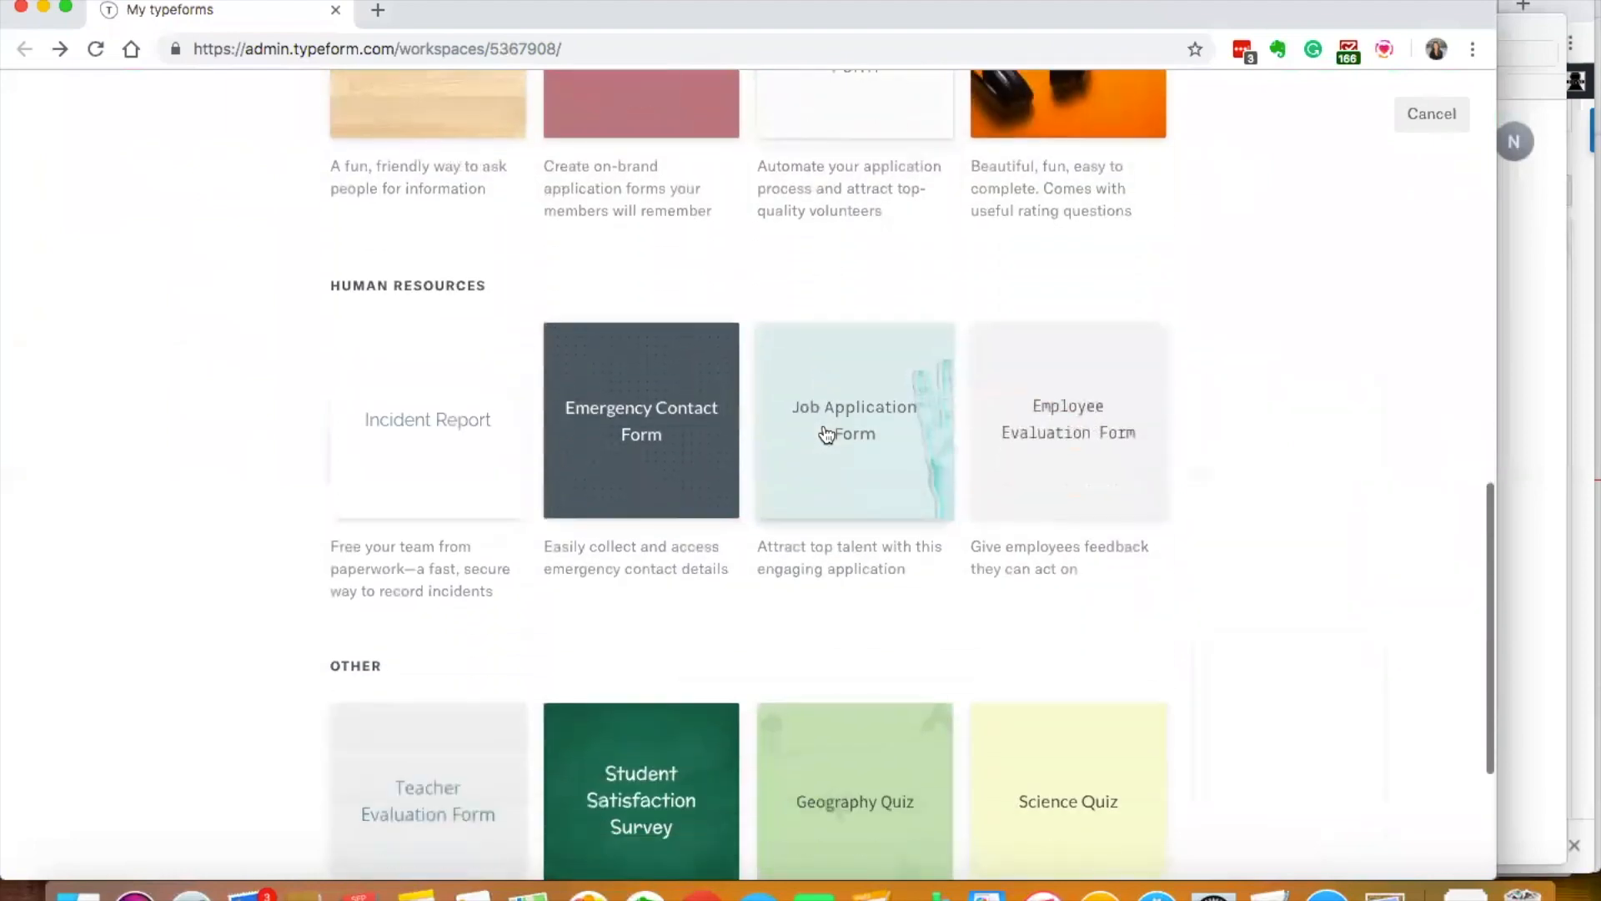
pyautogui.scroll(-3)
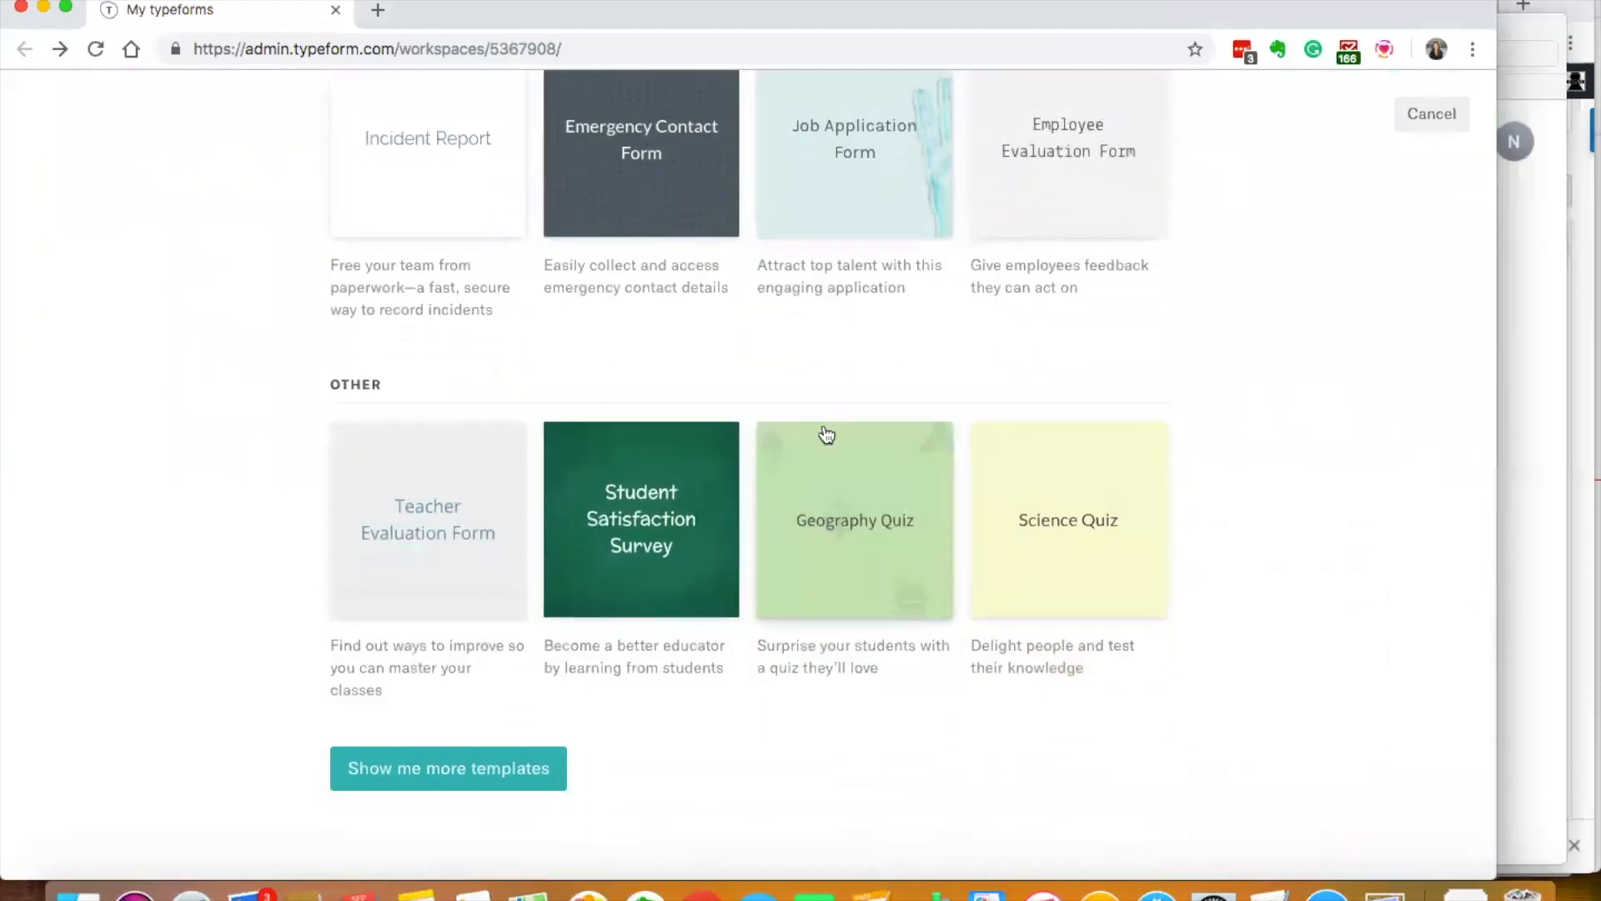
pyautogui.scroll(3)
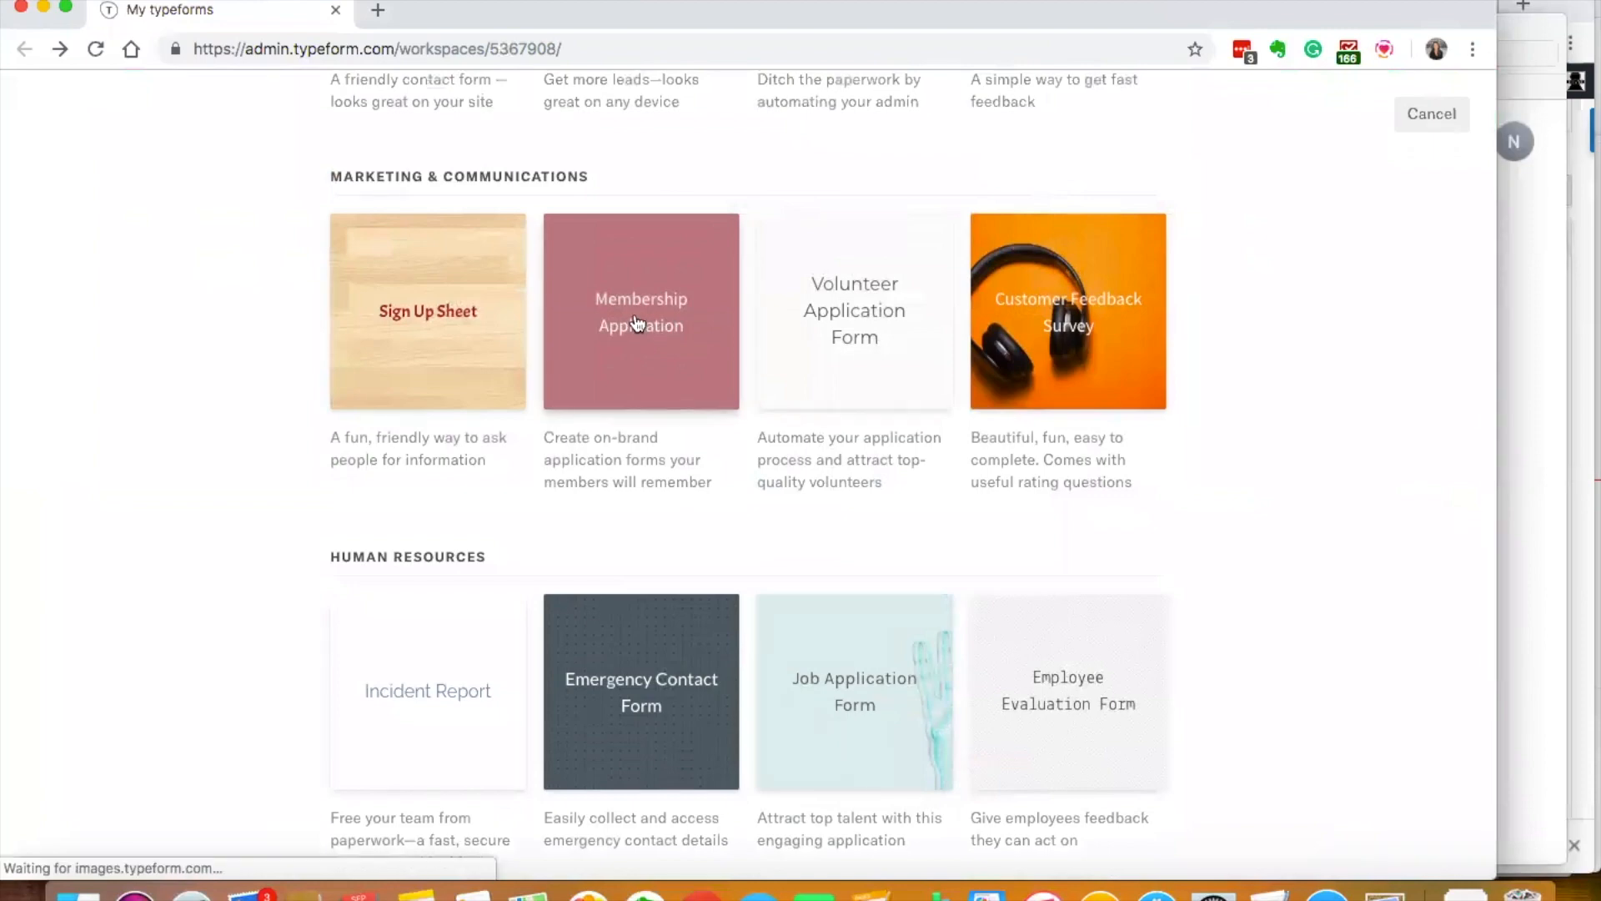
# Step: Preview the Membership Application template through its first question and use it for a new form
pyautogui.click(640, 310)
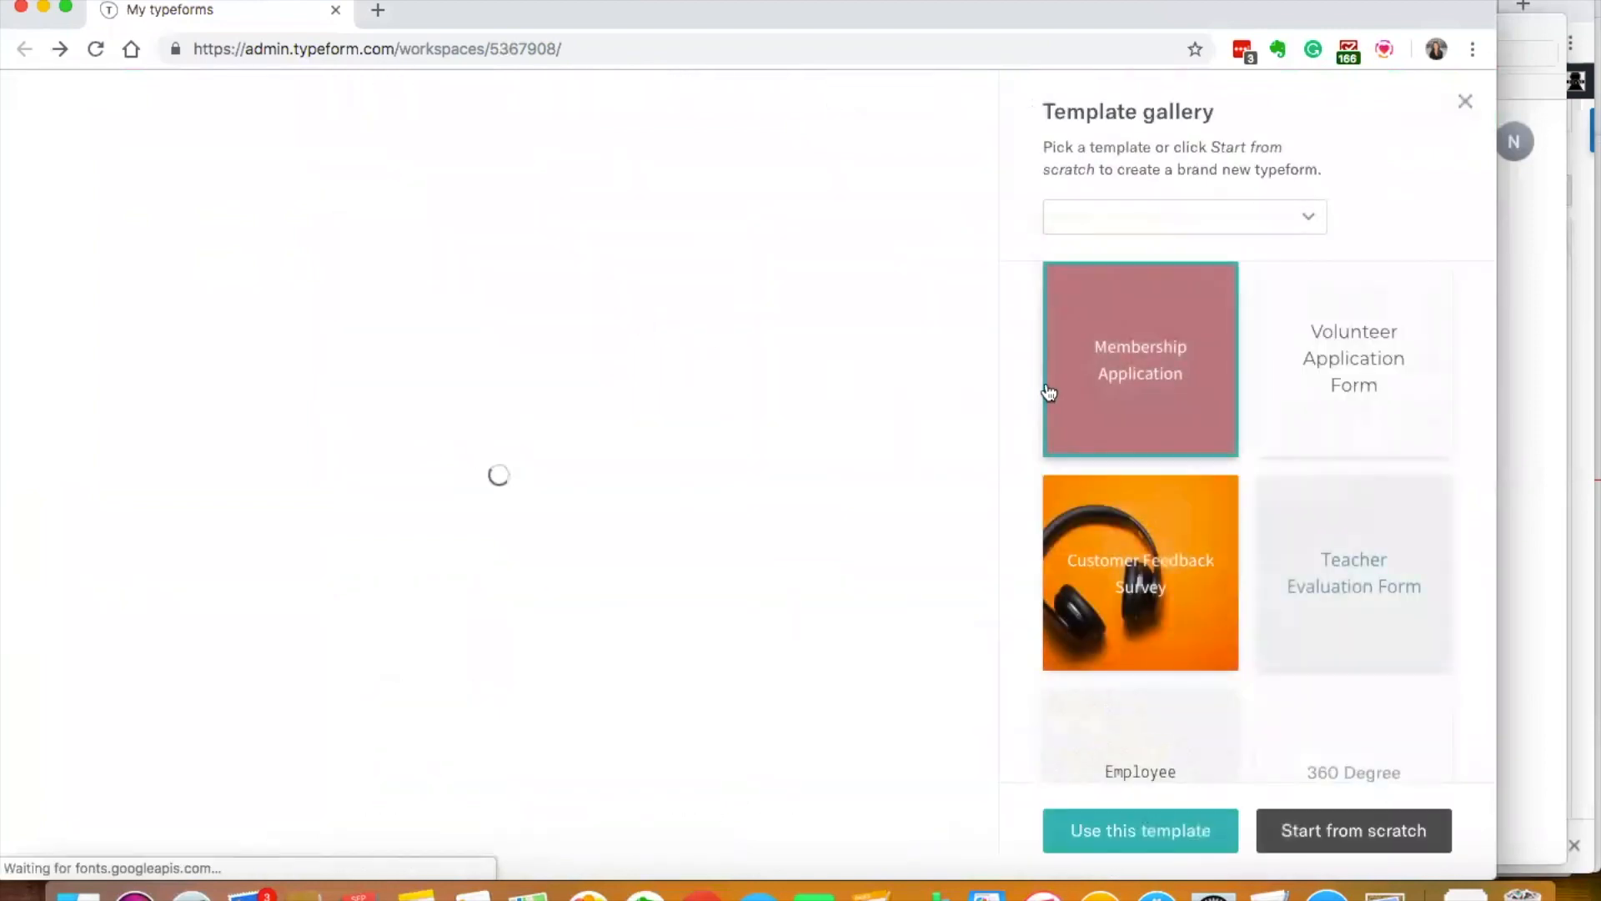
pyautogui.click(1139, 358)
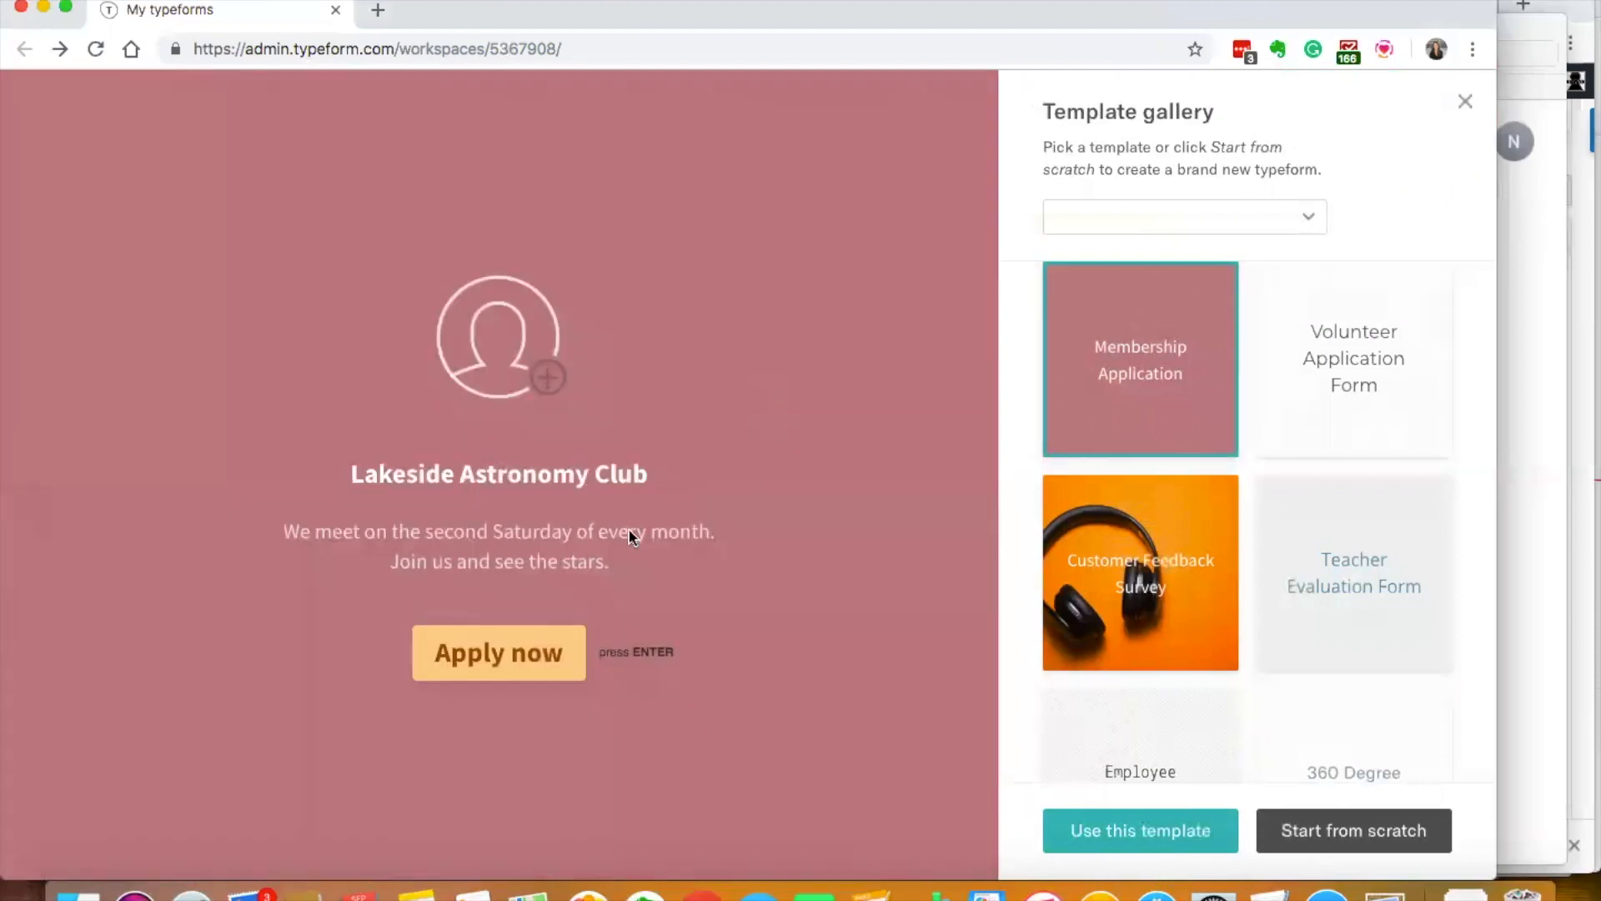
pyautogui.click(498, 652)
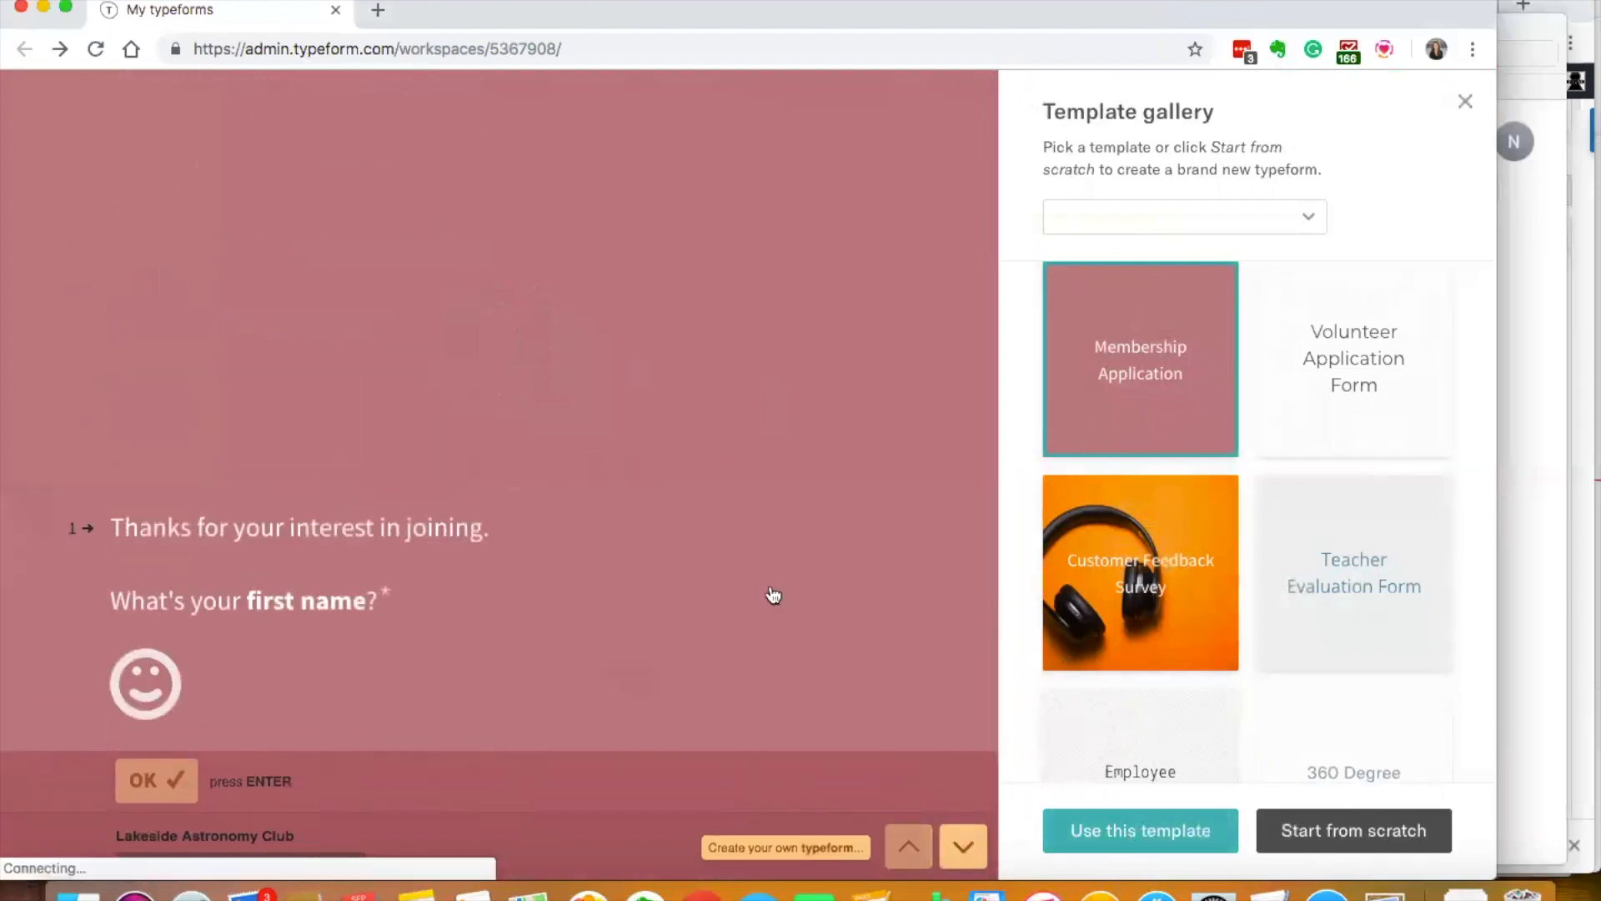
pyautogui.click(1464, 101)
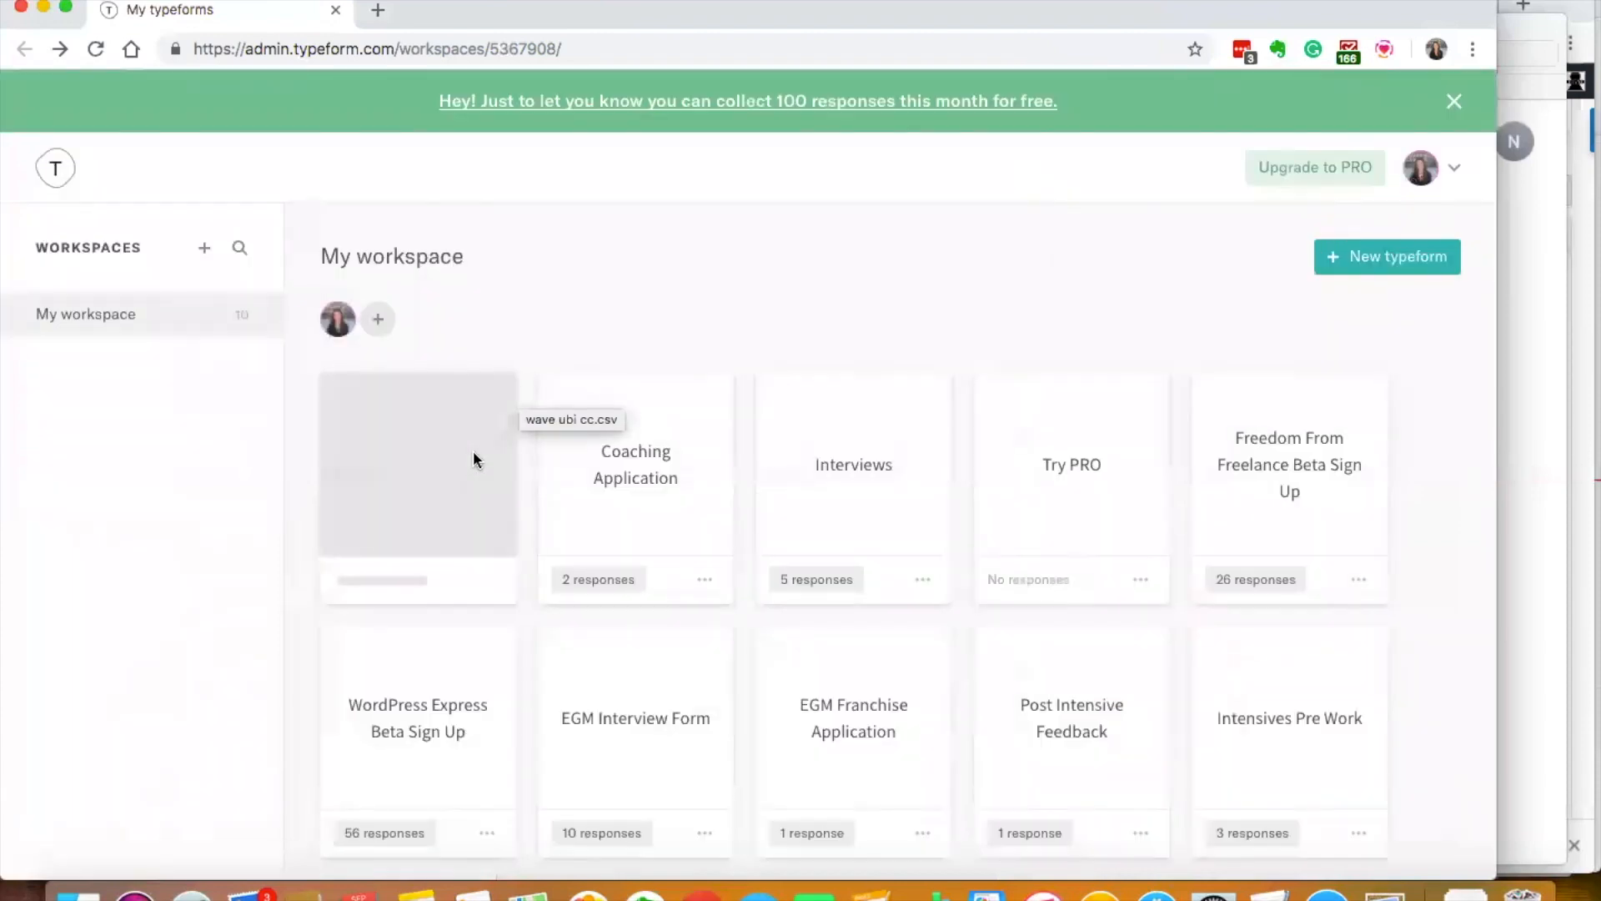
# Step: Open the new Membership Application (copy) form in the Create editor
pyautogui.click(416, 465)
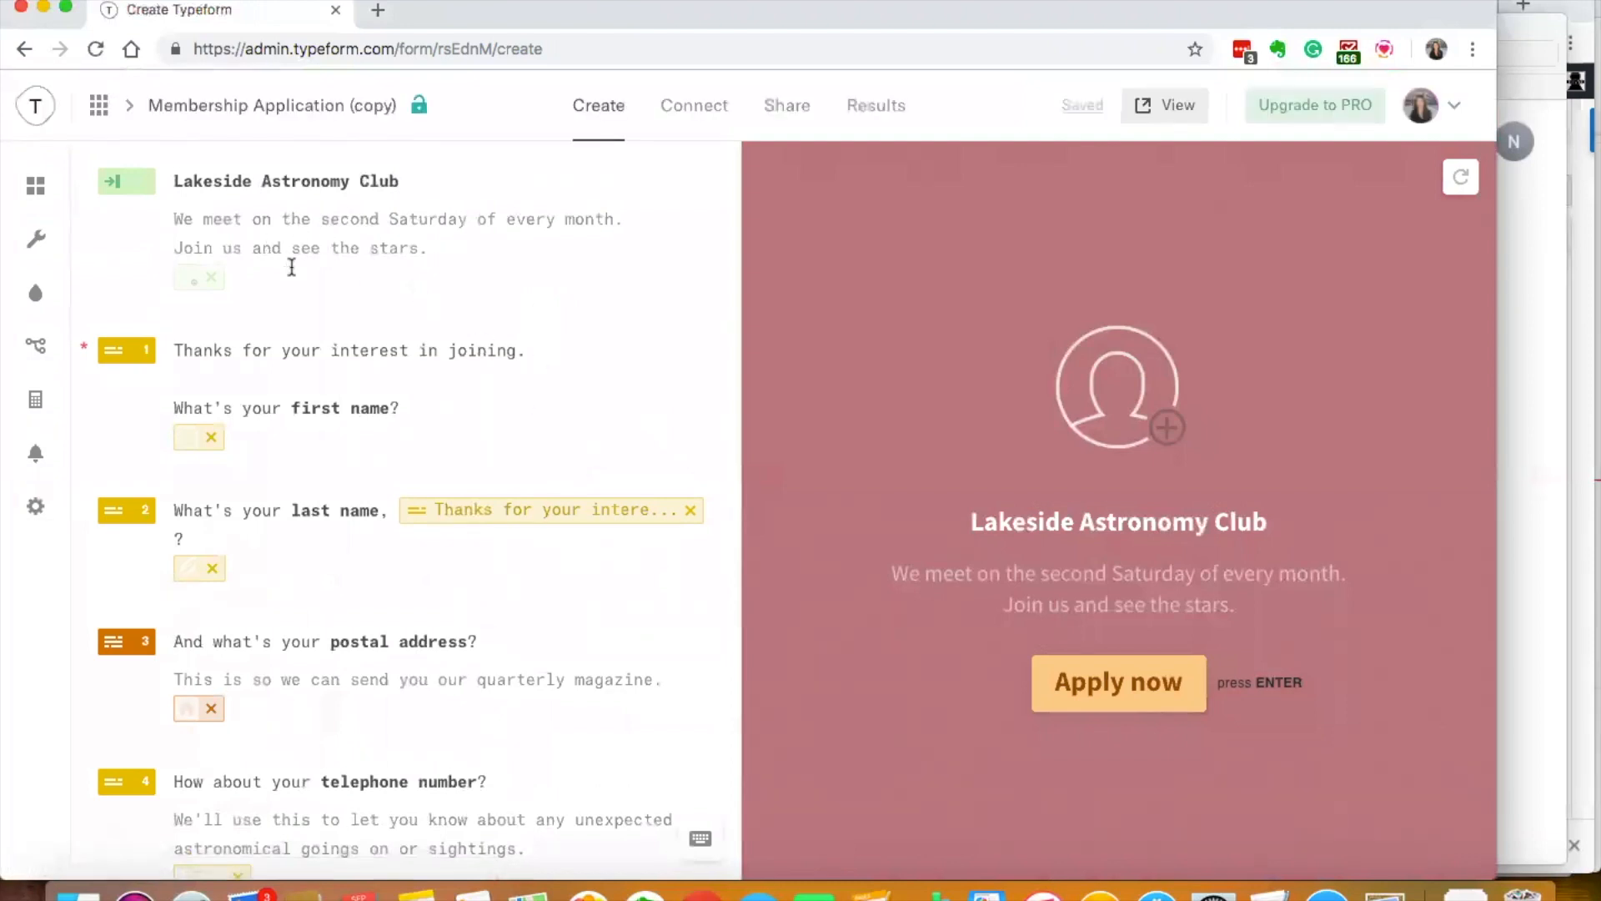
pyautogui.moveTo(35, 187)
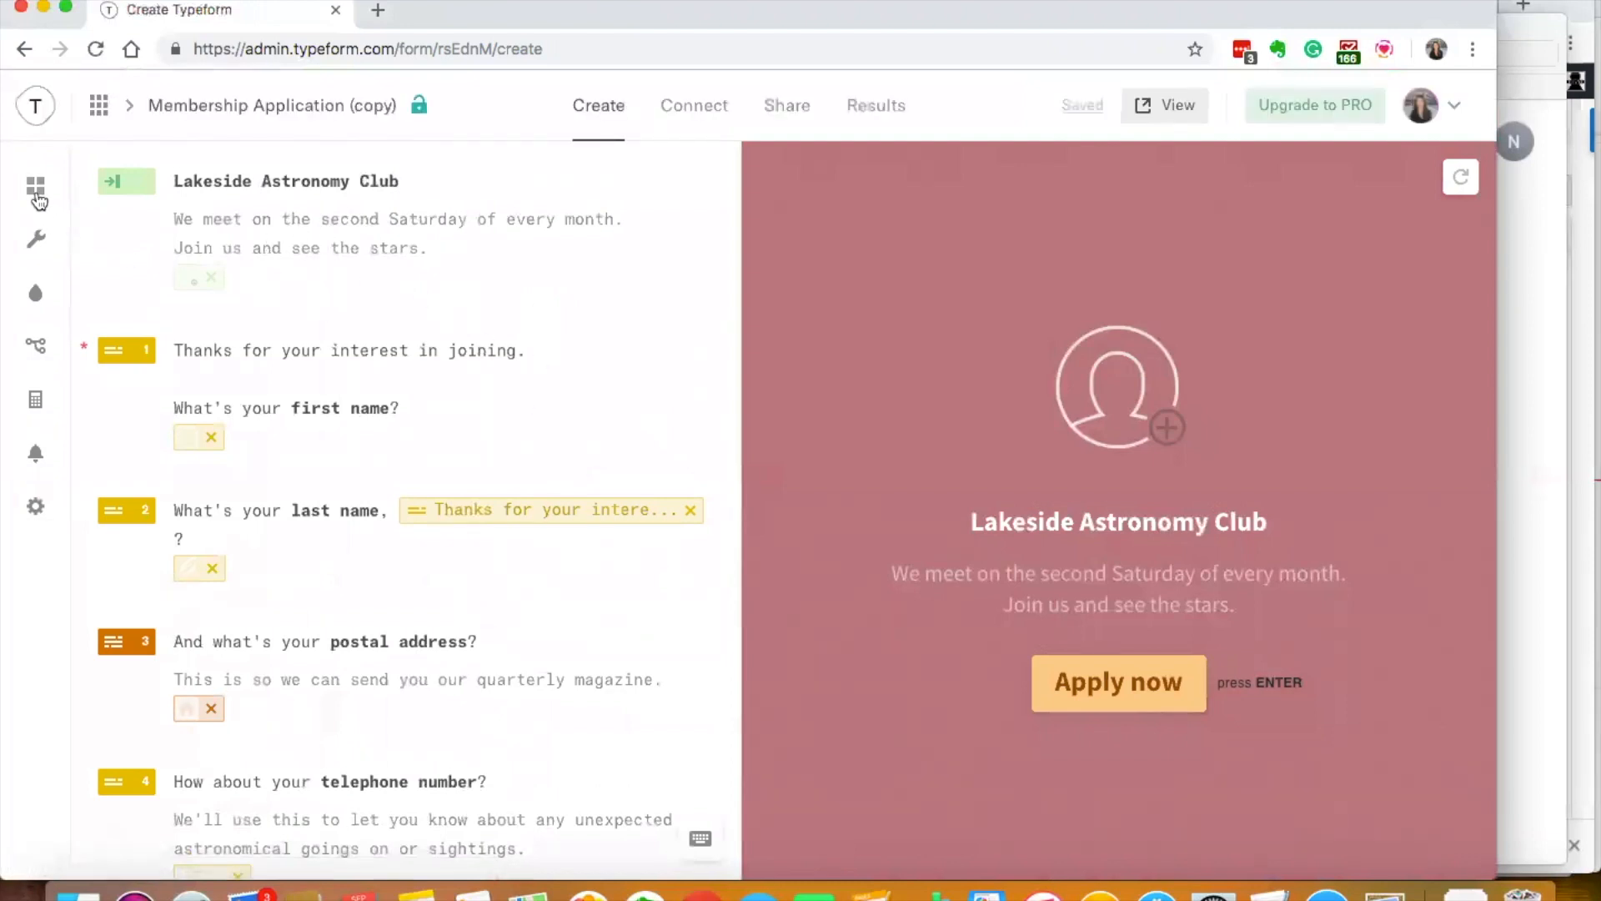
pyautogui.click(35, 187)
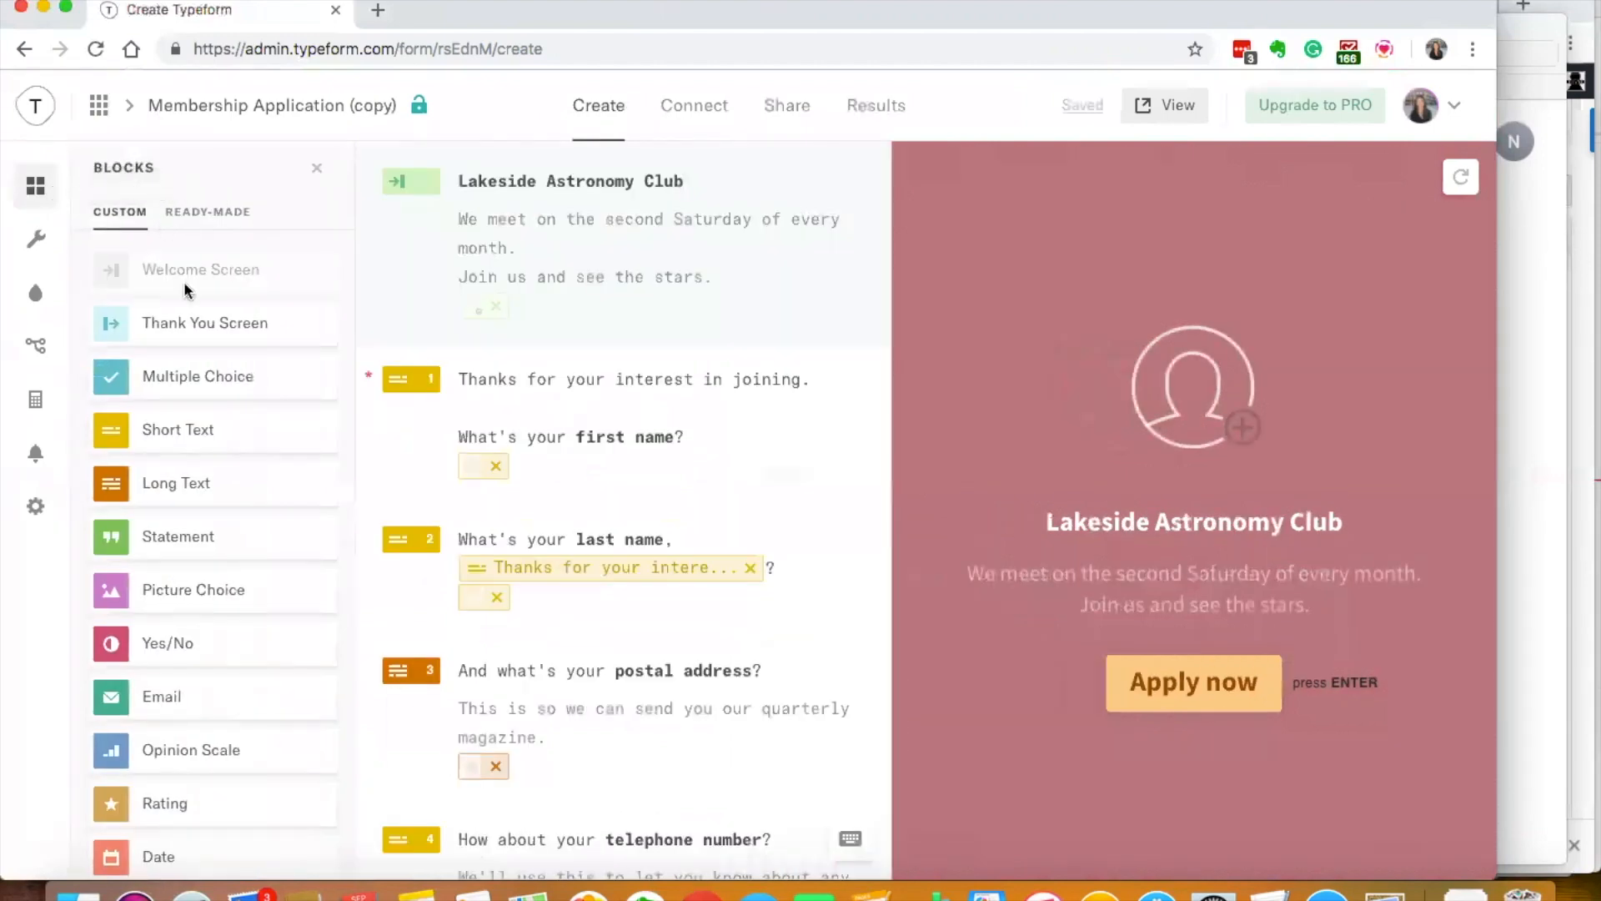
pyautogui.scroll(-3)
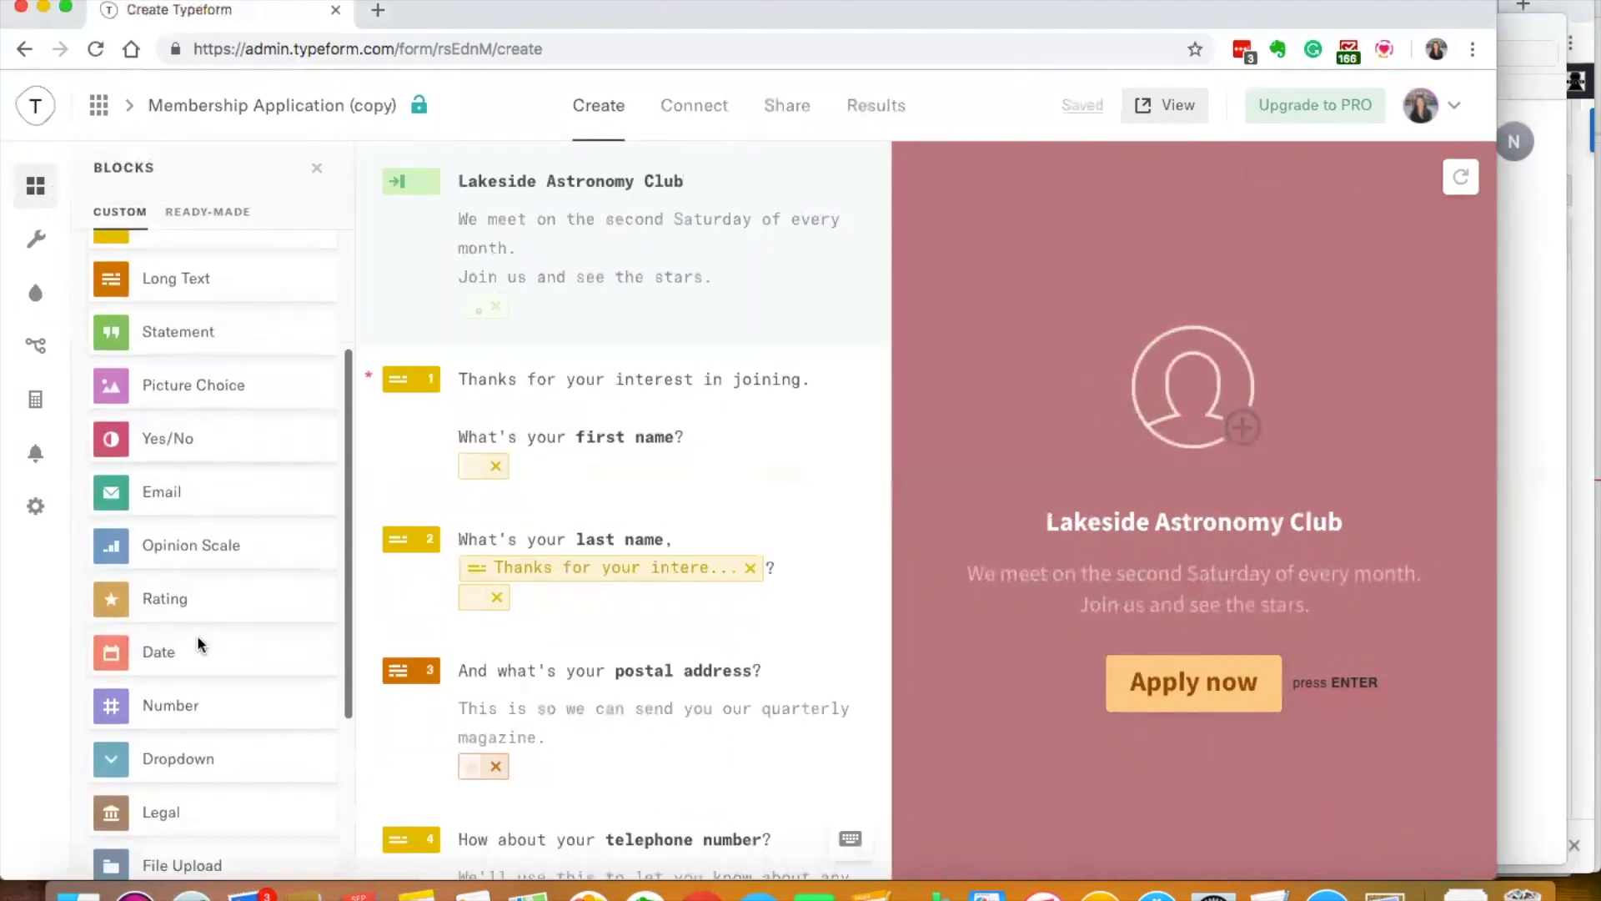
pyautogui.scroll(-3)
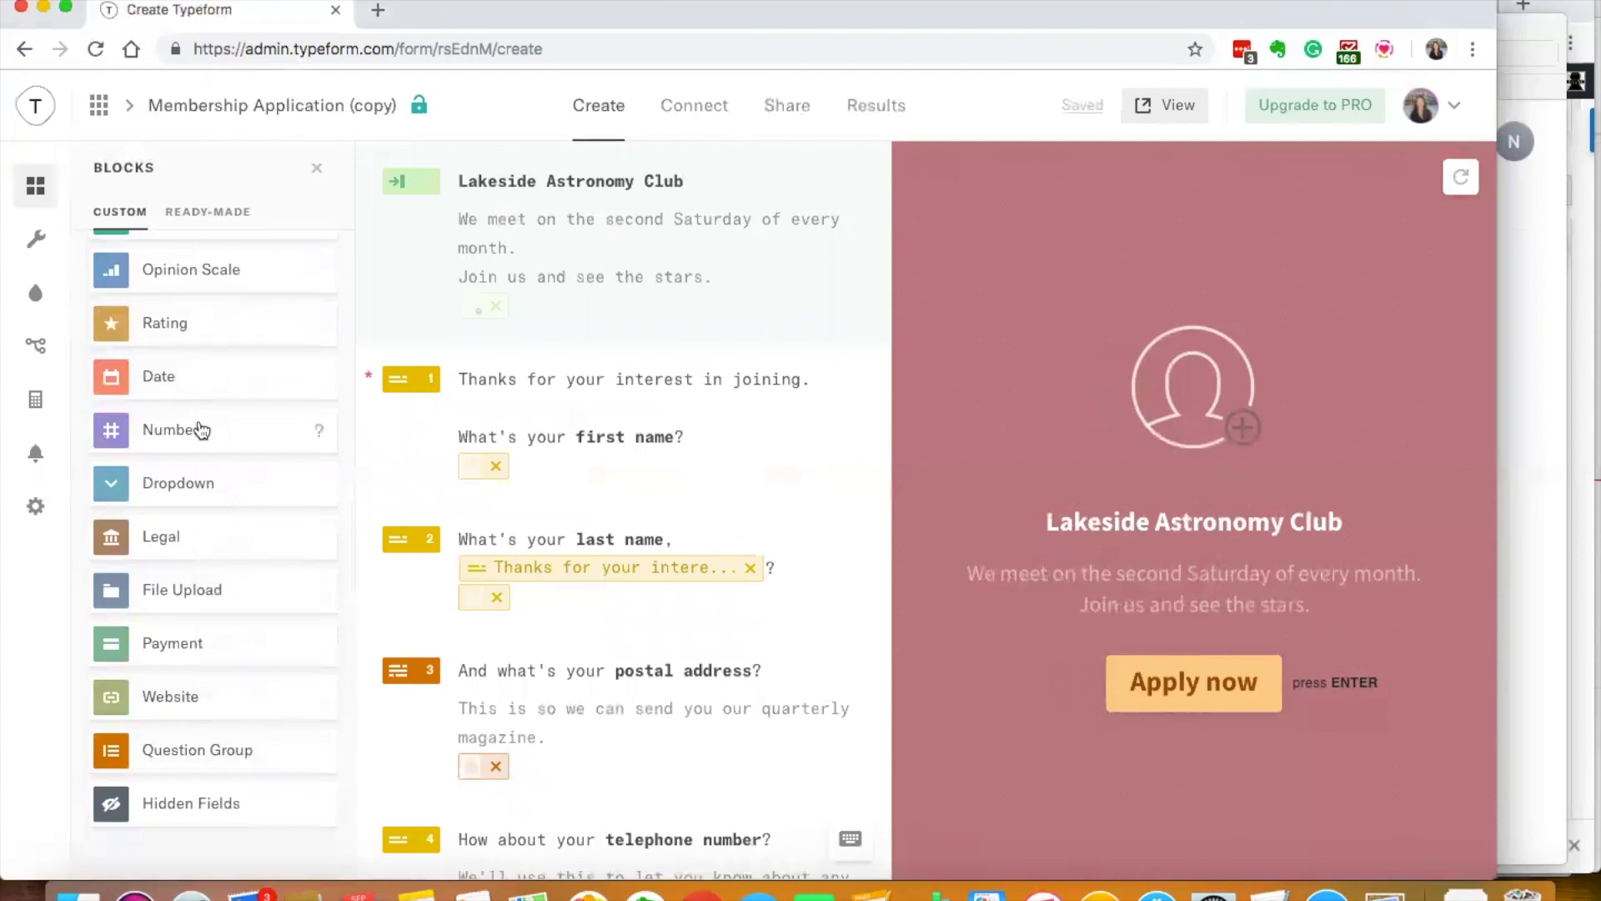
pyautogui.scroll(3)
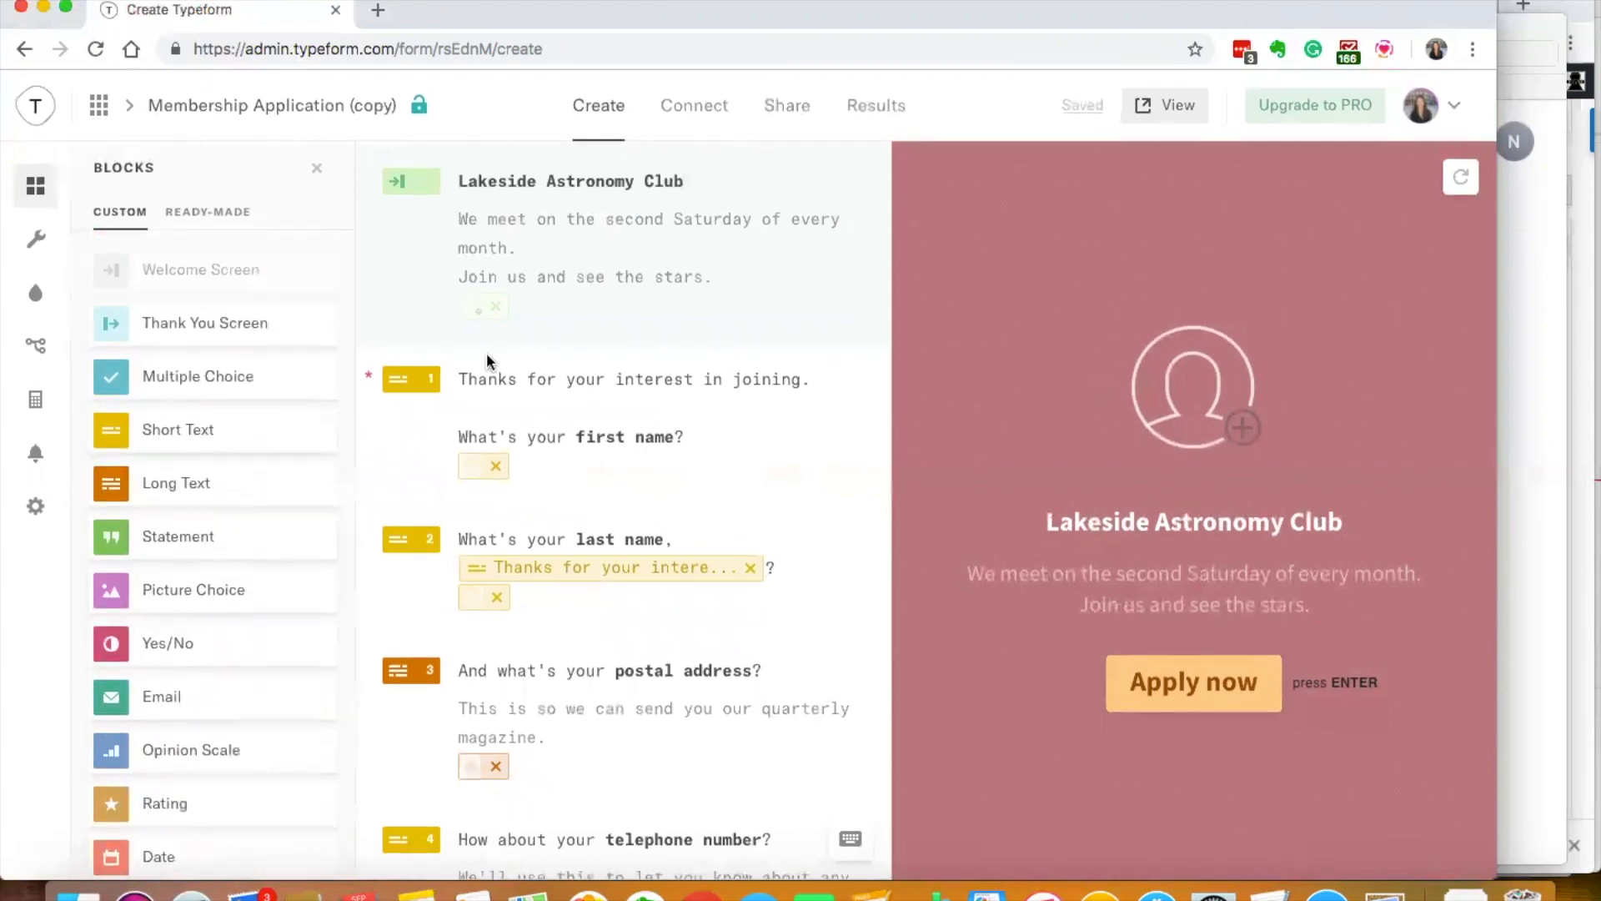
pyautogui.scroll(-3)
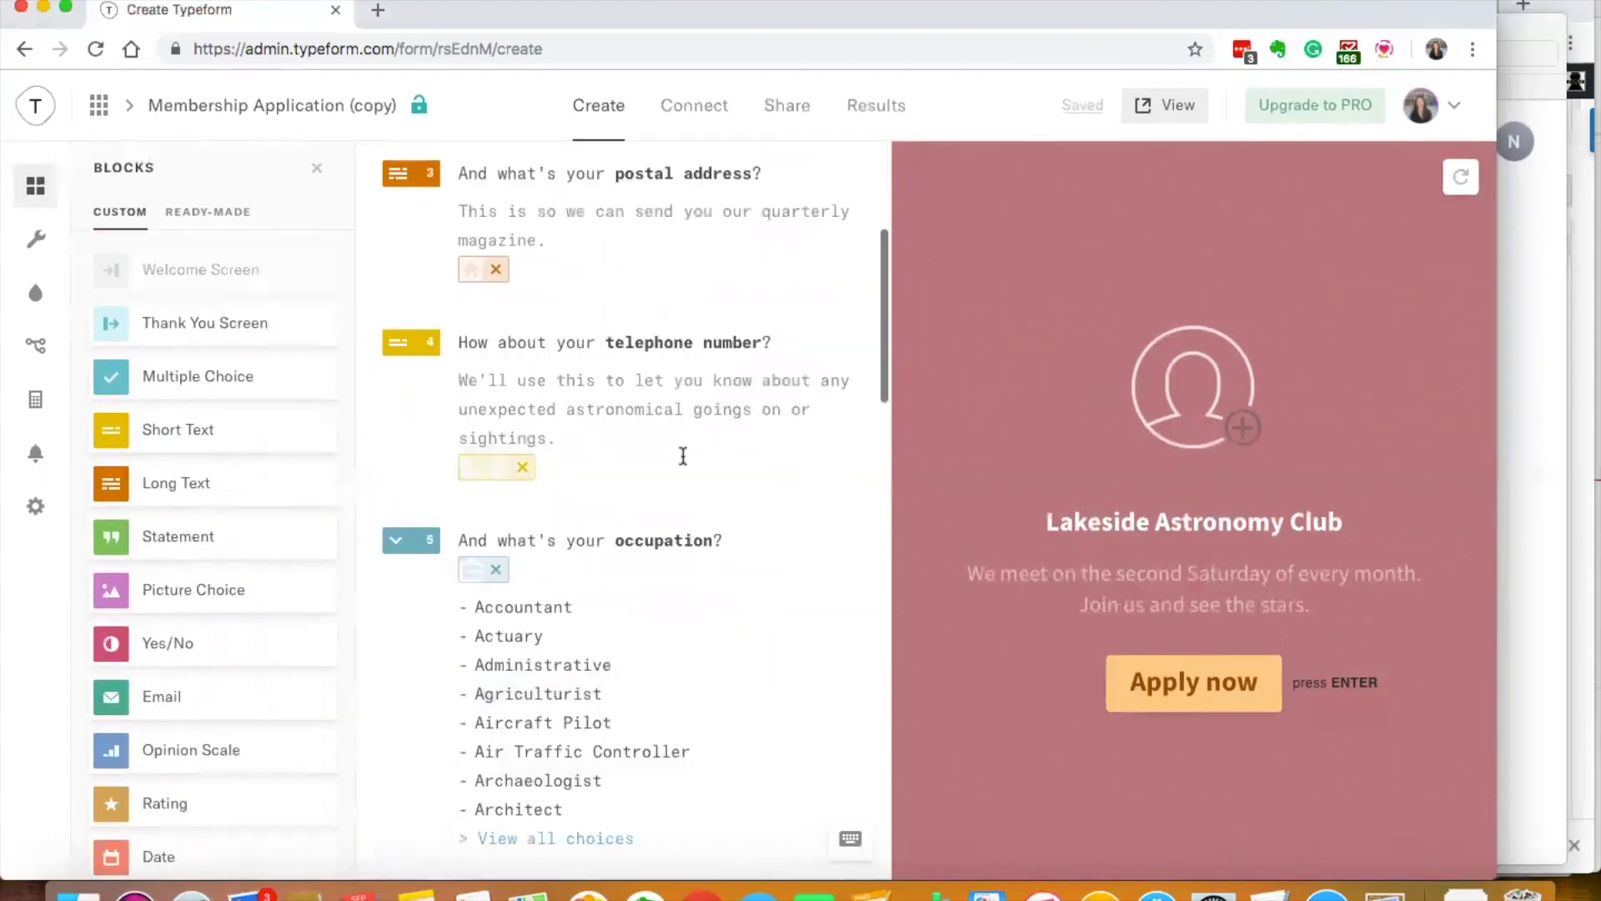
pyautogui.scroll(-3)
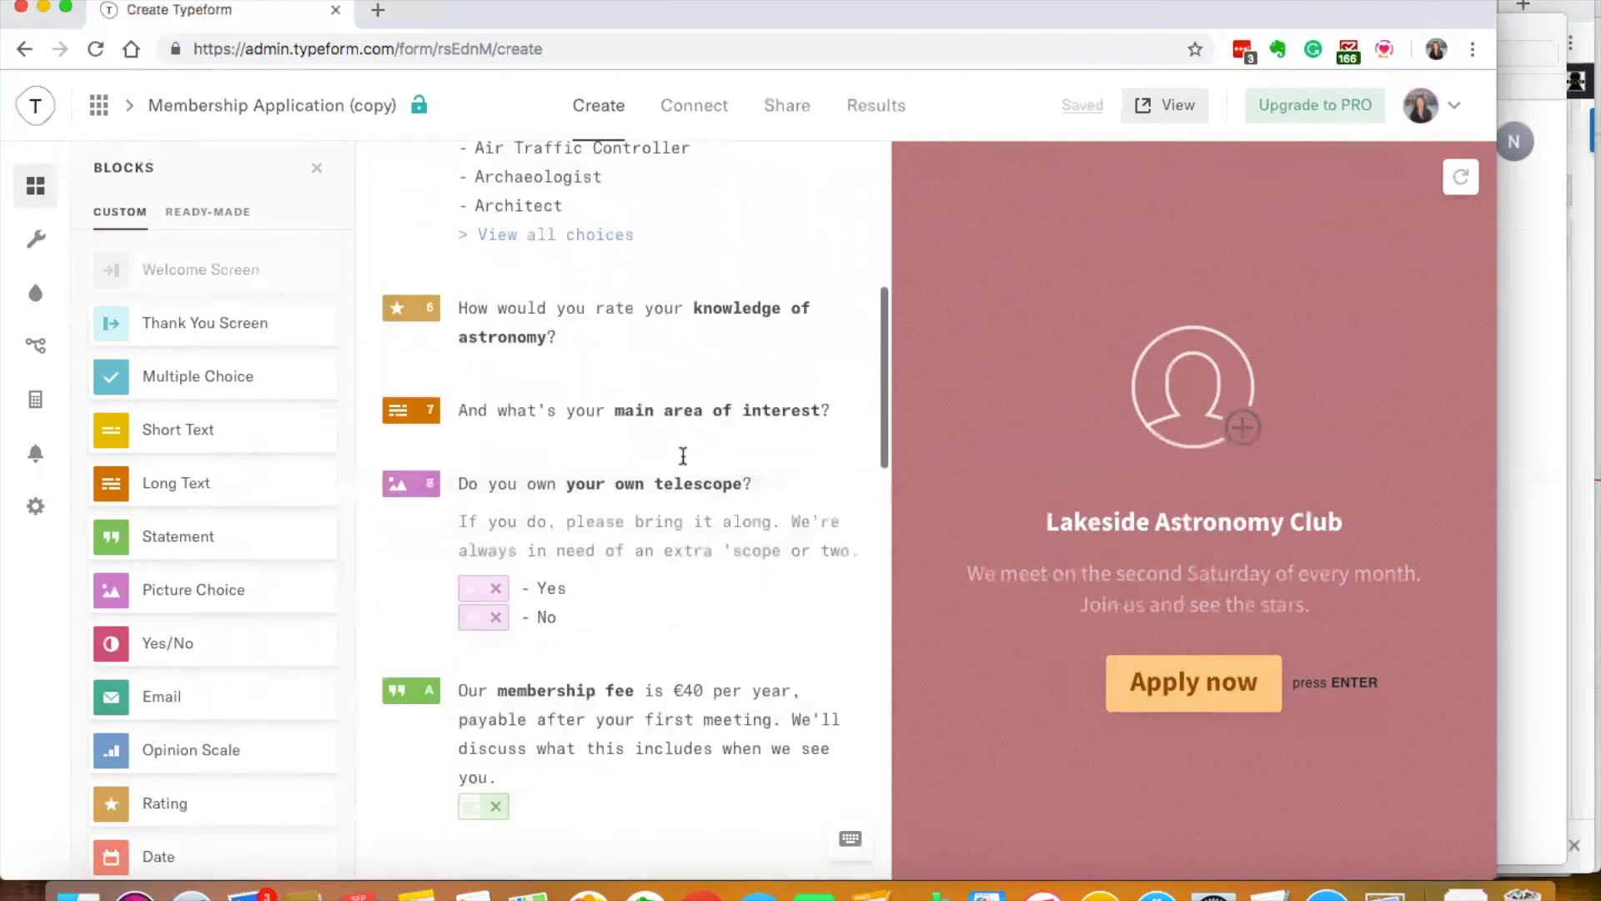
pyautogui.scroll(-3)
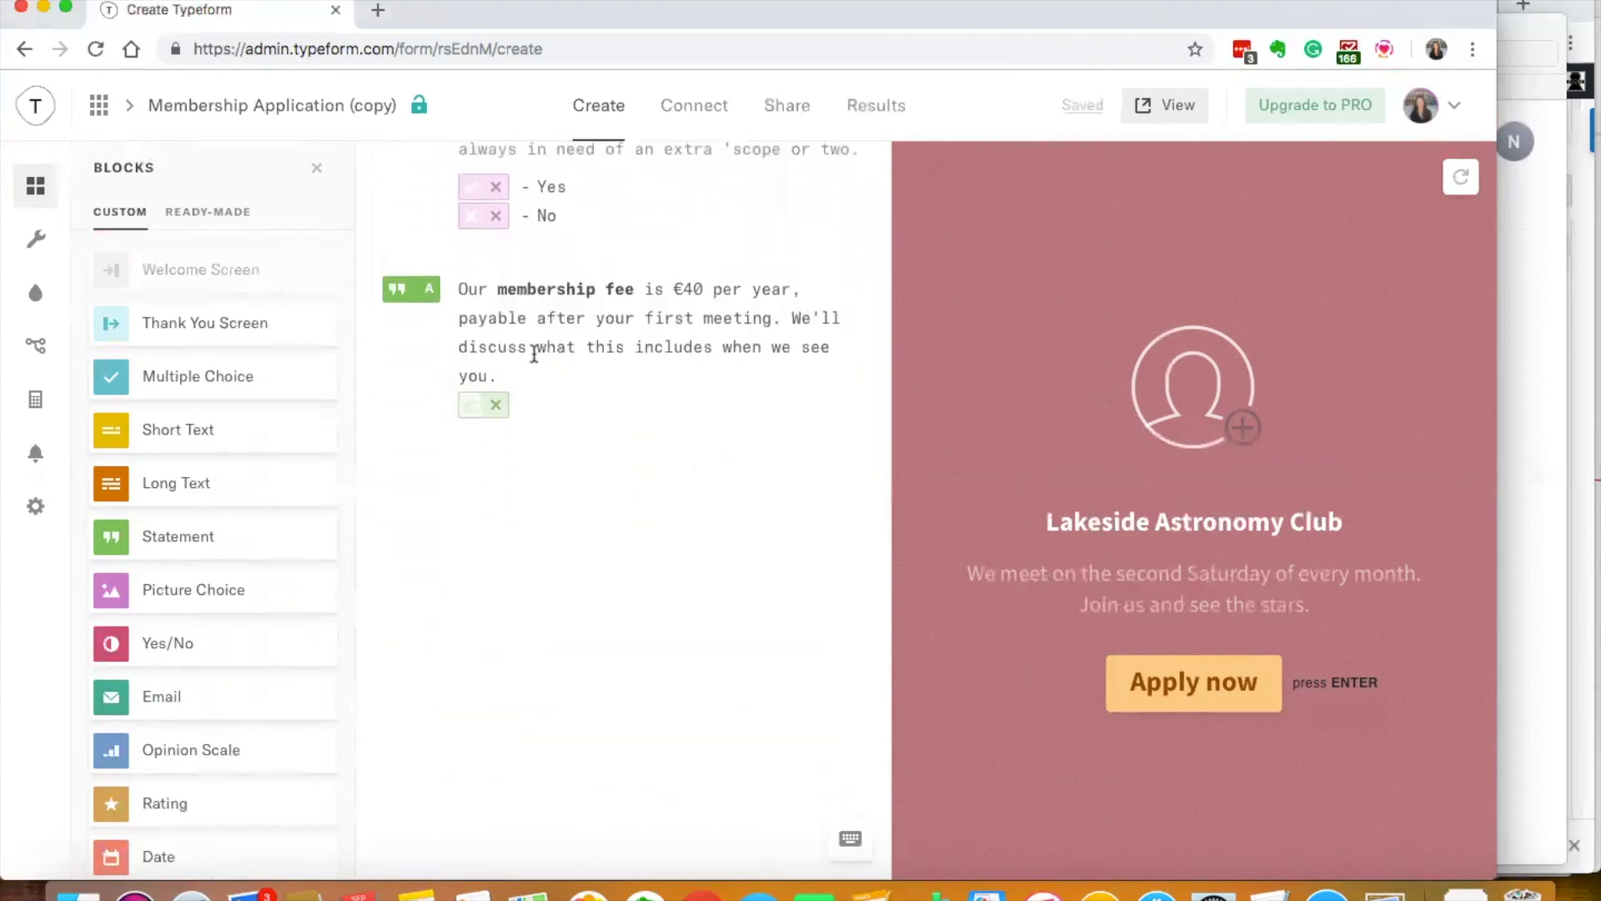
pyautogui.scroll(3)
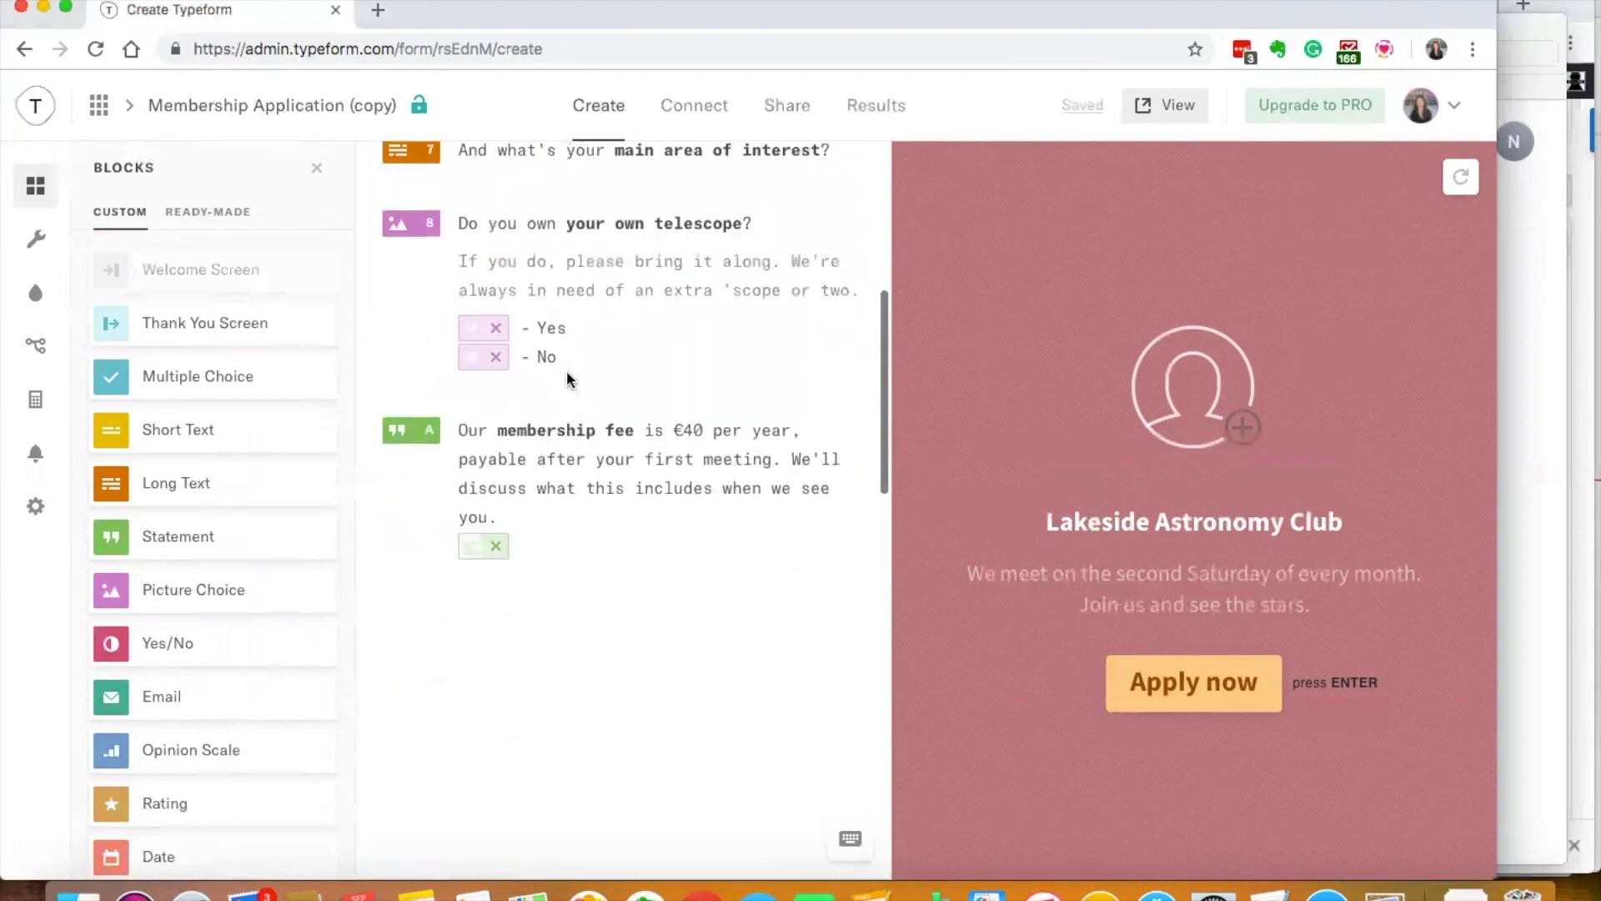
pyautogui.scroll(3)
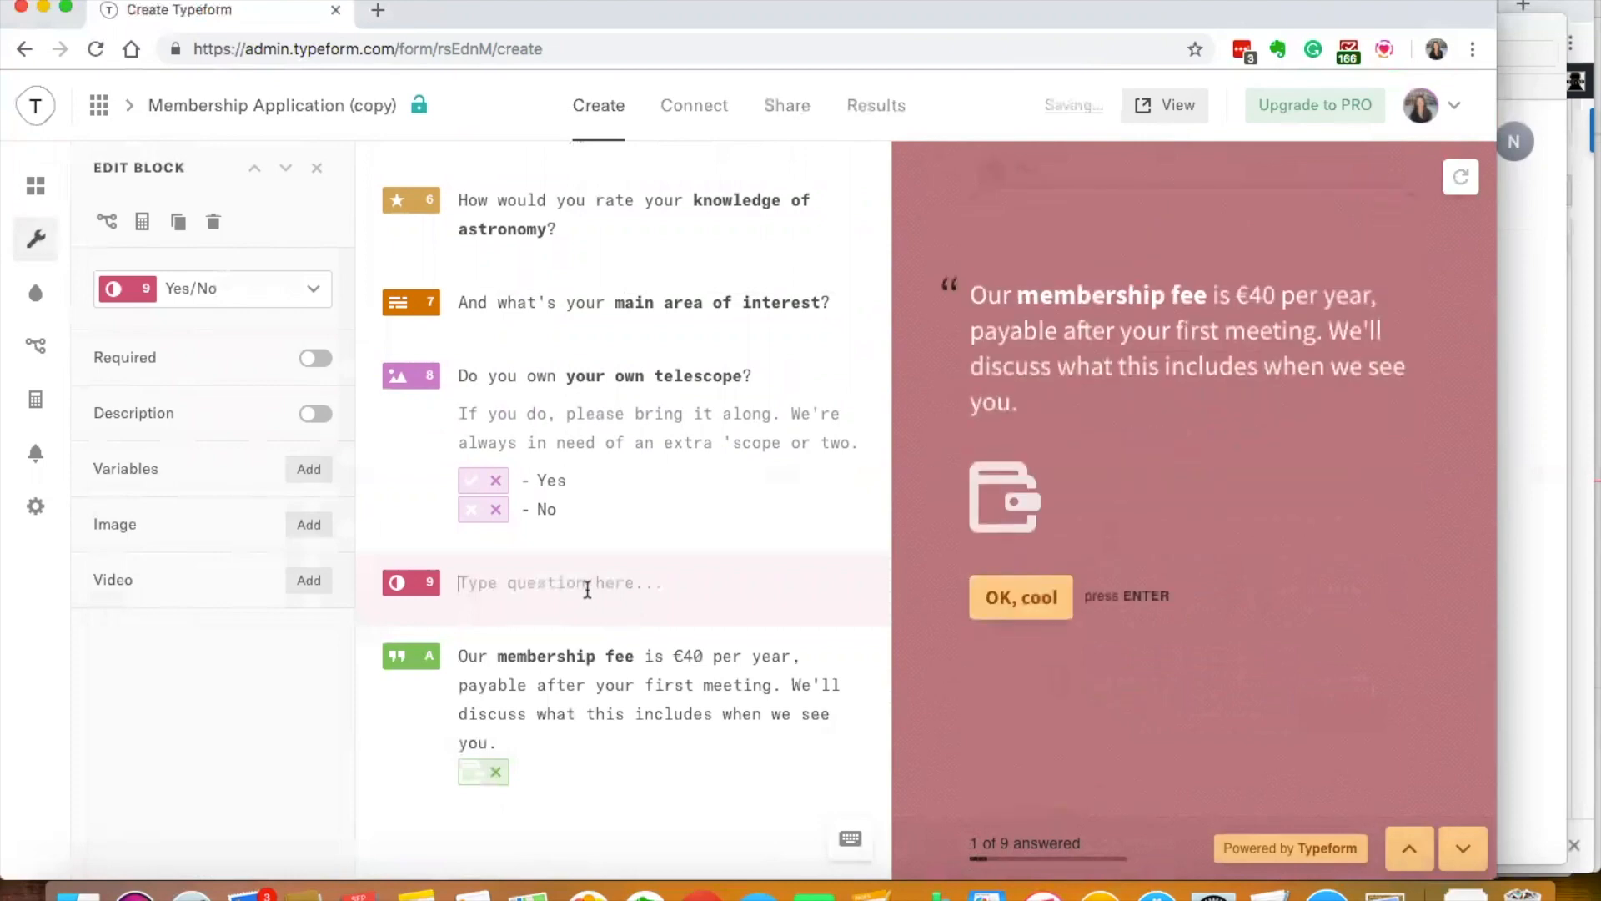
# Step: Write the Yes/No question 'Do you like puppies?' and make it required
pyautogui.write('Do')
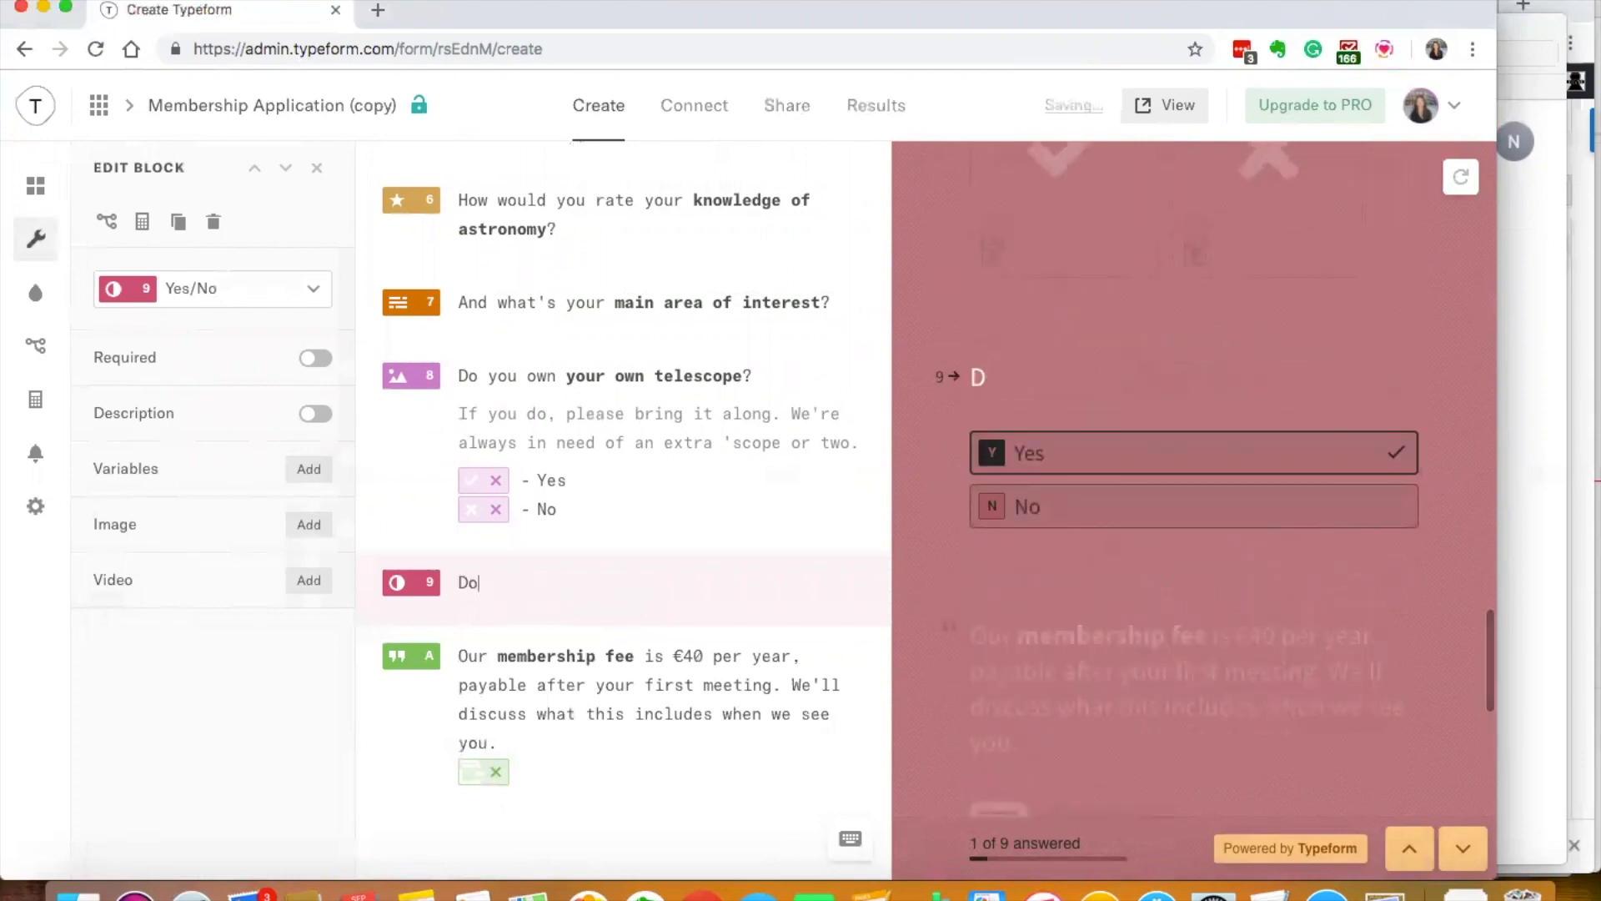
pyautogui.write('you')
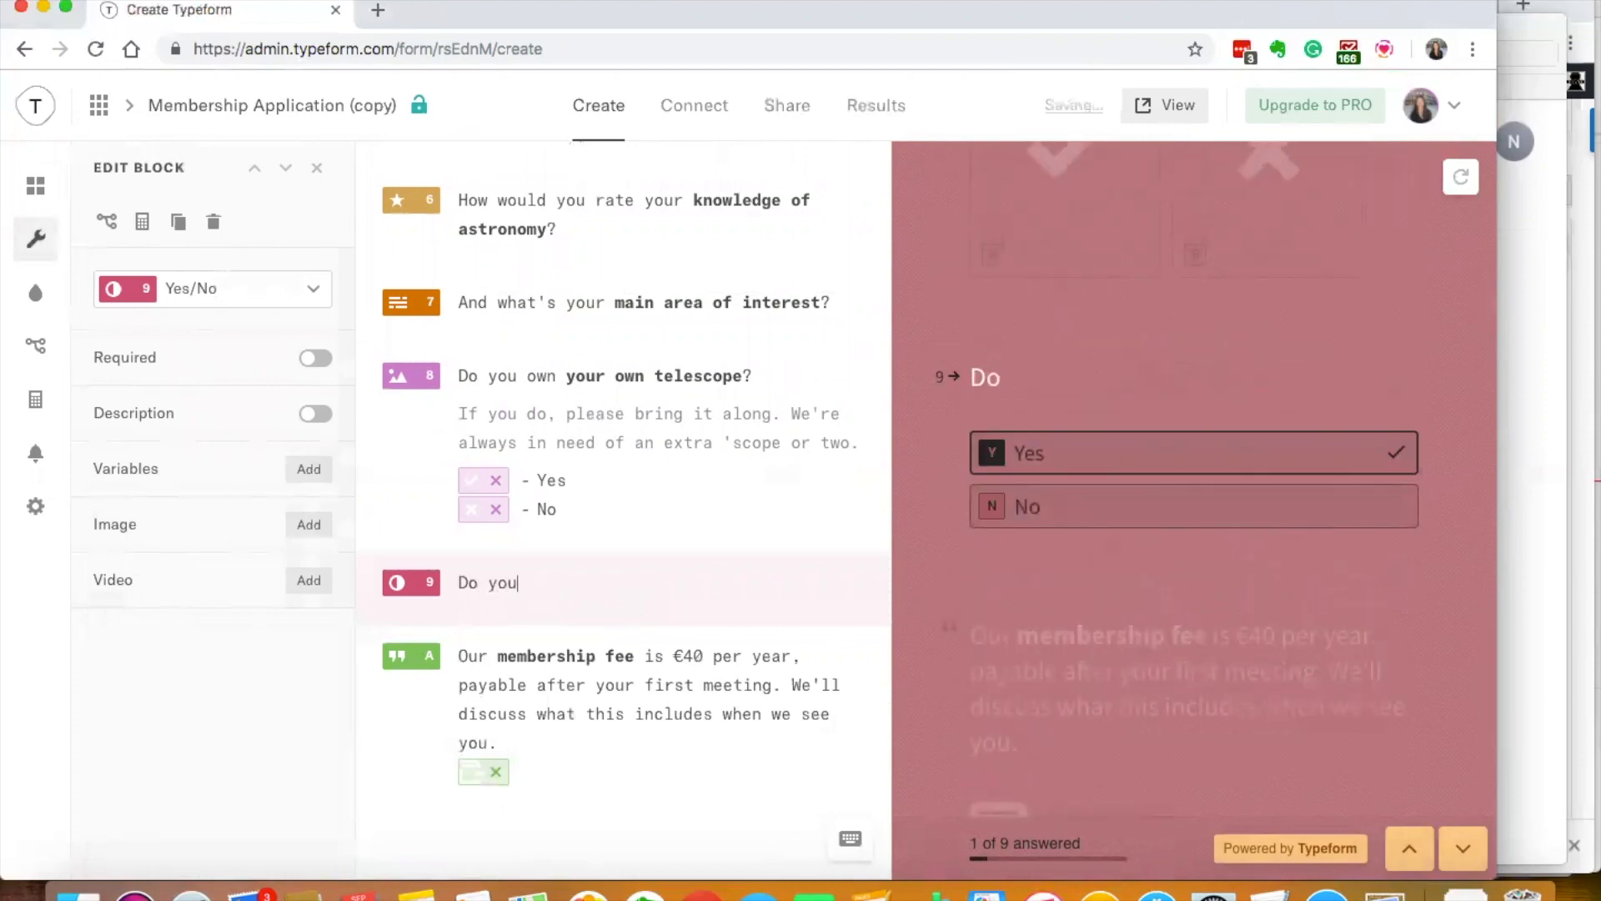
pyautogui.write('like puppies?')
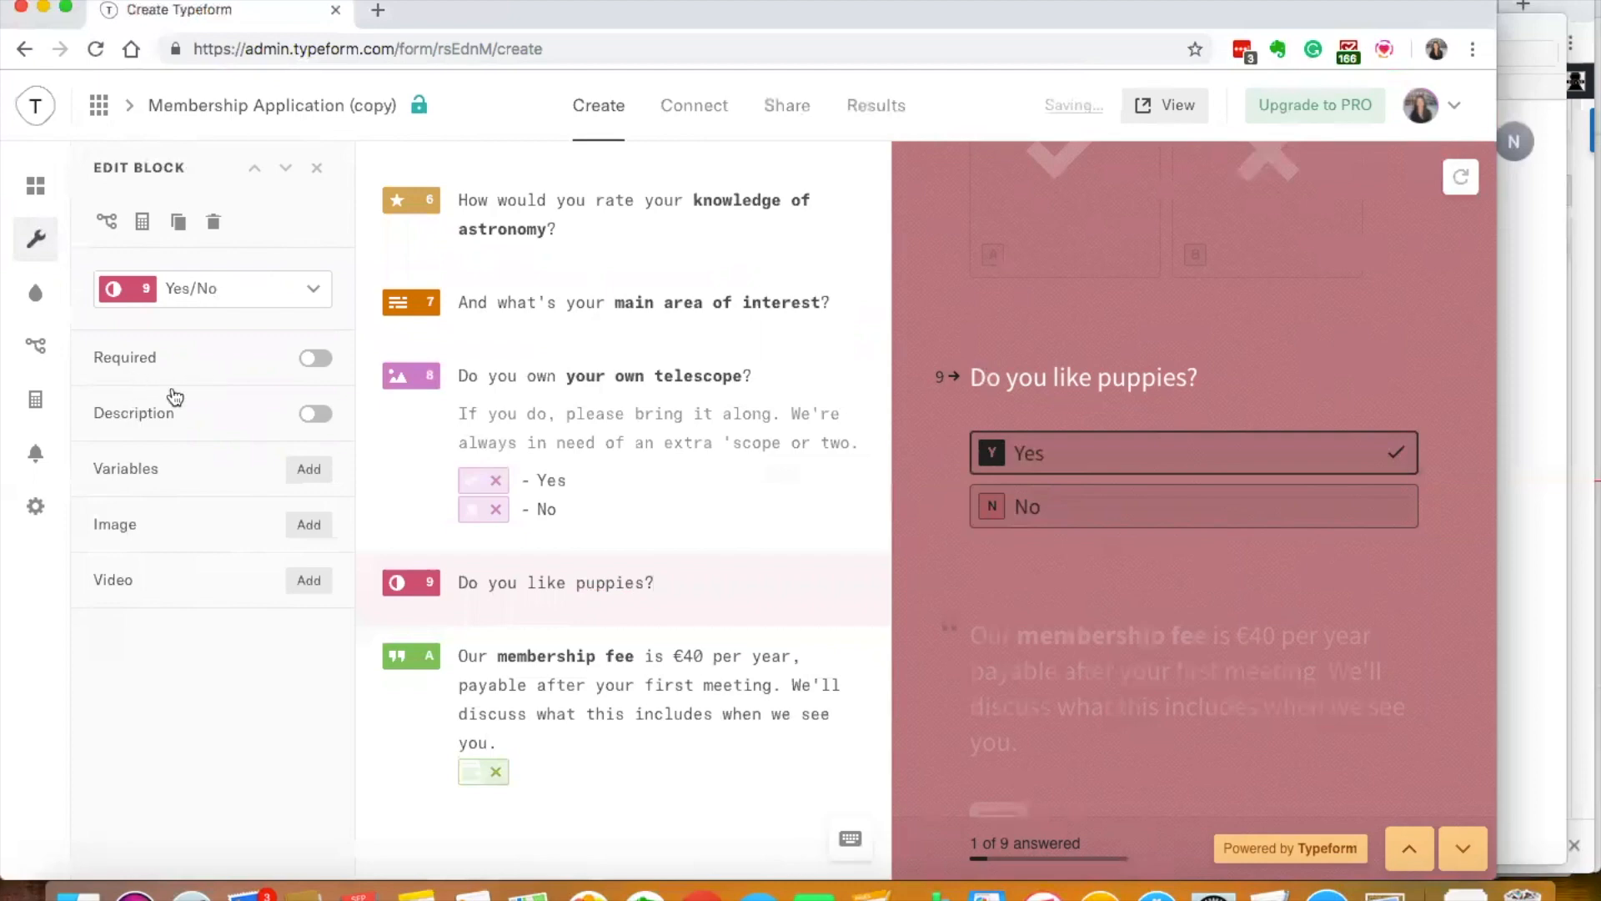
pyautogui.click(315, 357)
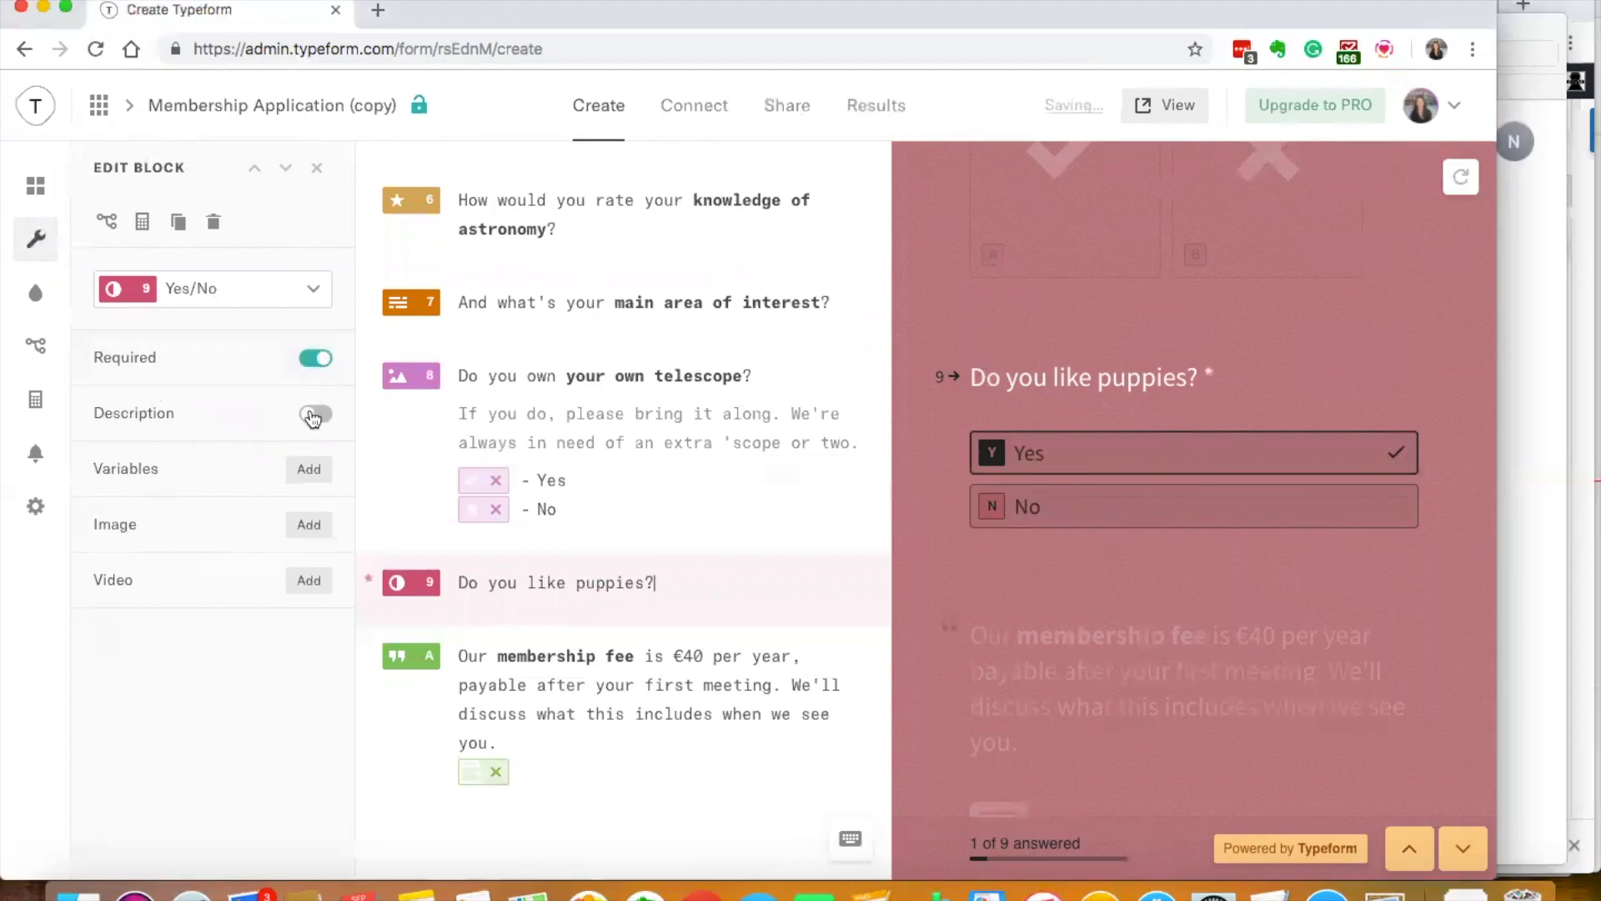
# Step: Add the description 'just wanted to know for' with the telephone number answer recalled via @
pyautogui.click(315, 412)
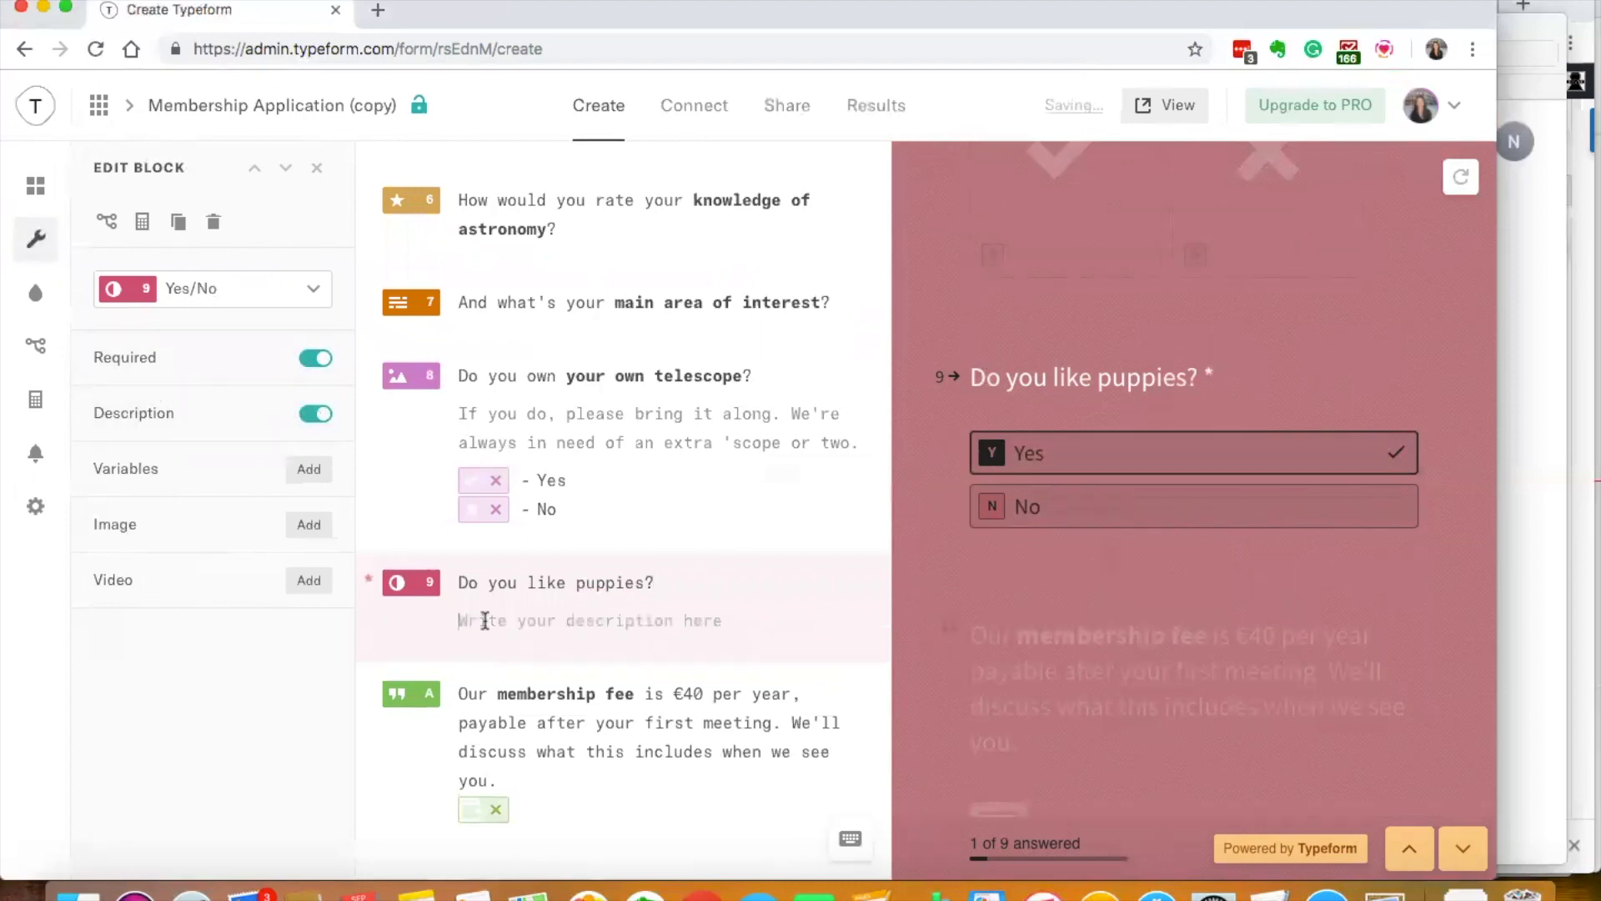
pyautogui.write('just want')
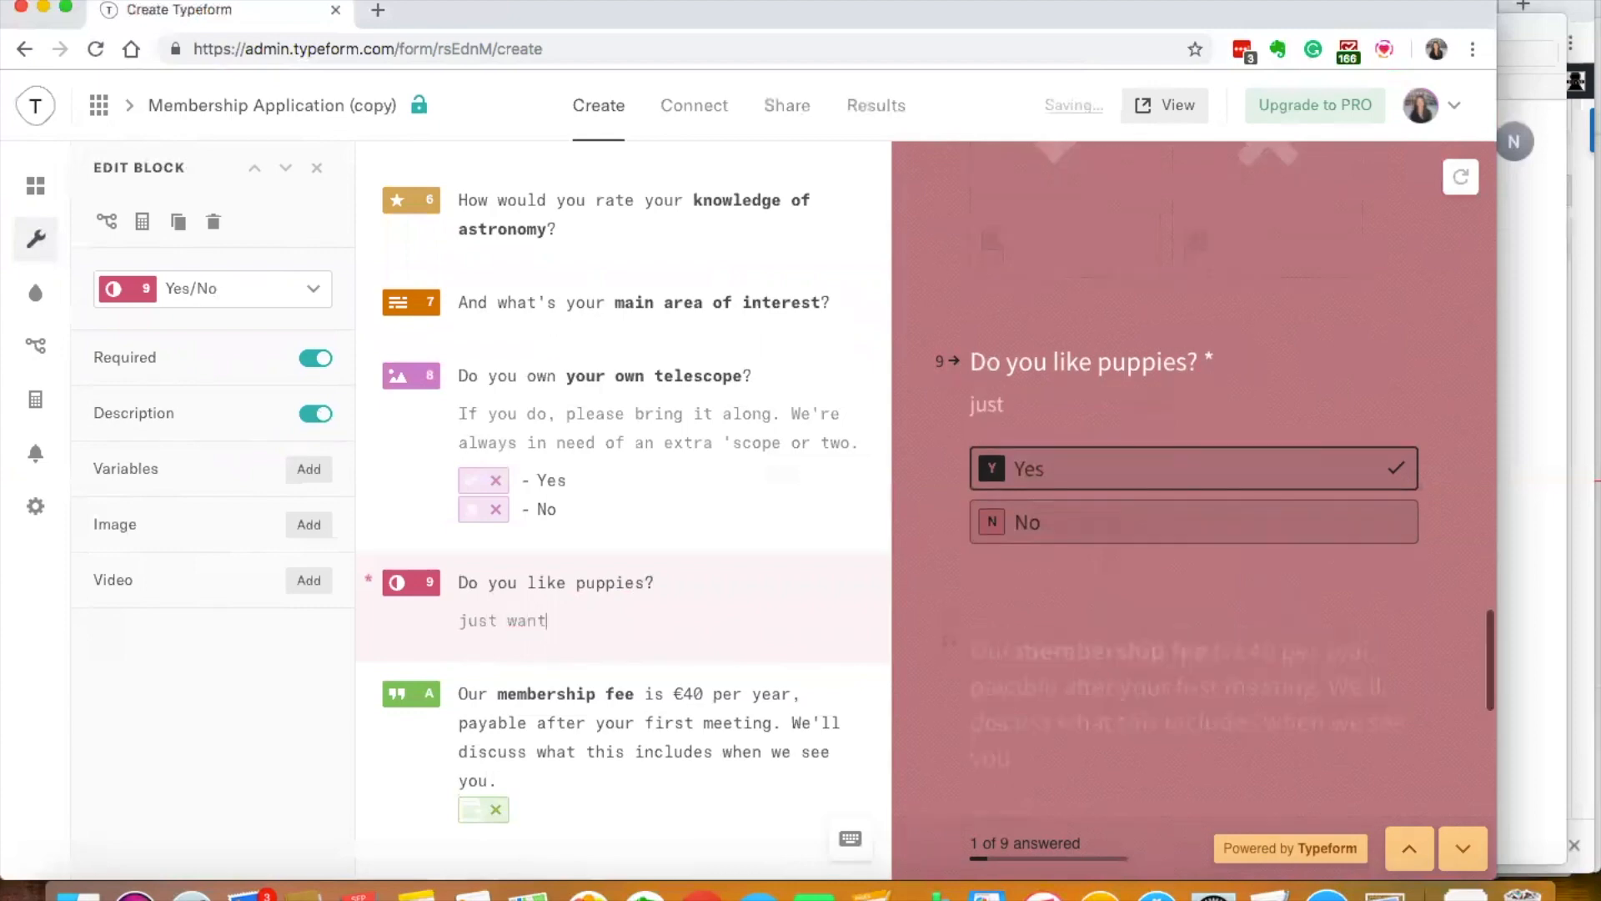
pyautogui.write('ed to know for fun')
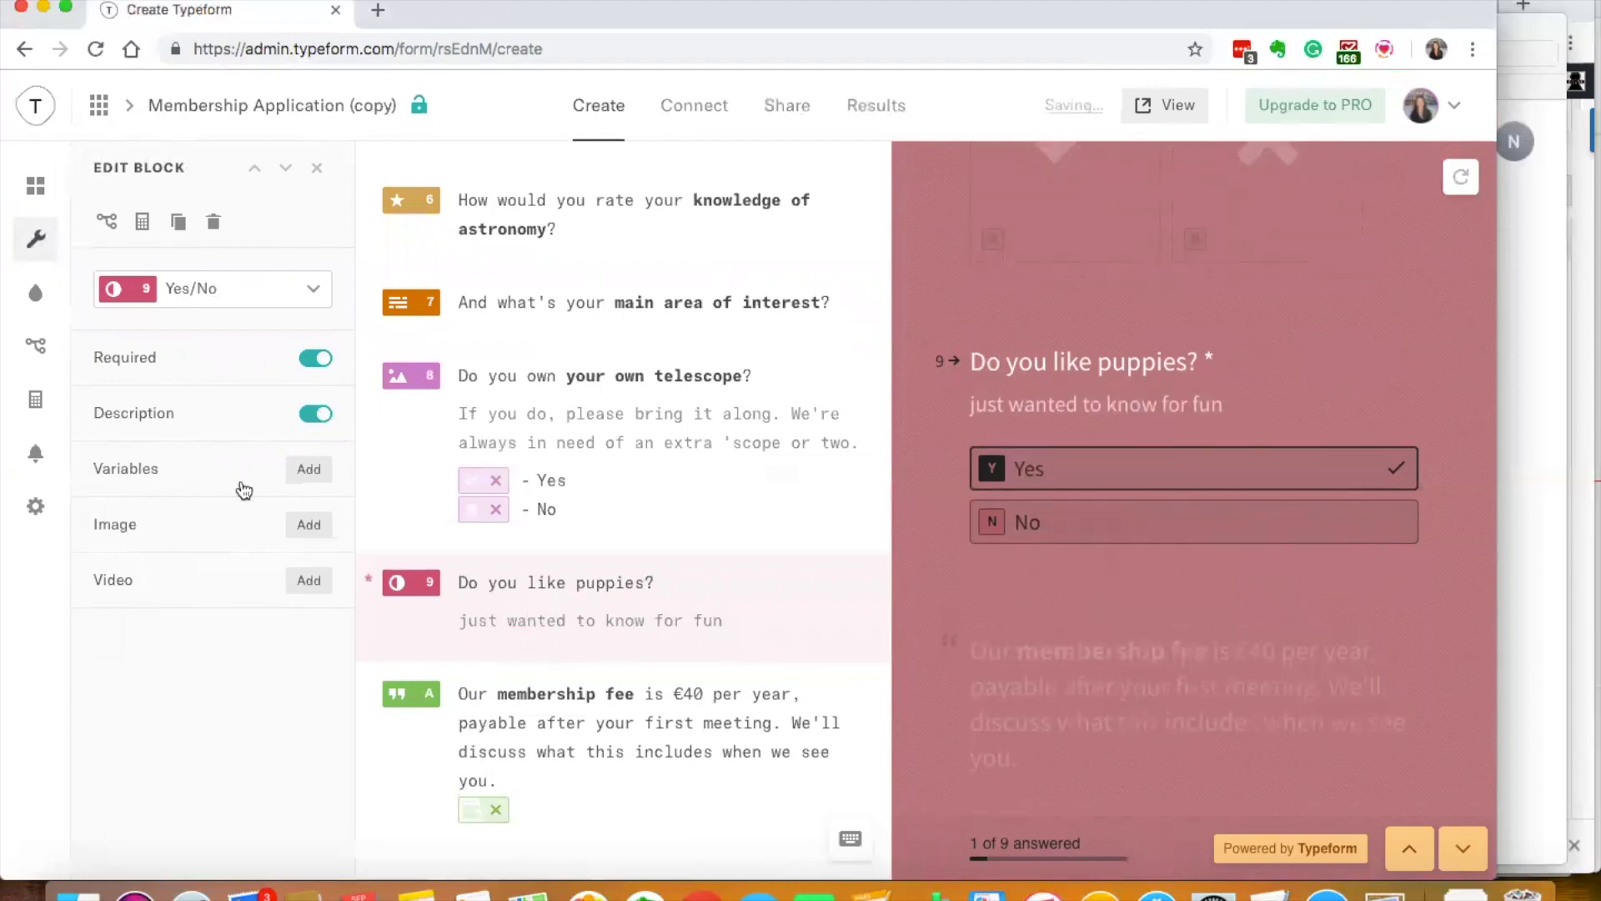
pyautogui.write('@')
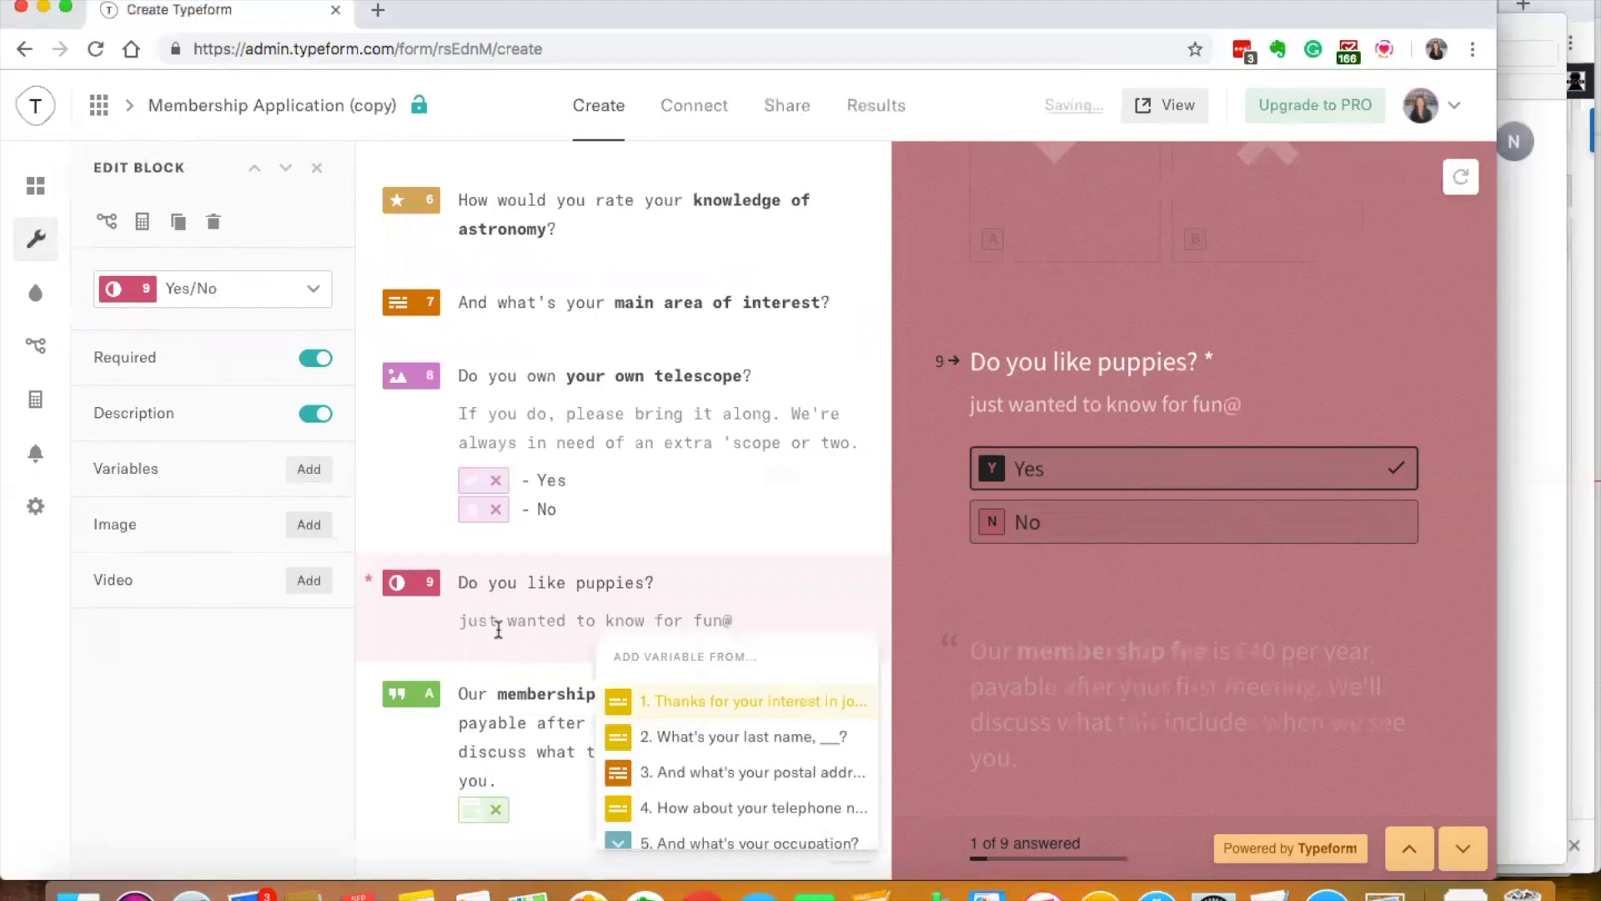
pyautogui.click(754, 807)
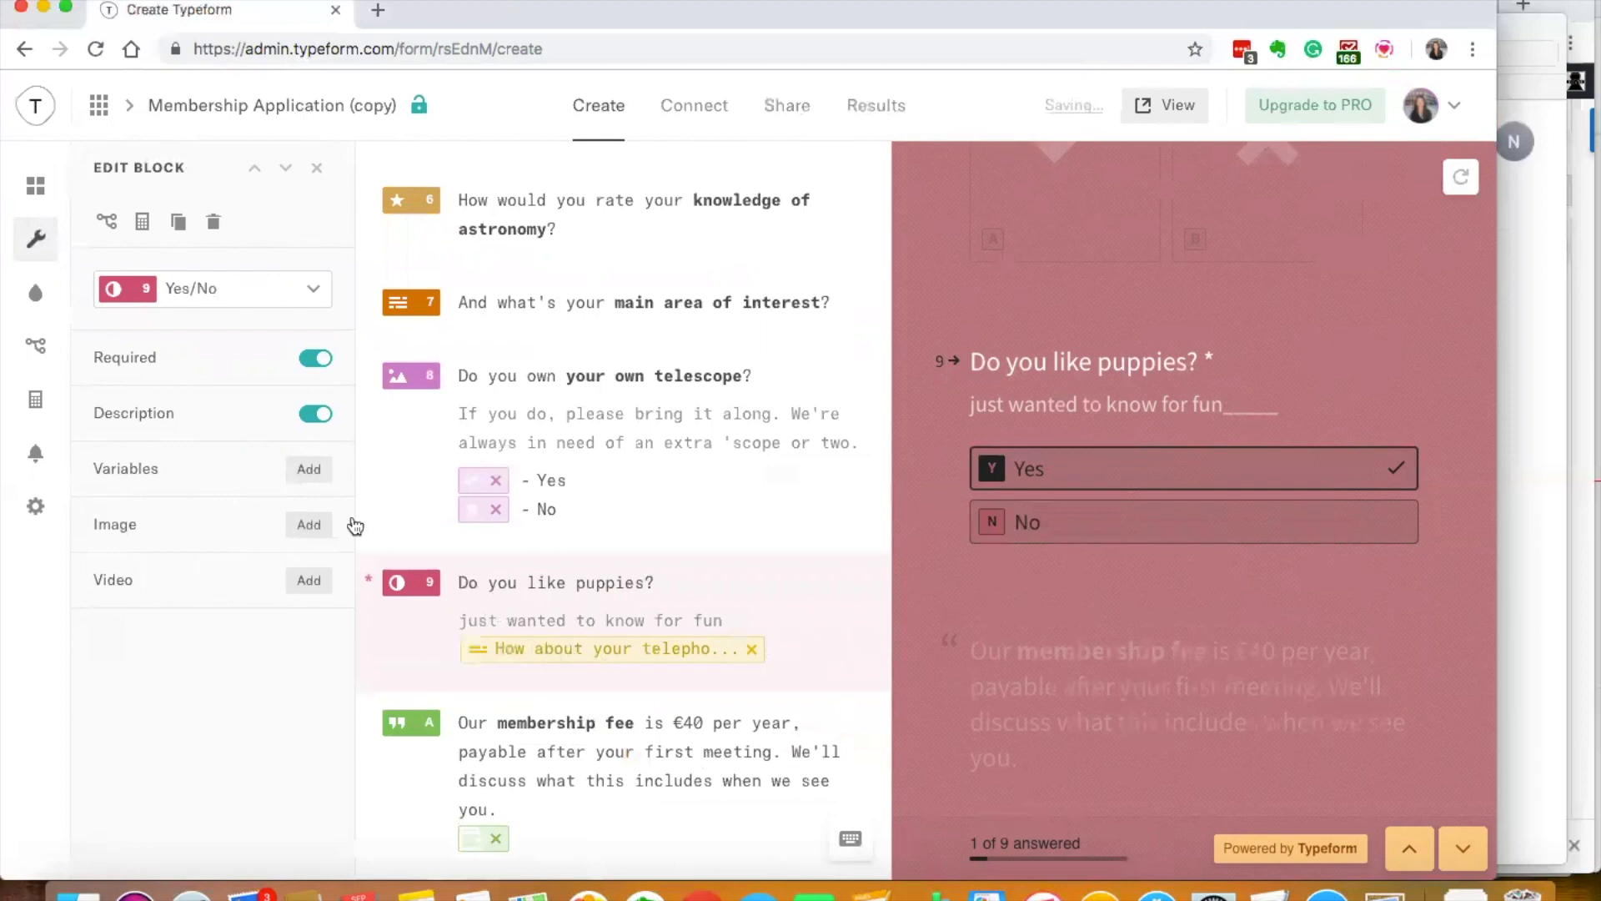
pyautogui.moveTo(775, 290)
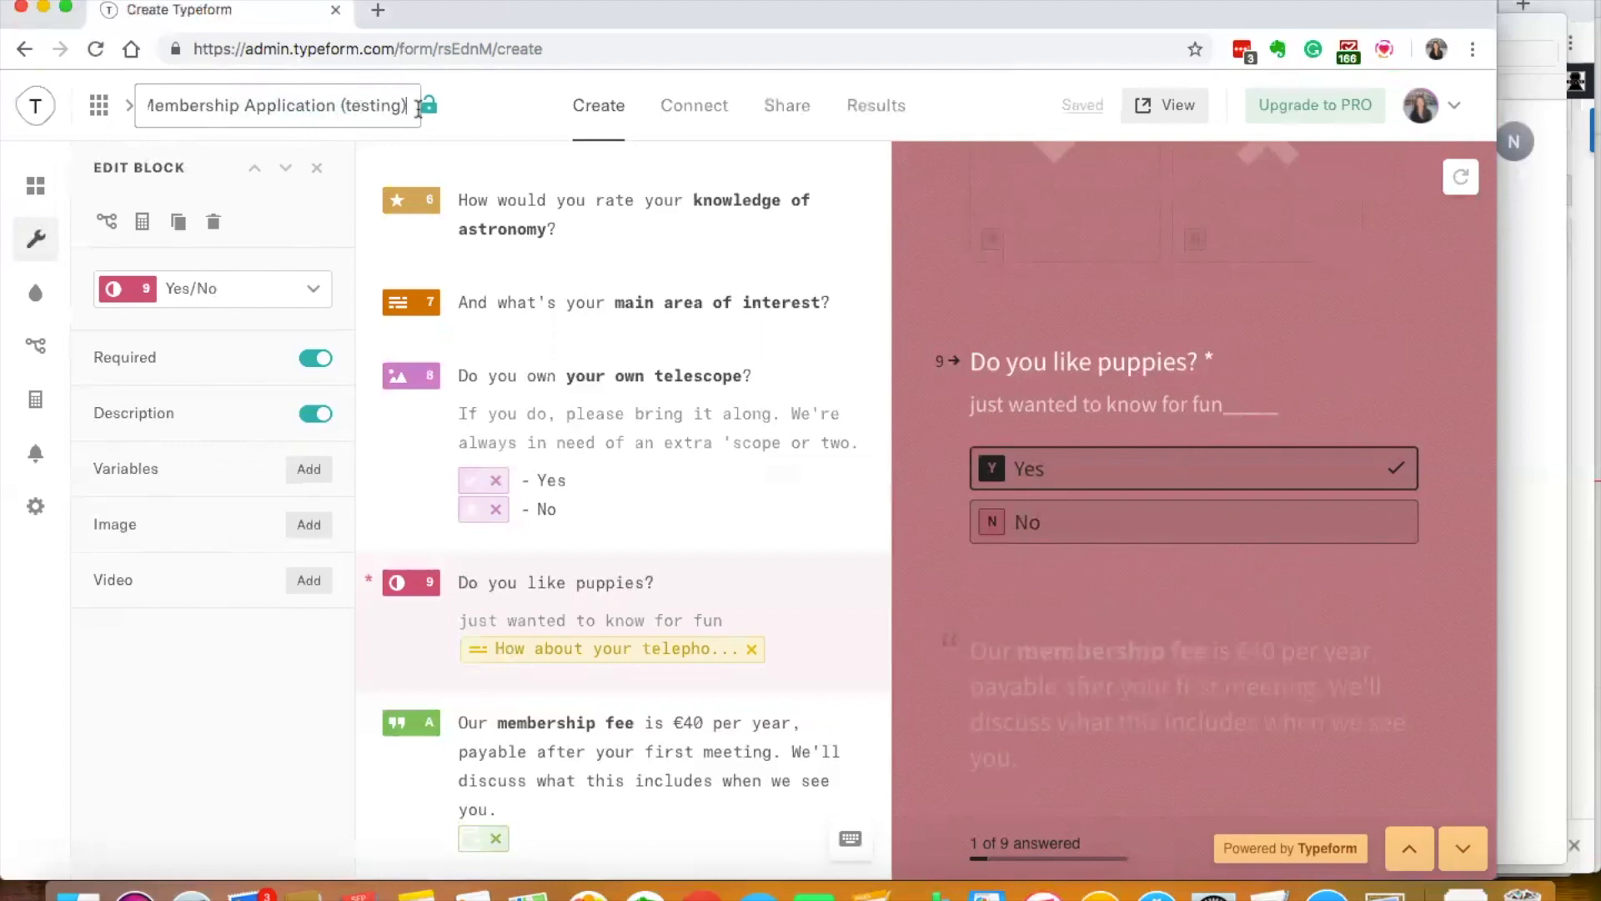
pyautogui.moveTo(1179, 105)
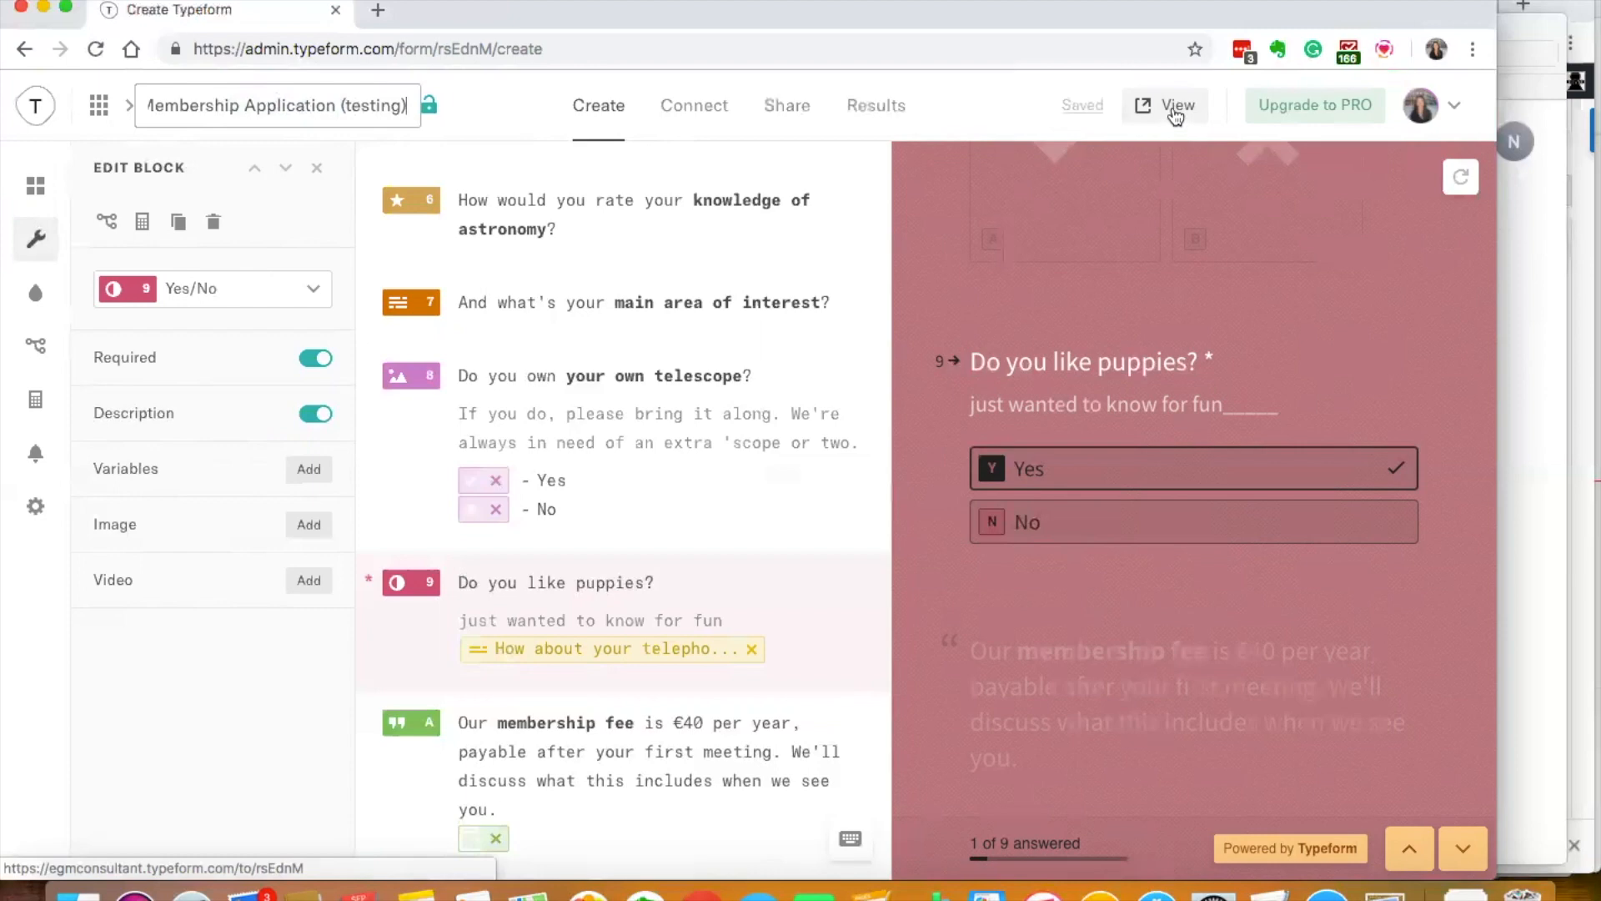
# Step: View the live 'Membership Application (testing)' form in a new tab
pyautogui.click(1175, 105)
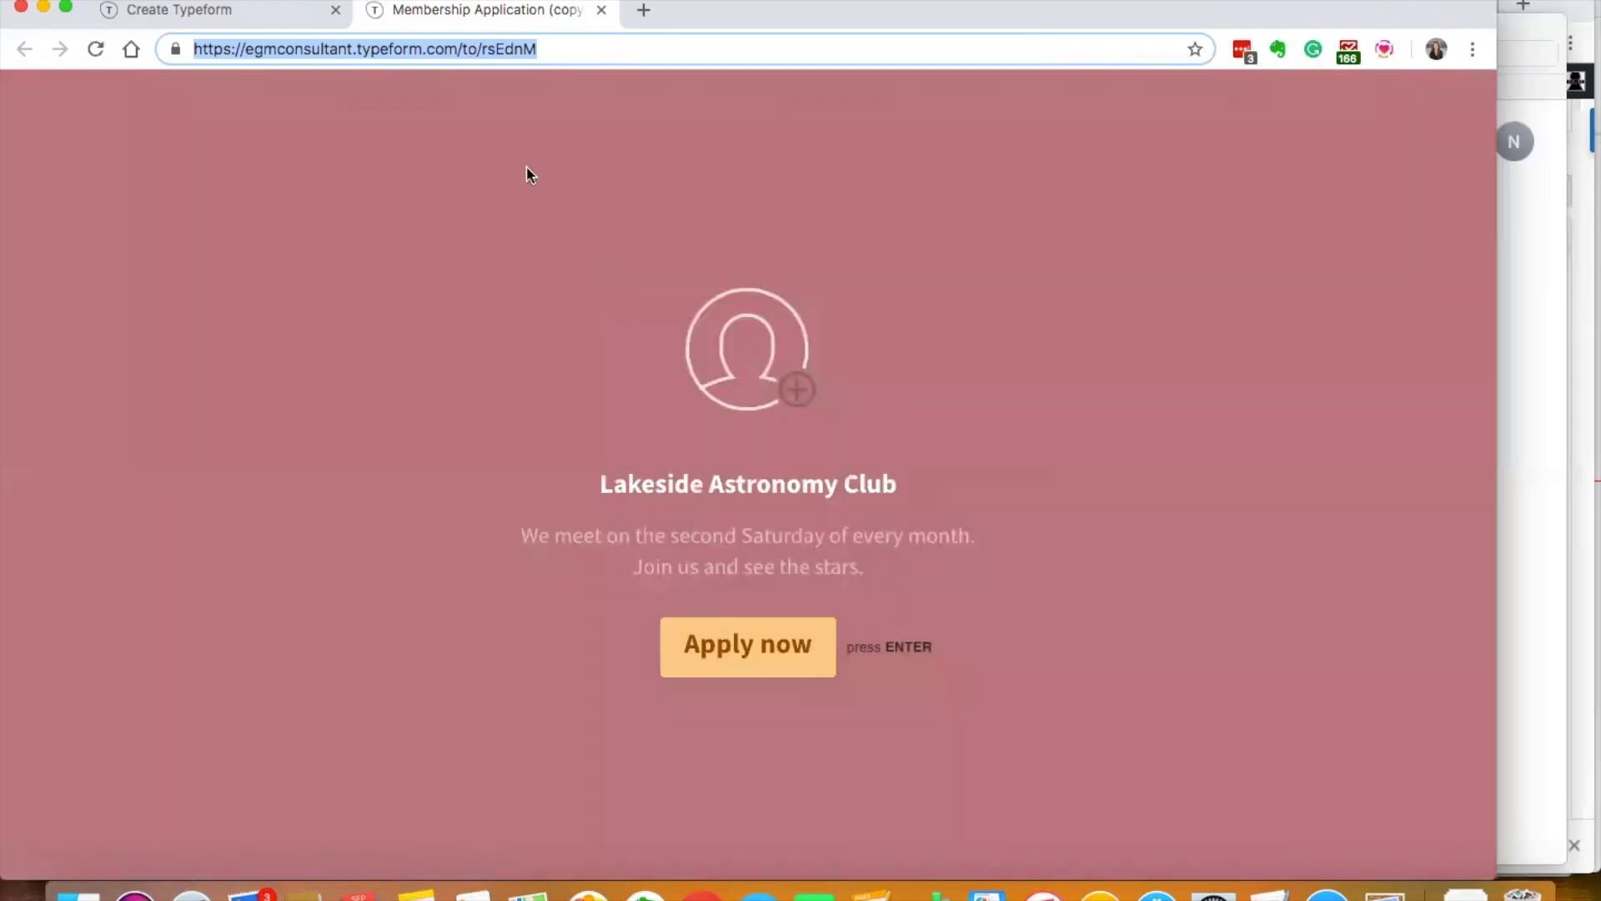
pyautogui.moveTo(672, 588)
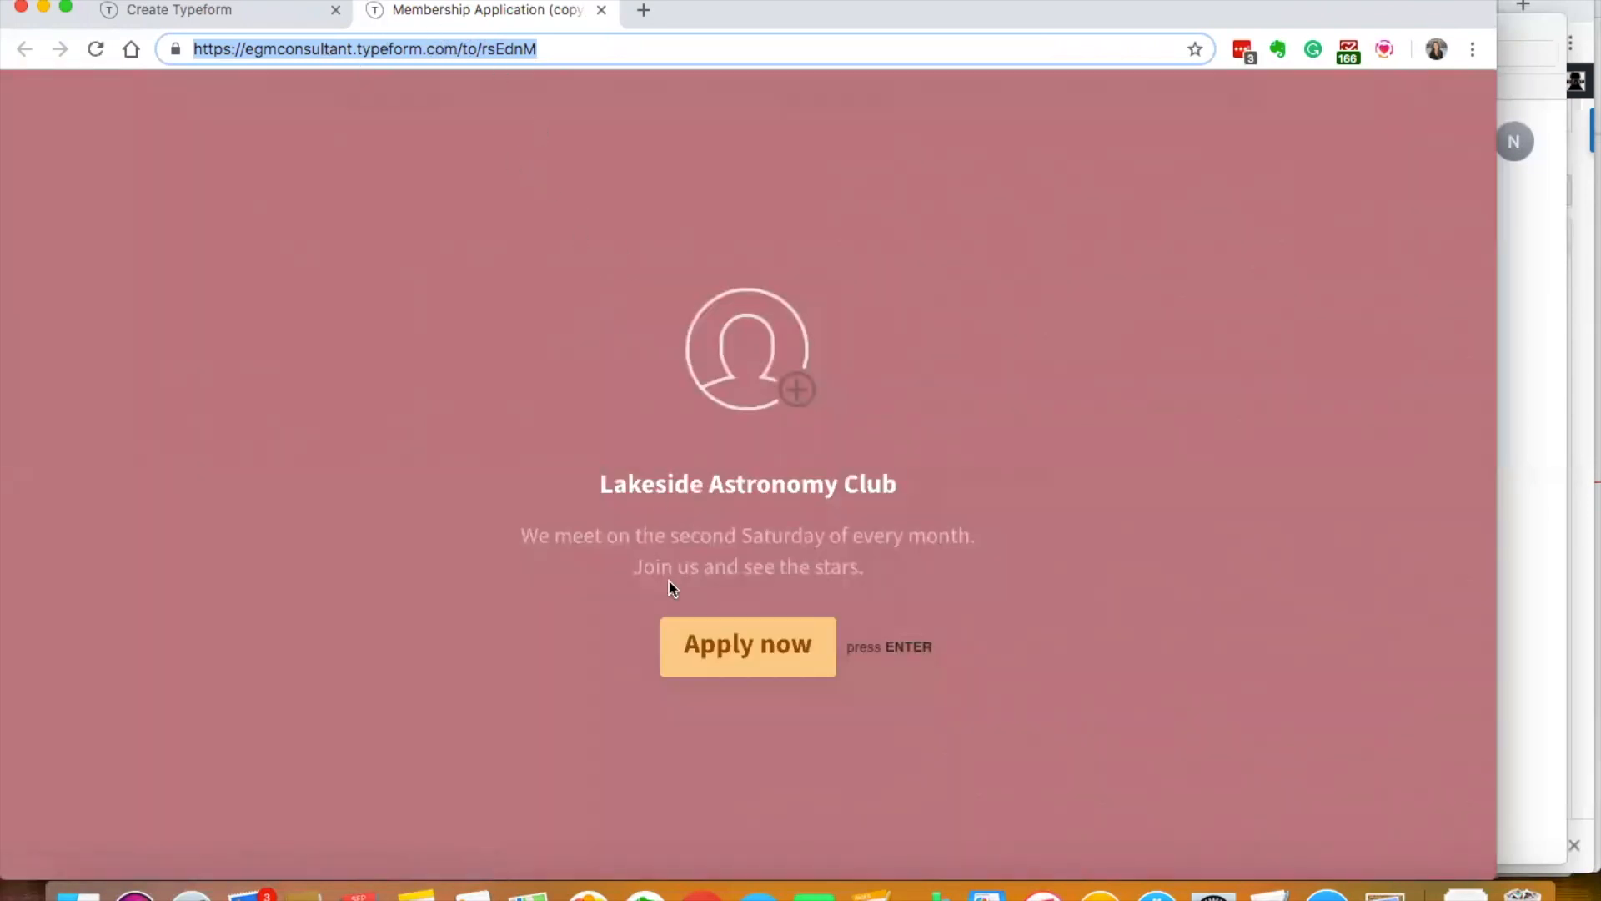
# Step: Answer the name, Astronomer occupation and main area of interest questions
pyautogui.click(747, 645)
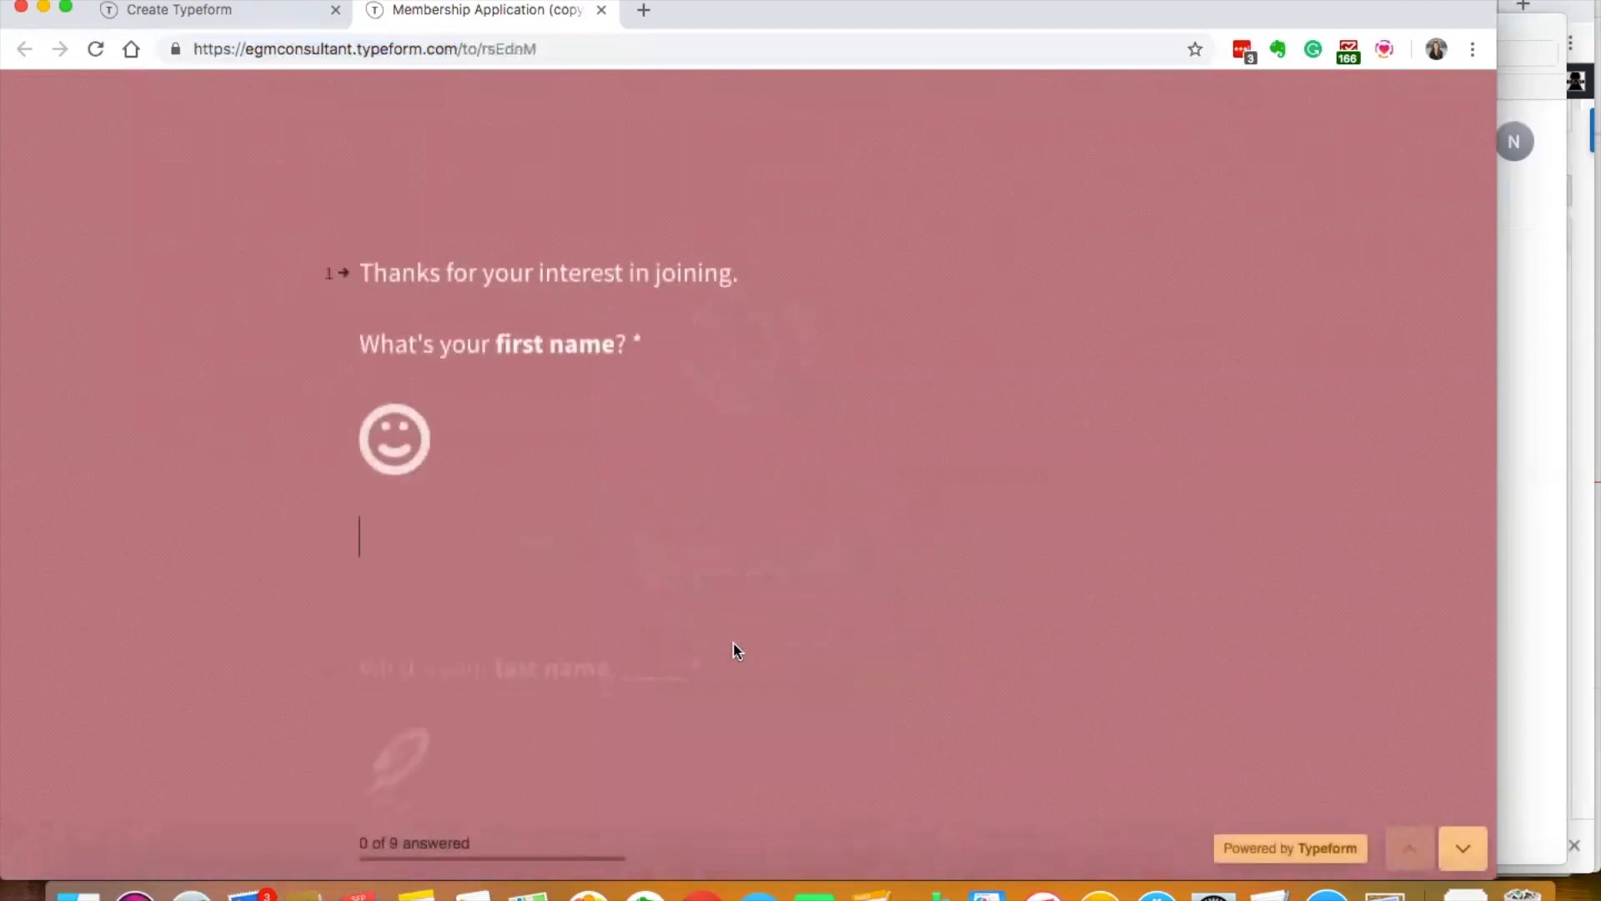
pyautogui.write('asdfasd')
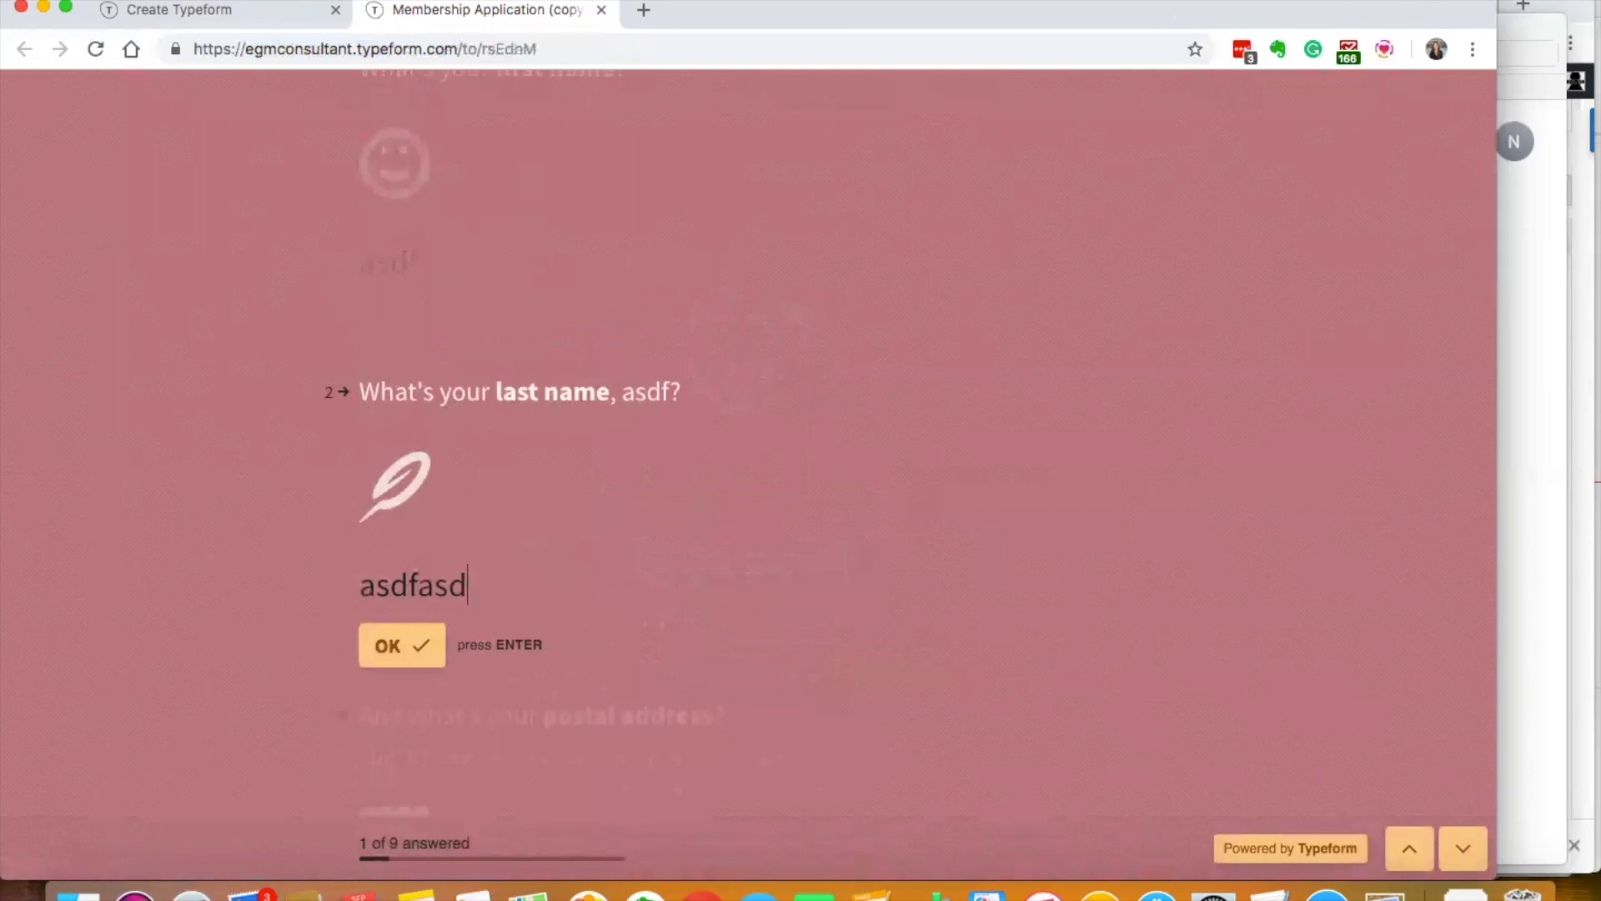
pyautogui.click(400, 644)
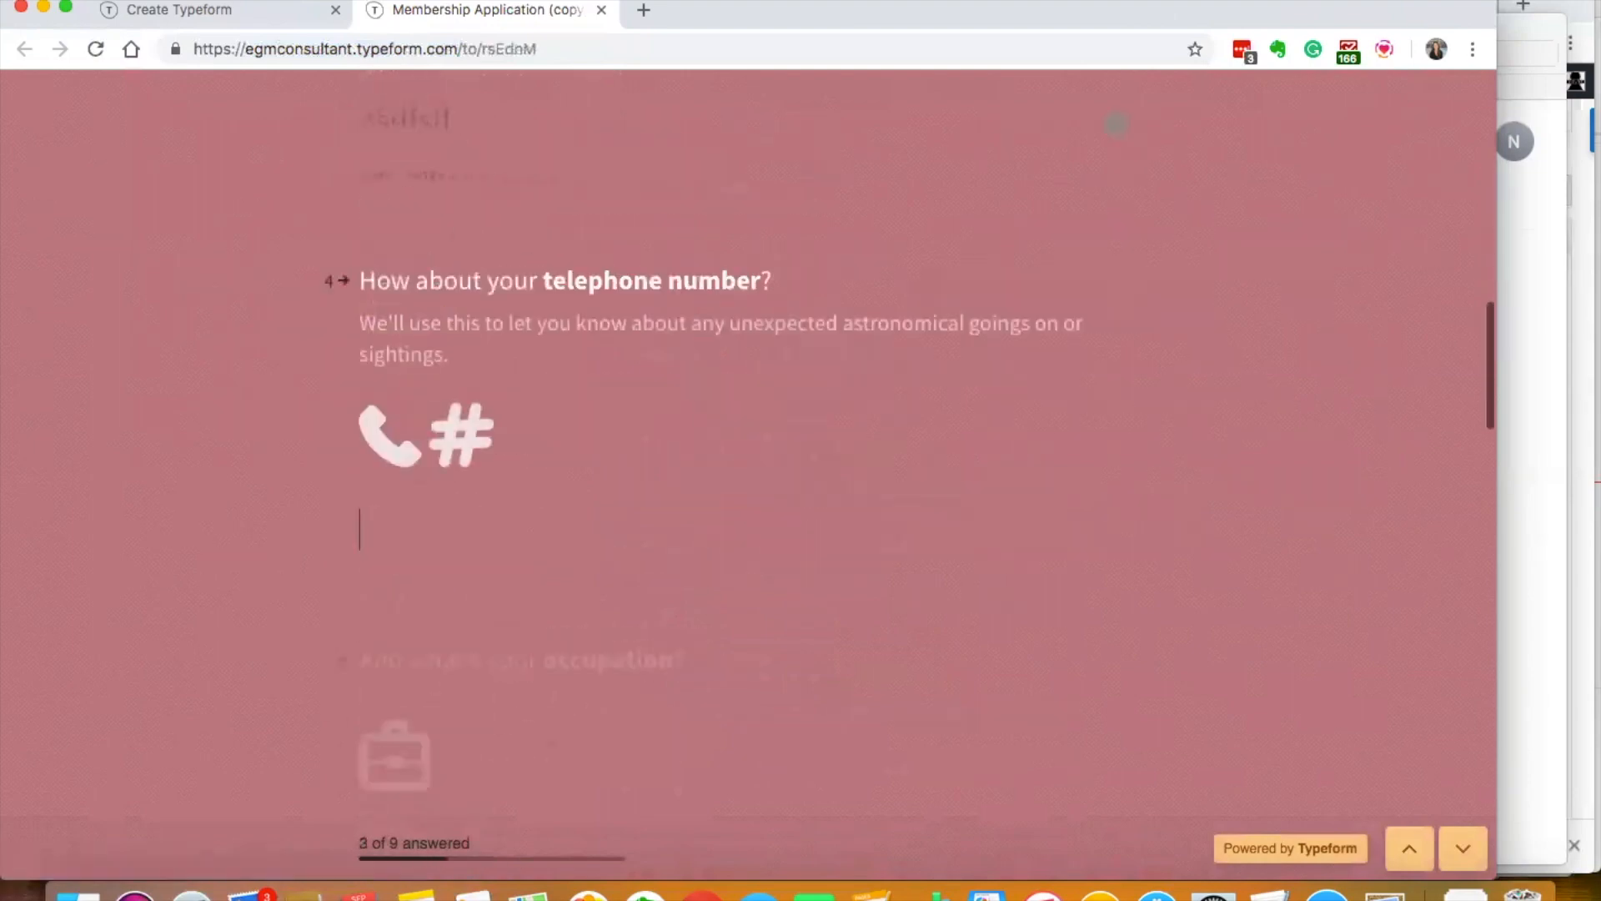
pyautogui.write('asdfsd')
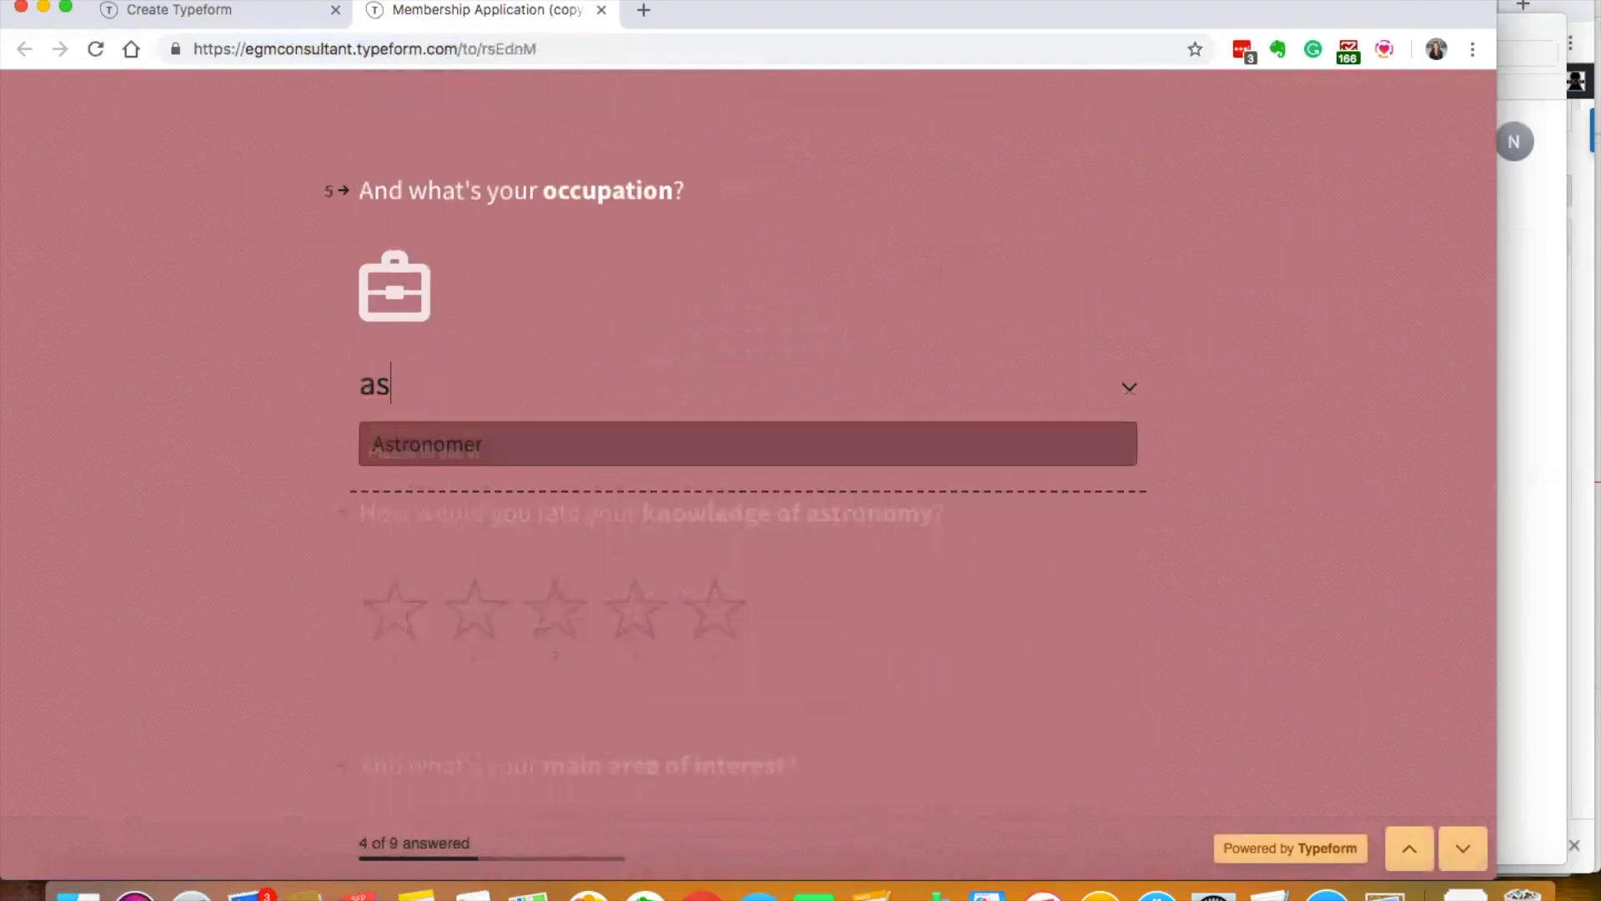
pyautogui.press('Backspace')
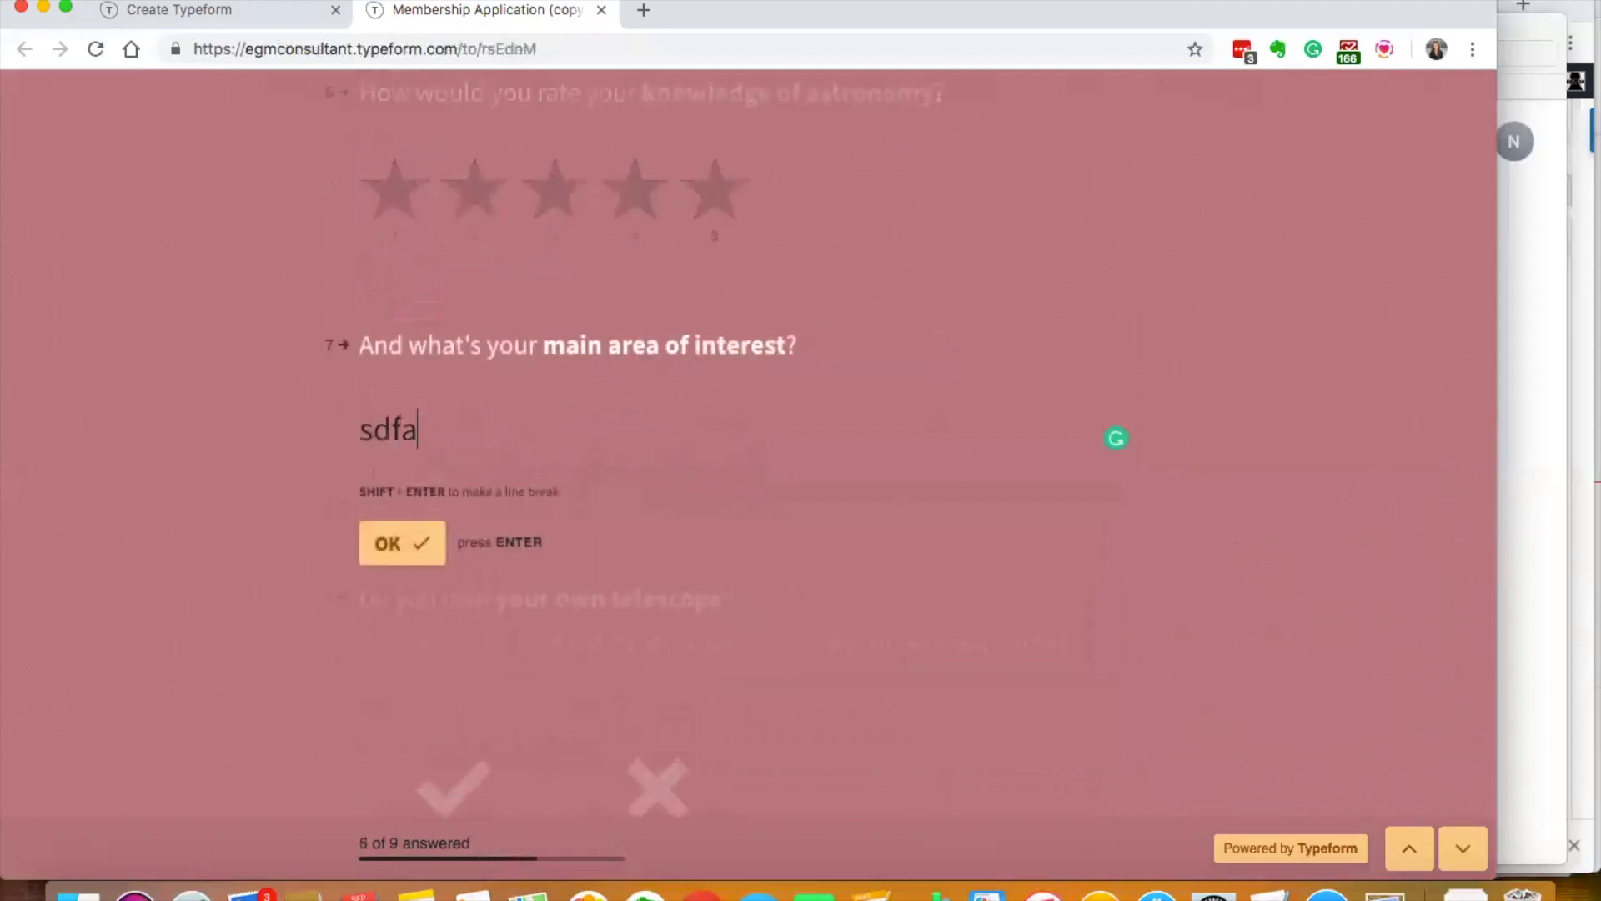
pyautogui.click(400, 542)
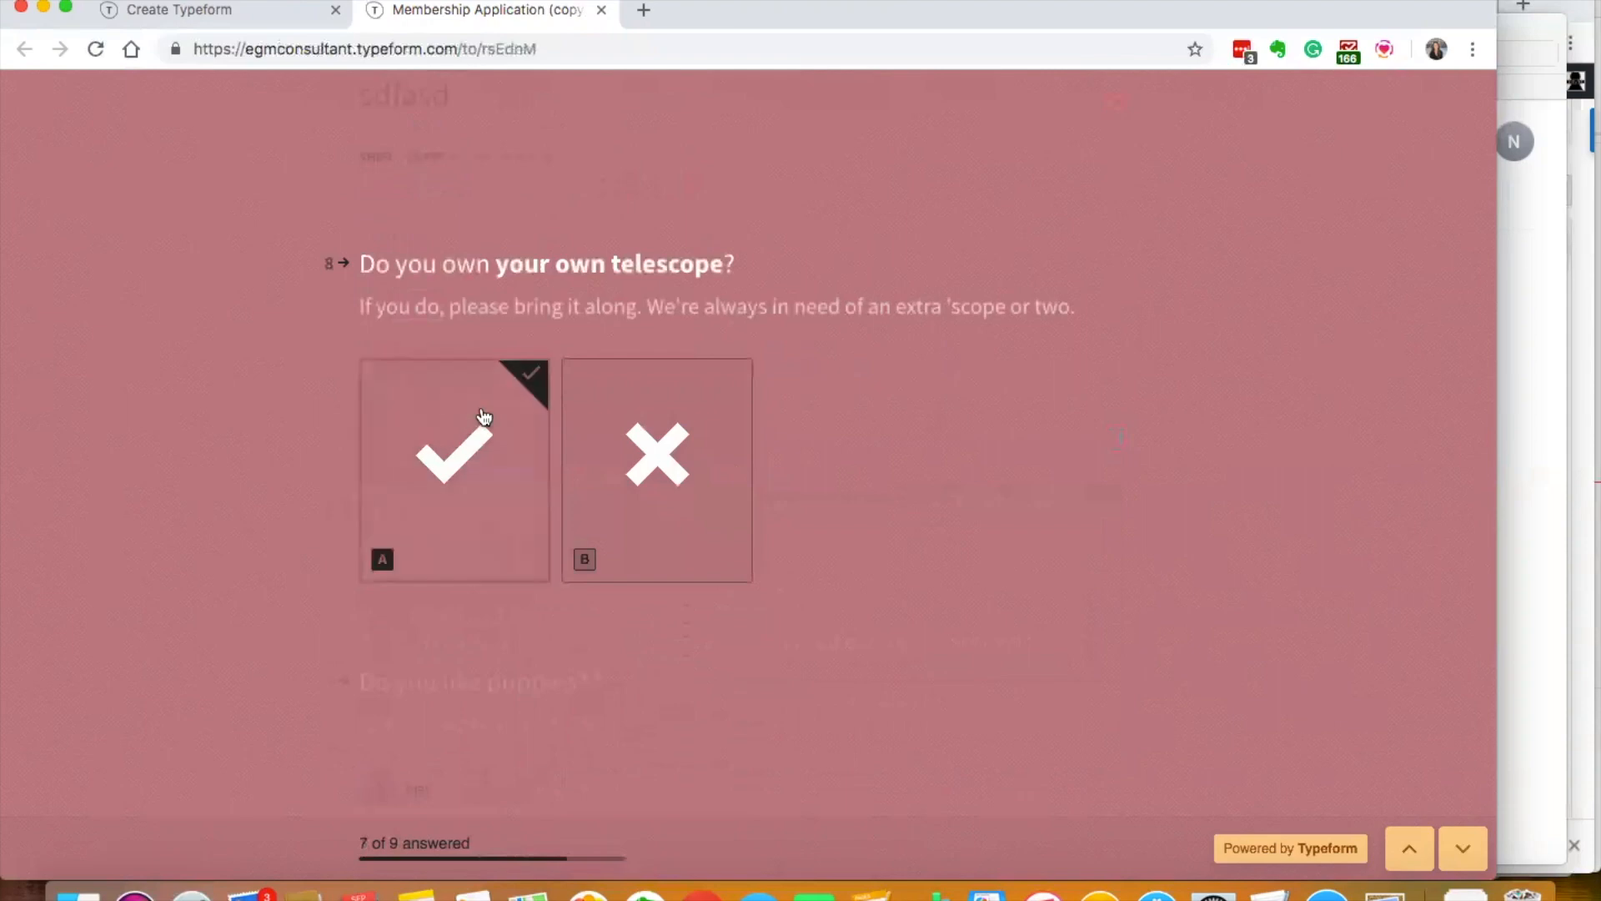
# Step: Answer yes to owning a telescope, acknowledge the fee statement with 'OK, cool' and submit
pyautogui.click(454, 453)
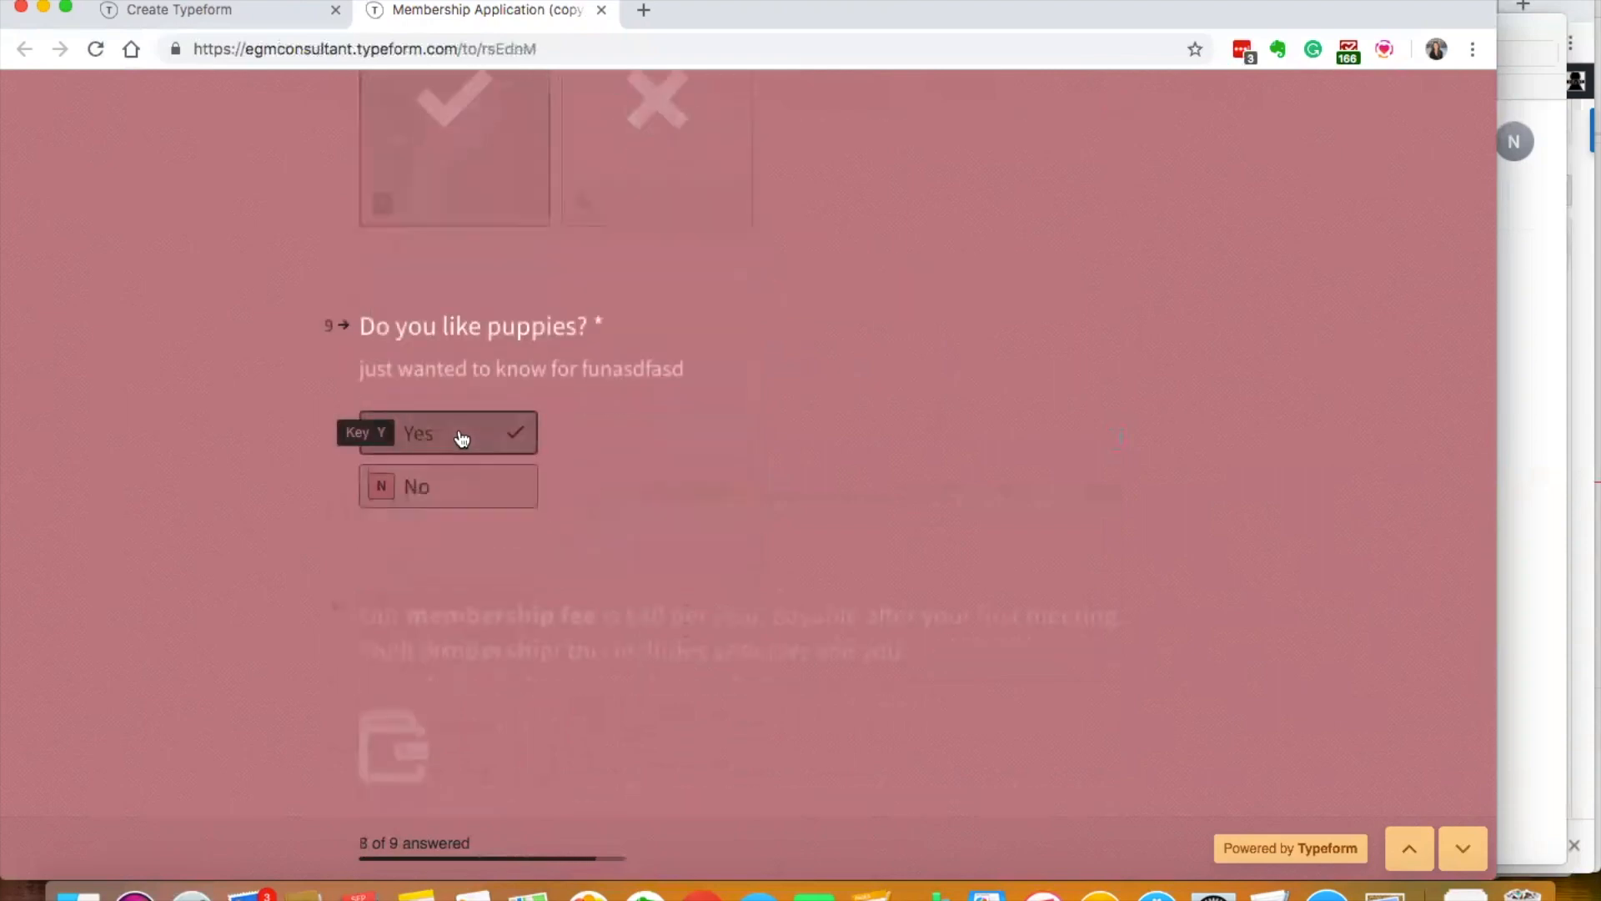
pyautogui.click(462, 432)
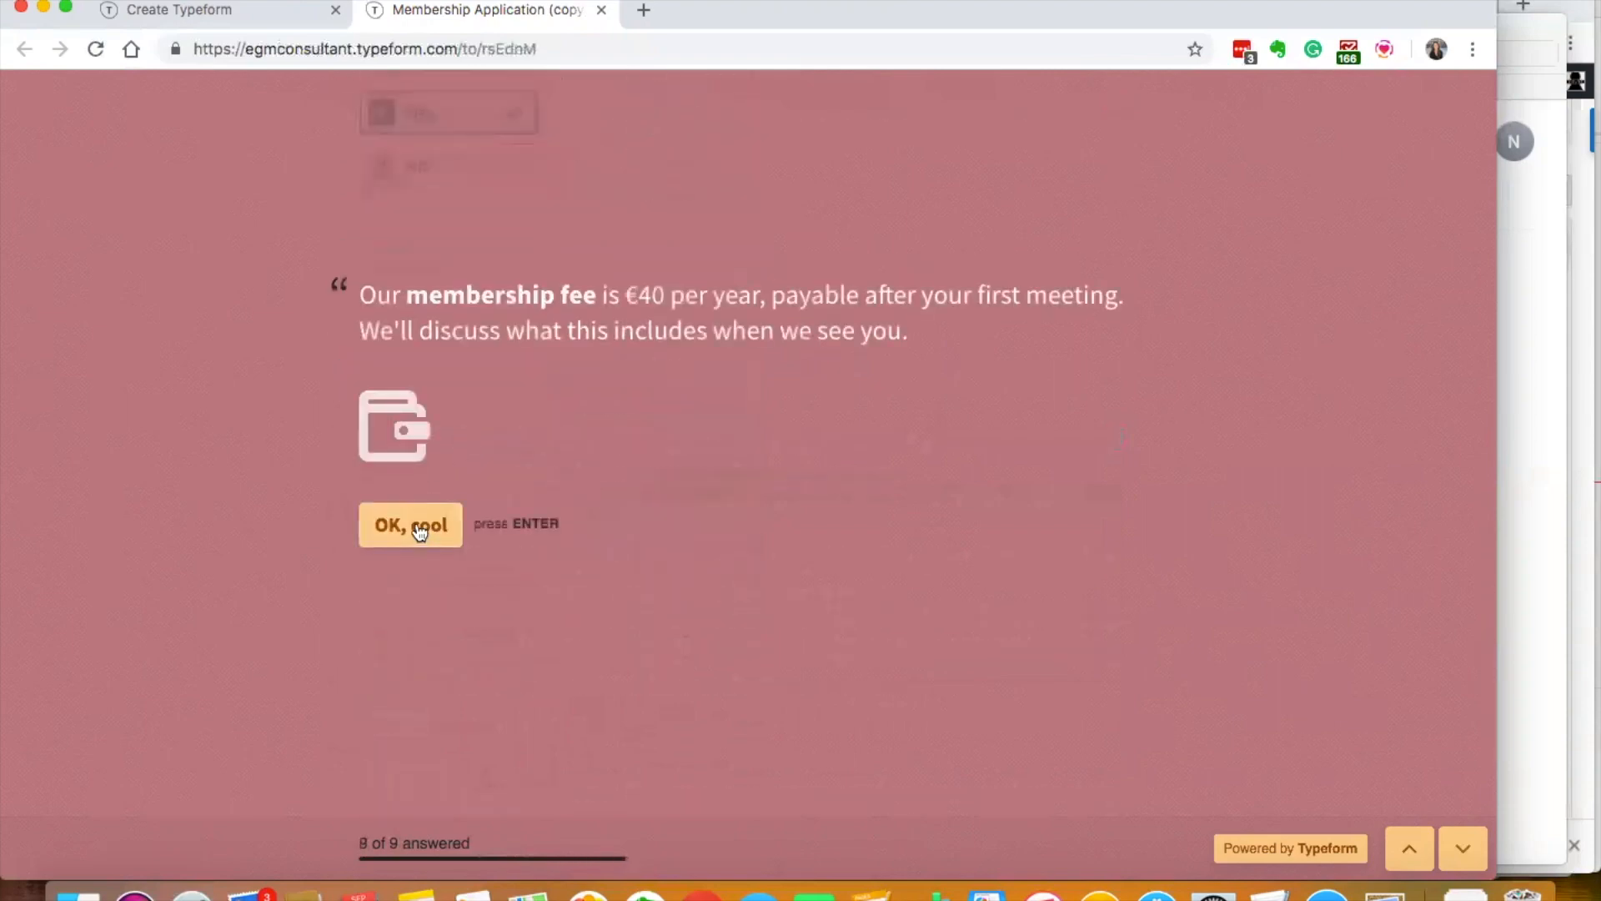
pyautogui.click(411, 524)
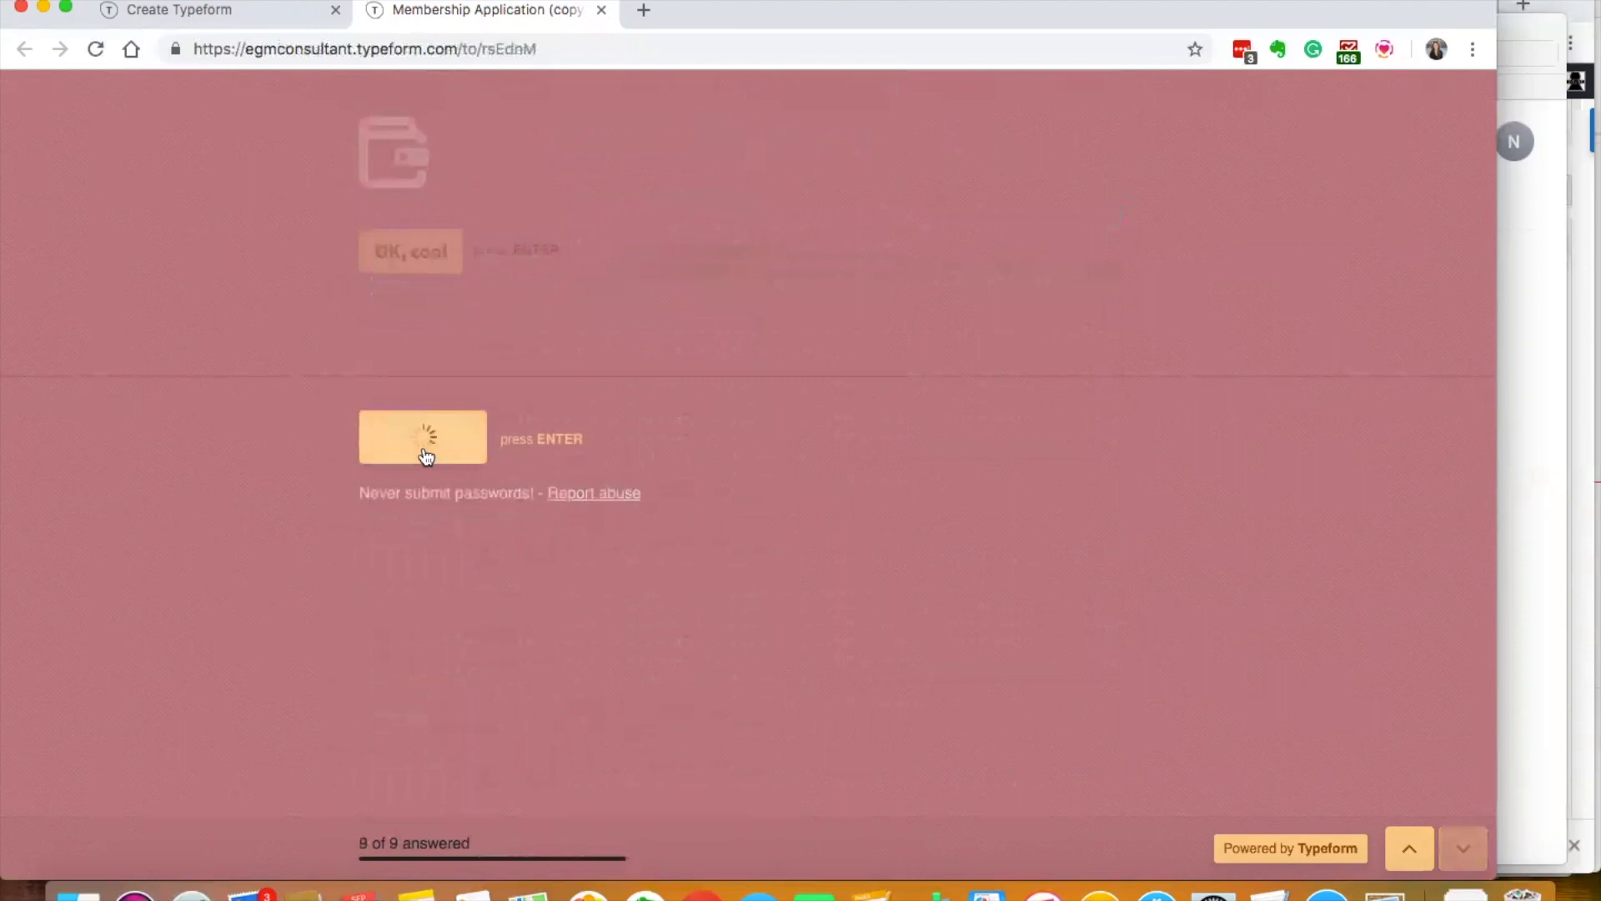
pyautogui.click(422, 437)
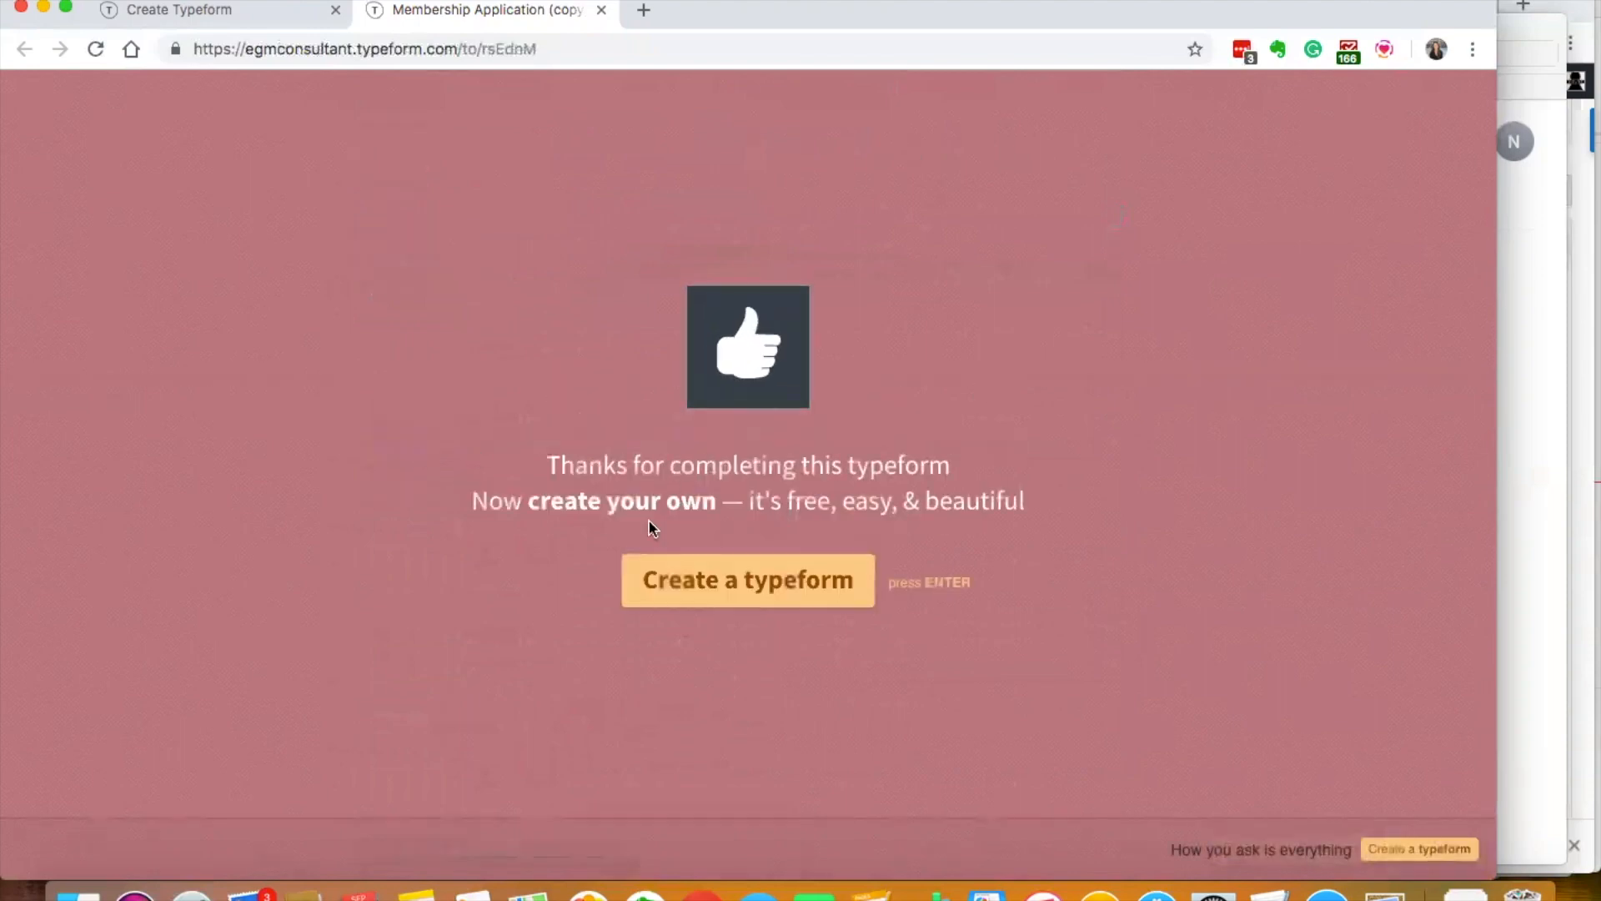
pyautogui.moveTo(769, 438)
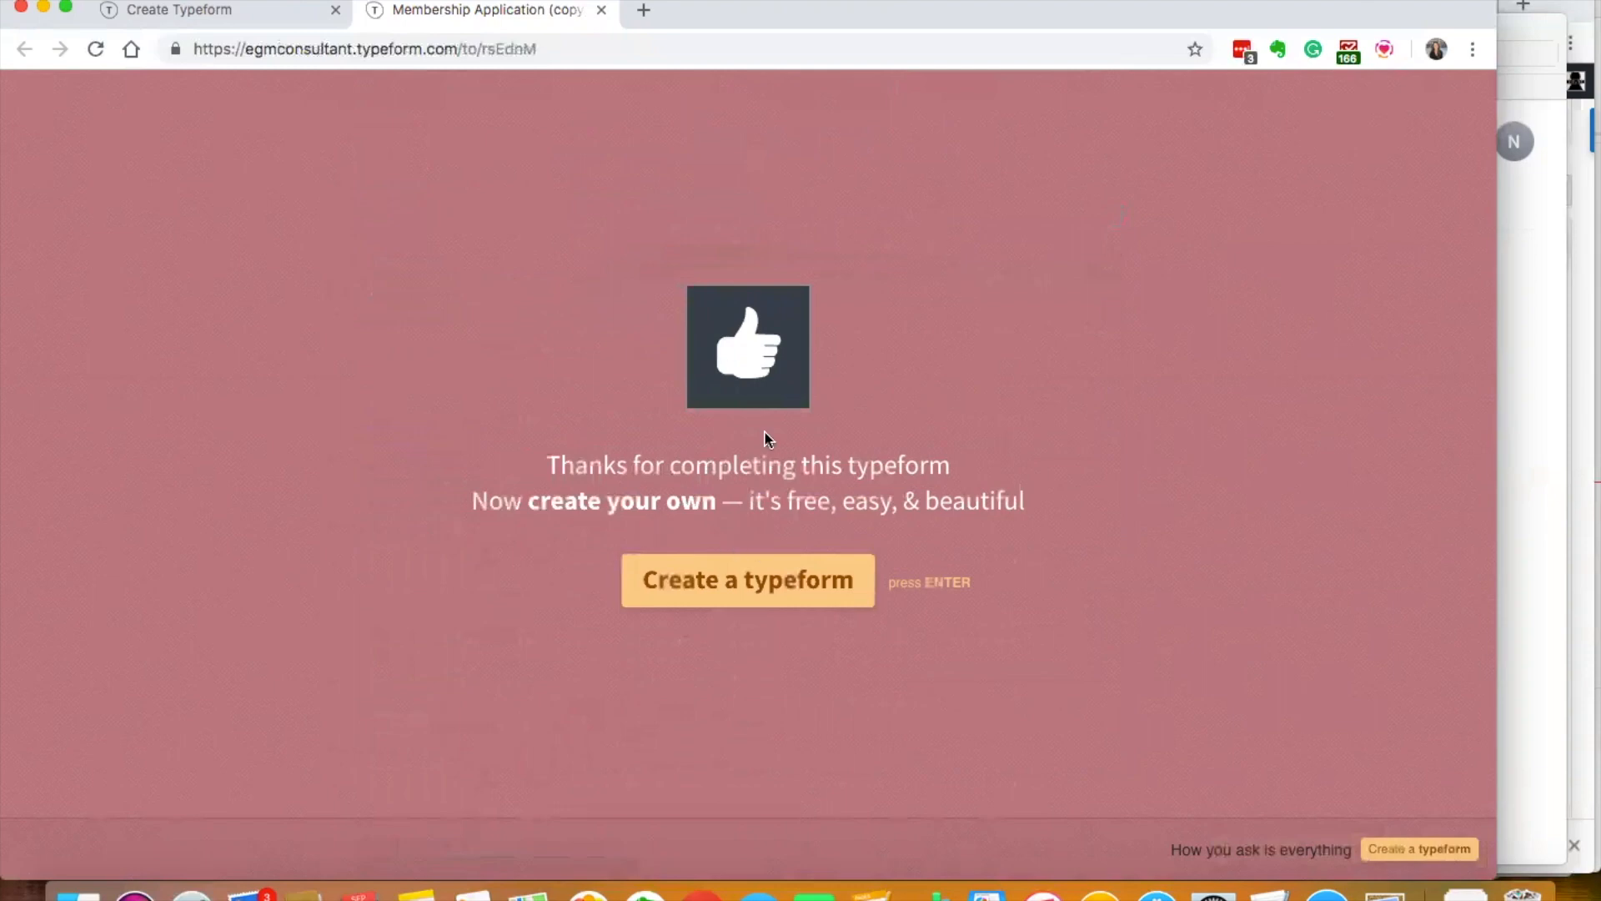
pyautogui.moveTo(253, 27)
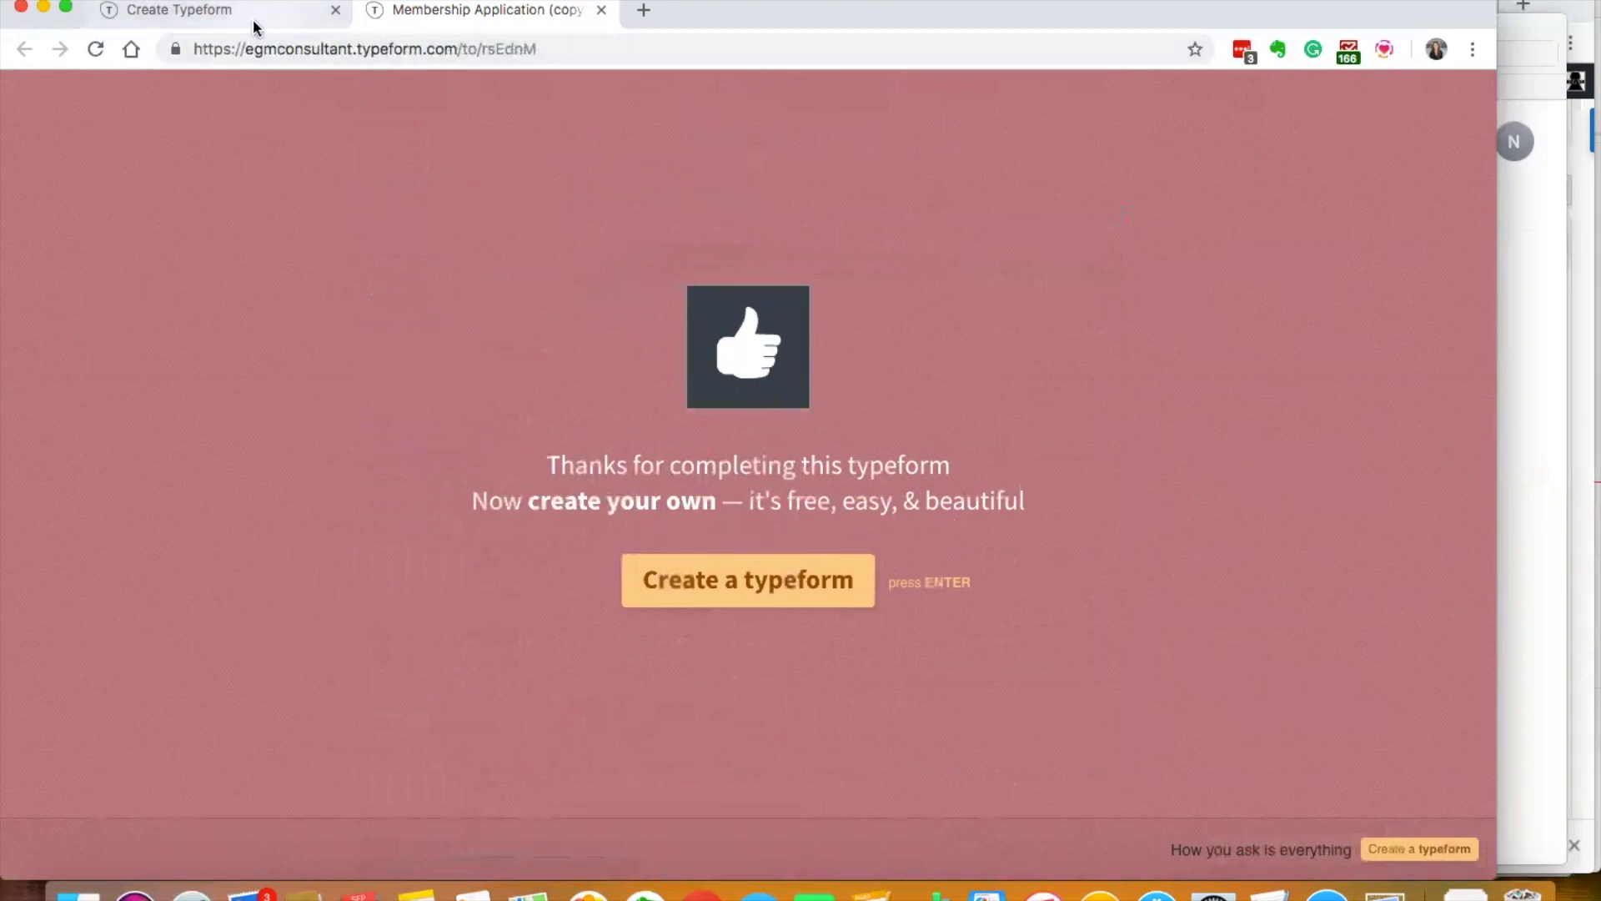
# Step: Return to the editor and review the Results summary showing 1 response at 100% completion
pyautogui.click(747, 579)
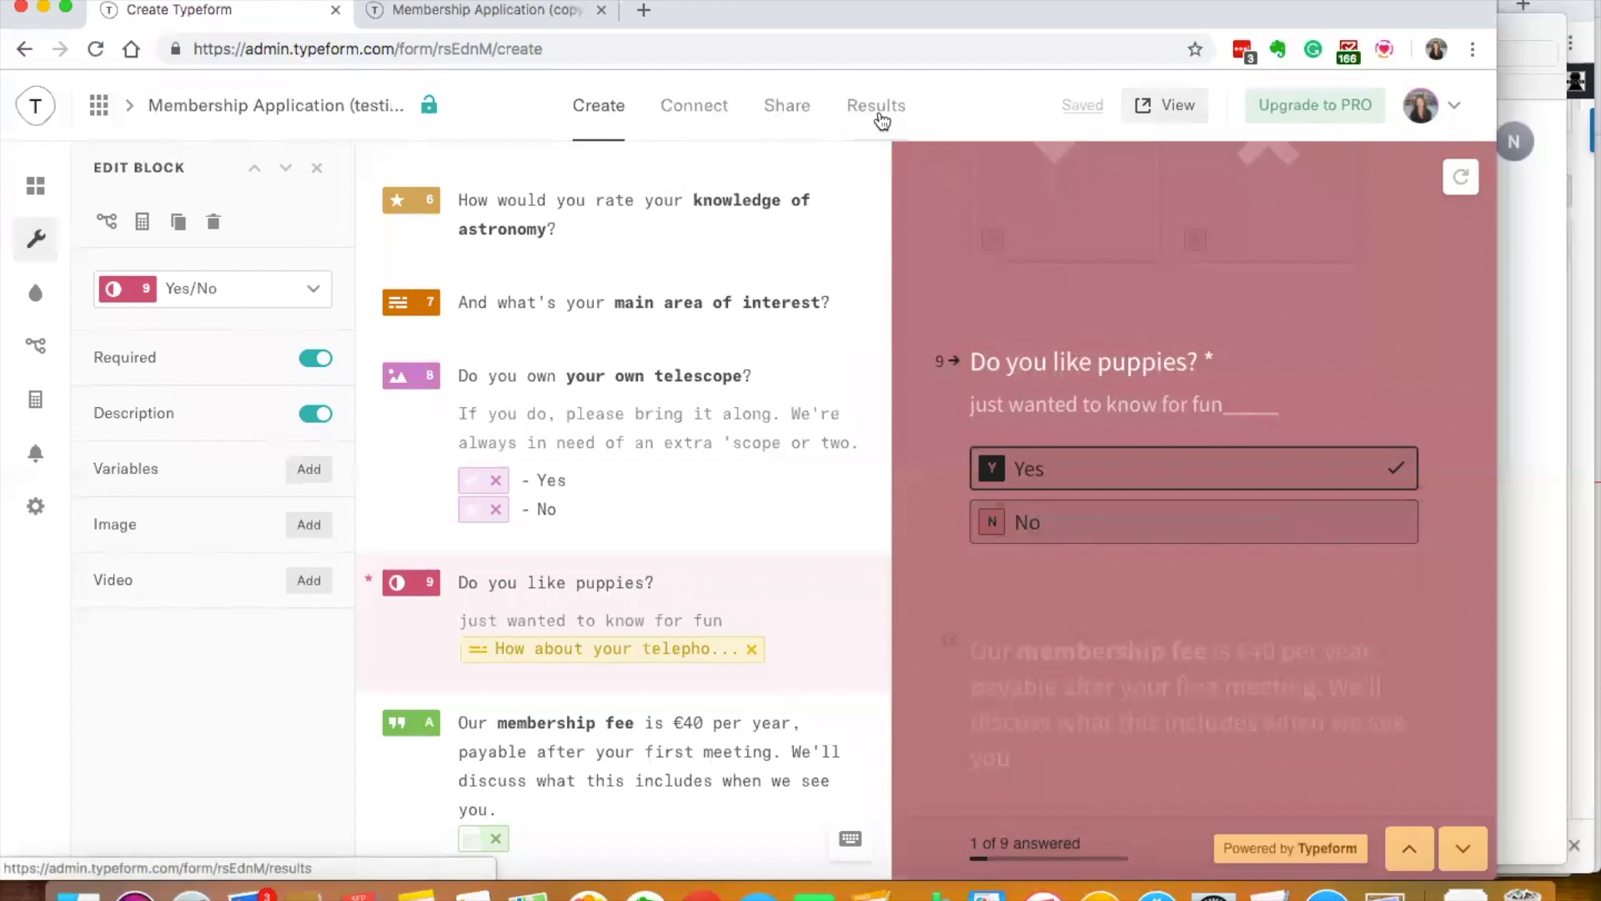
pyautogui.click(876, 105)
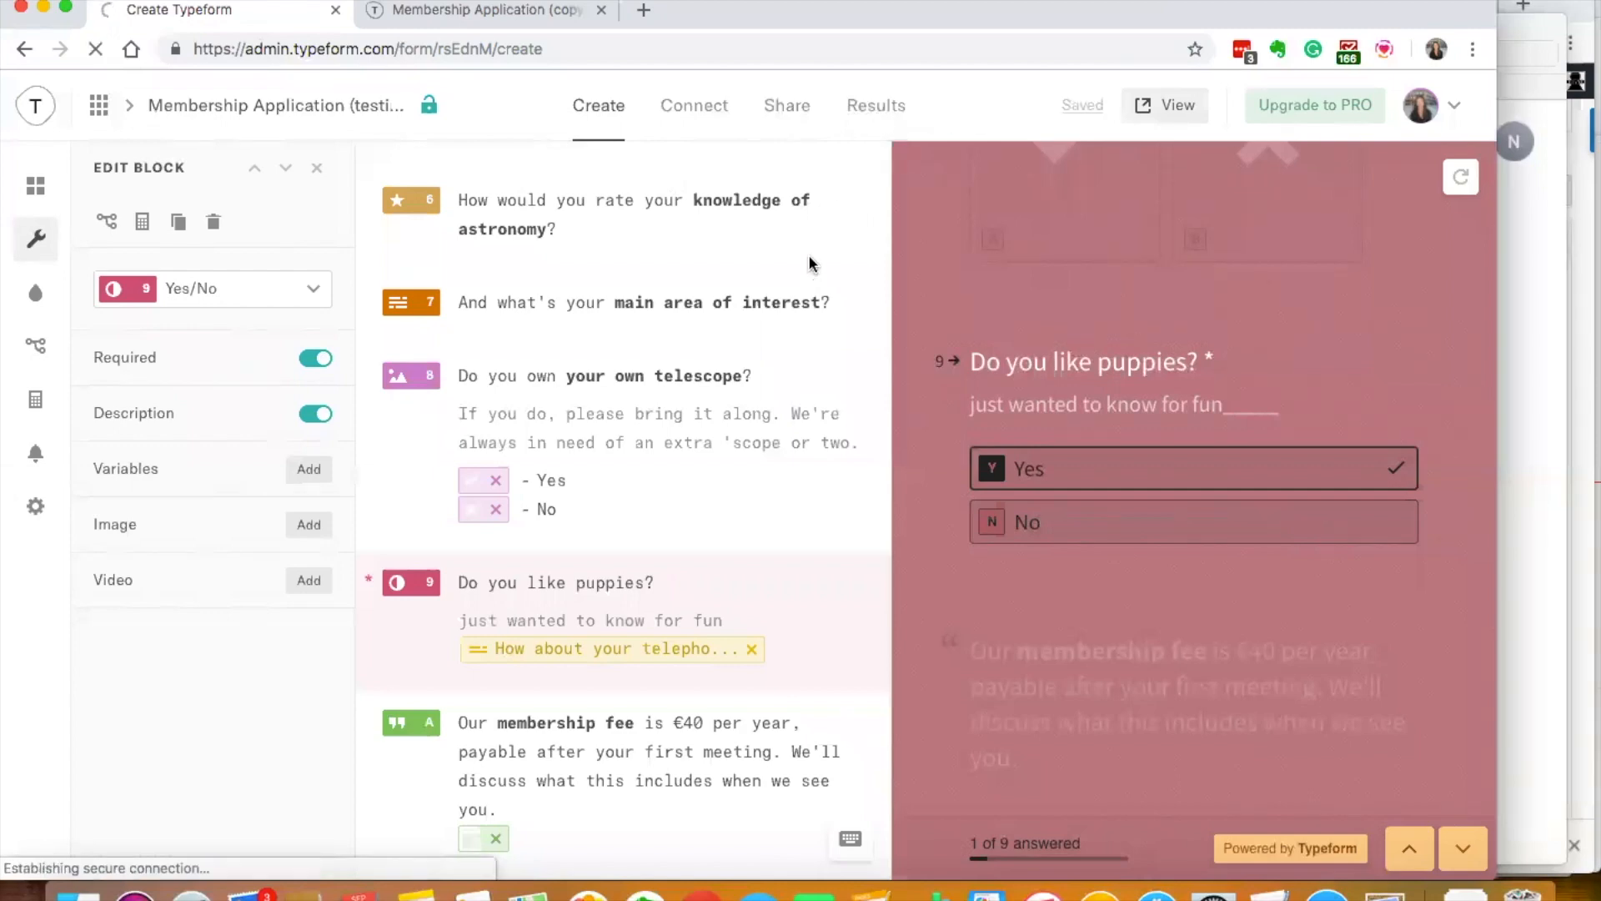
pyautogui.click(876, 105)
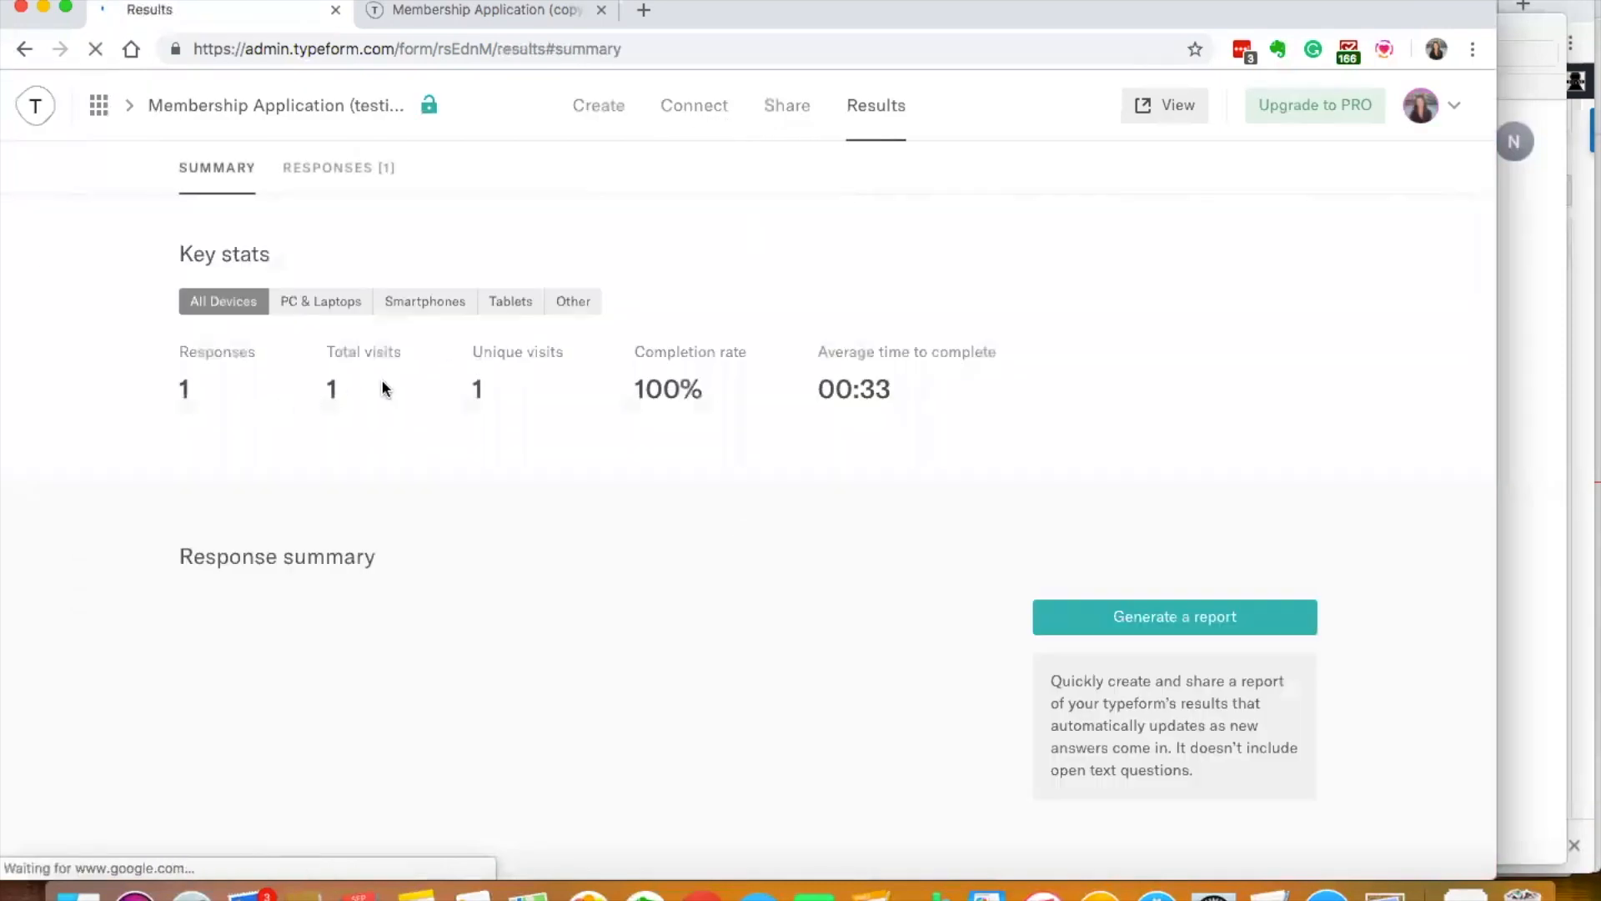
pyautogui.scroll(-3)
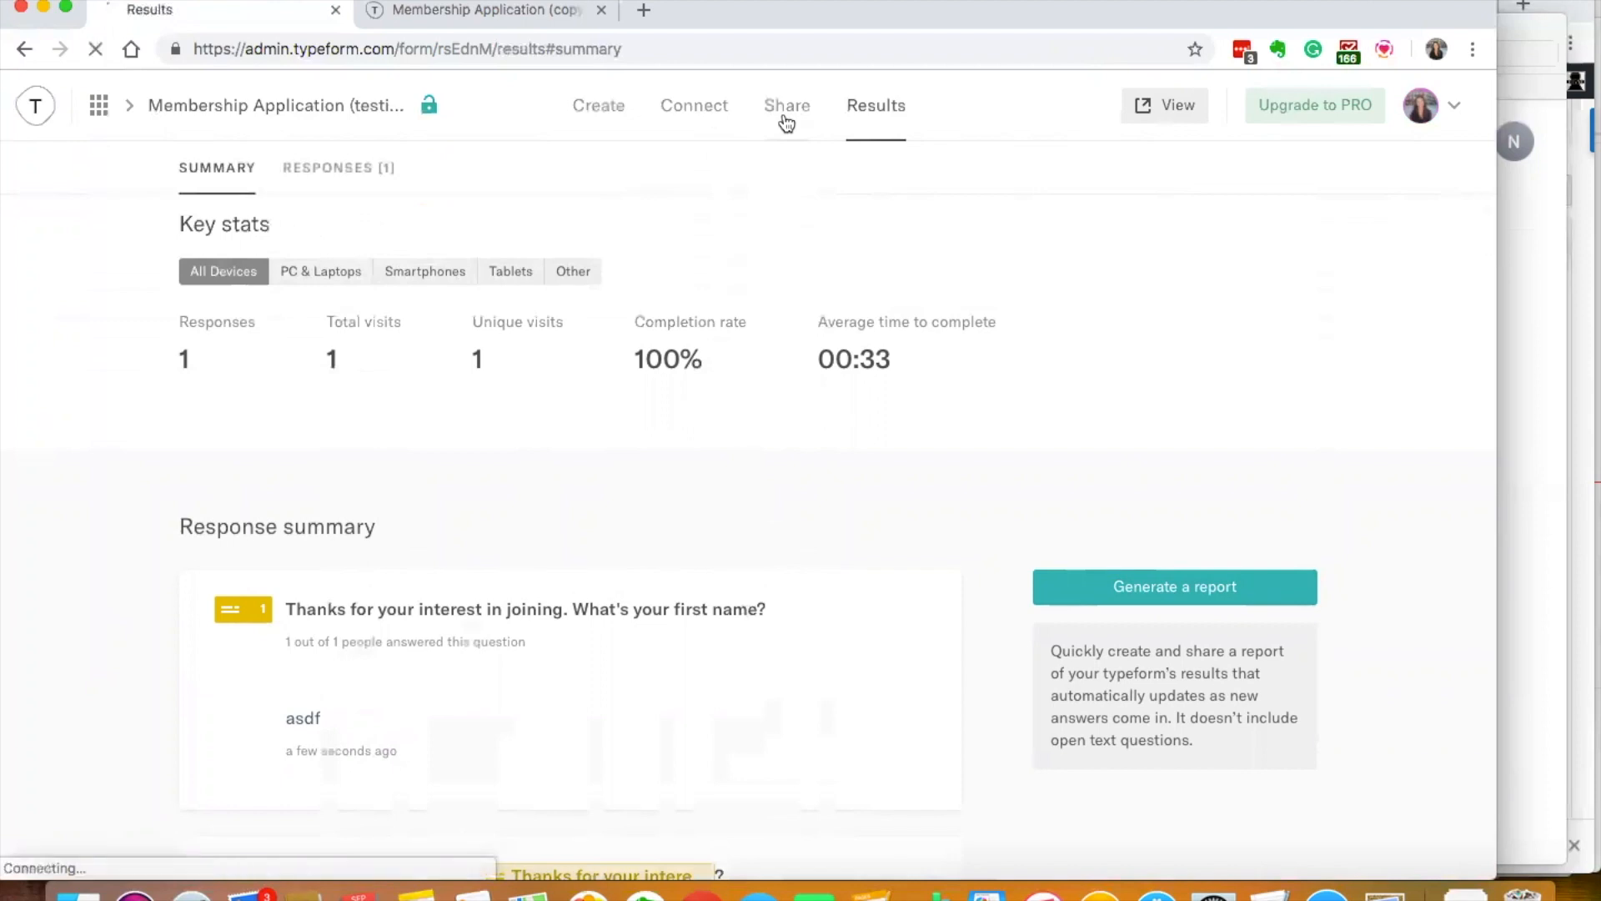
# Step: Review the Share page's Link, Embed and Email launch options
pyautogui.click(786, 105)
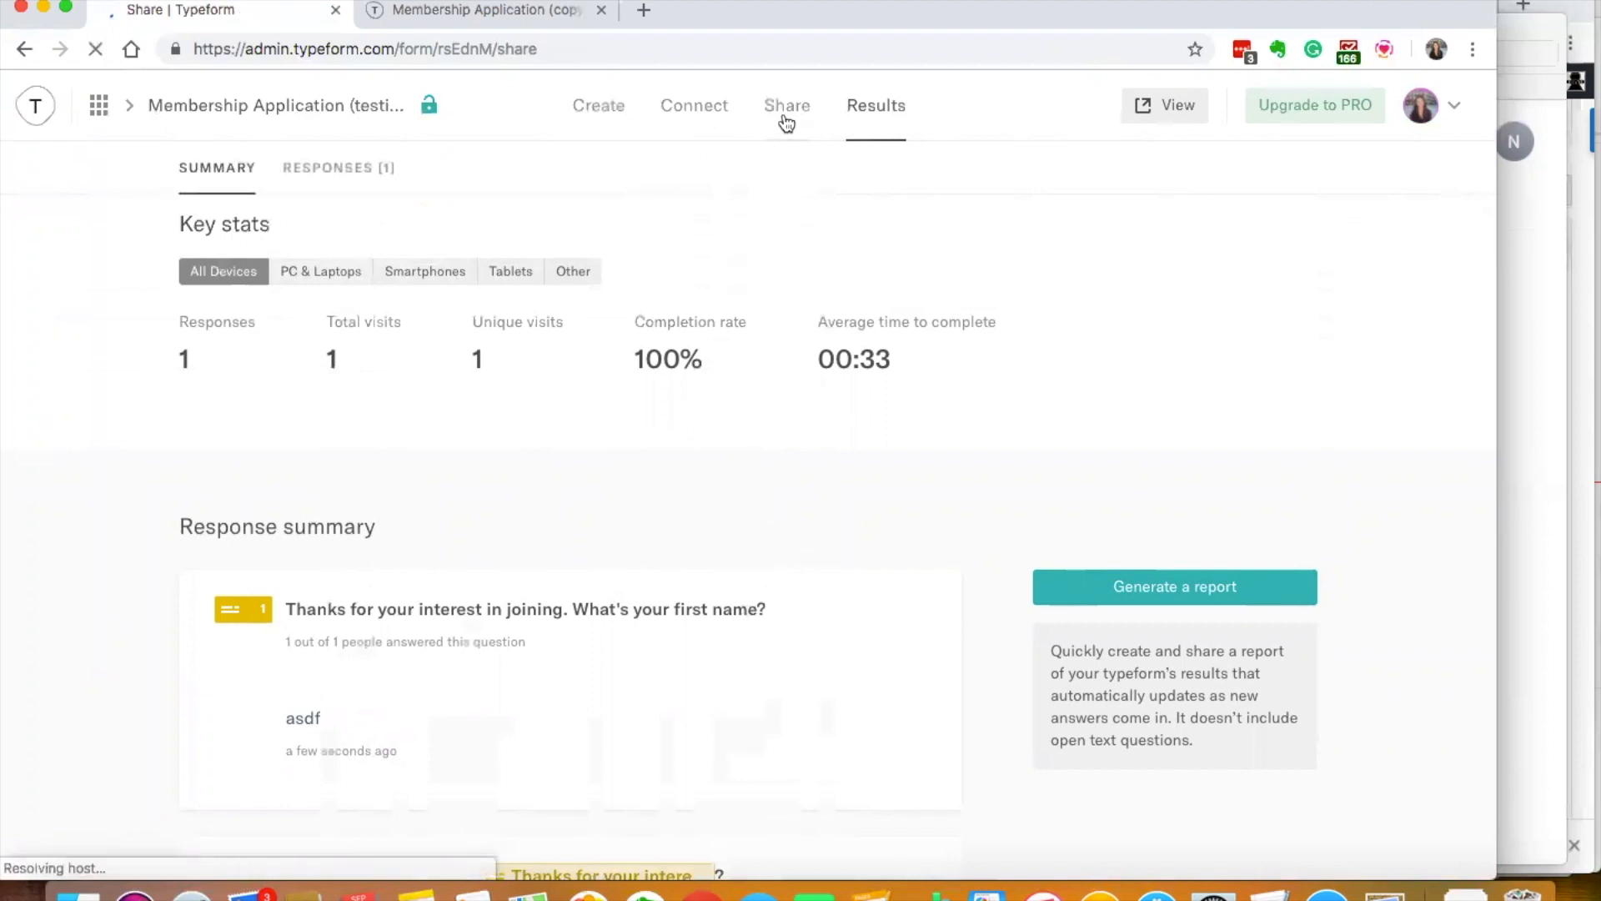
pyautogui.click(786, 105)
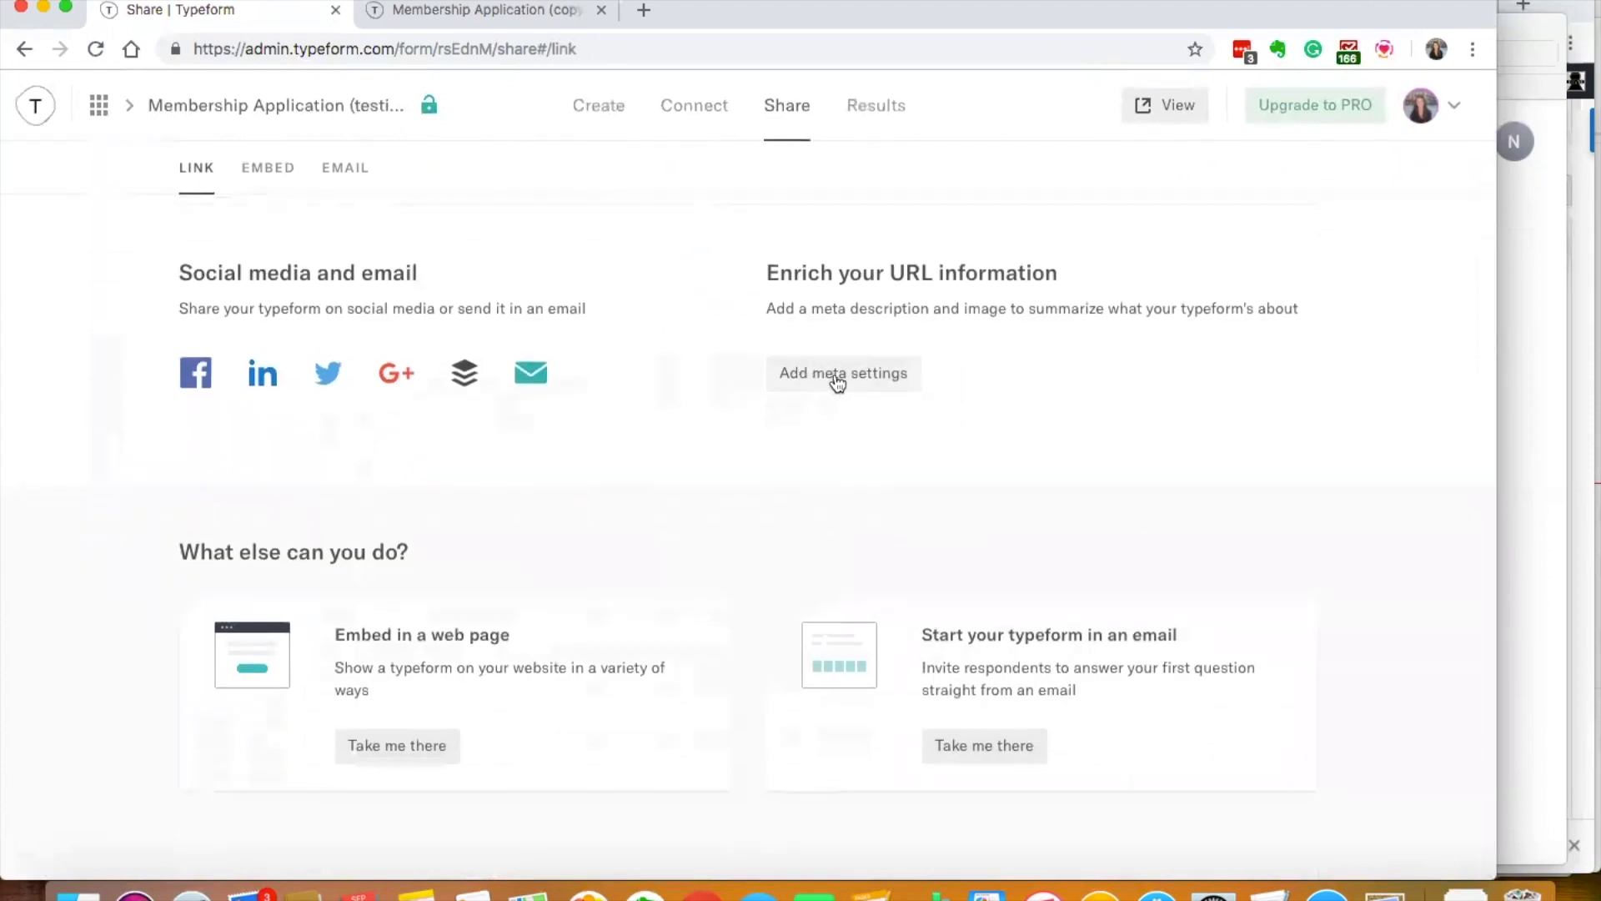
pyautogui.moveTo(902, 582)
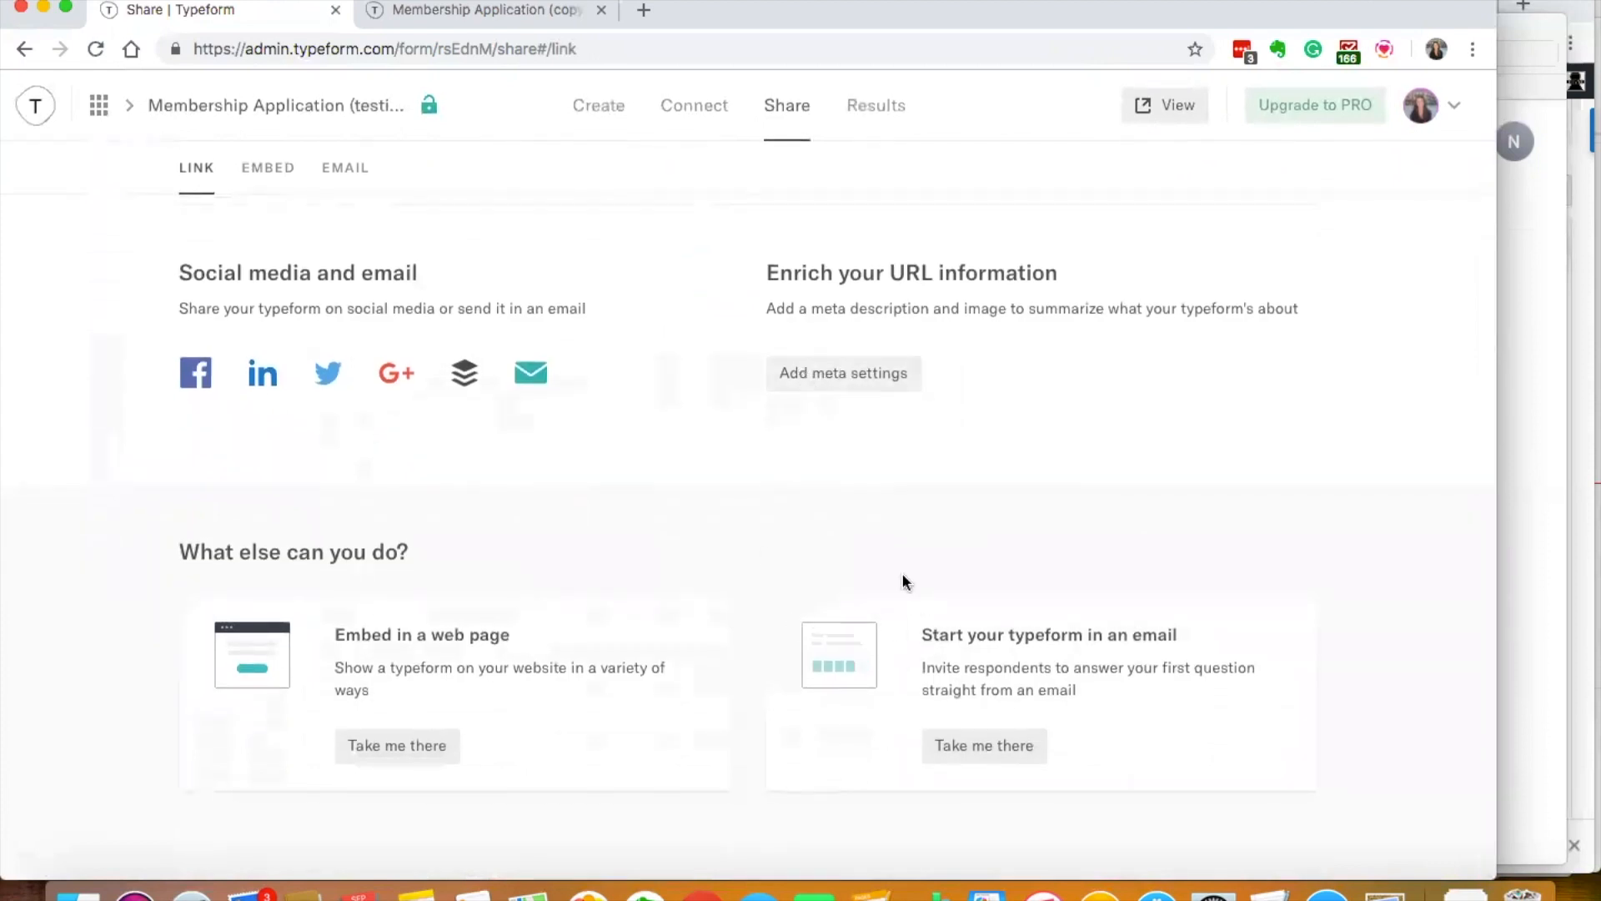
pyautogui.moveTo(682, 654)
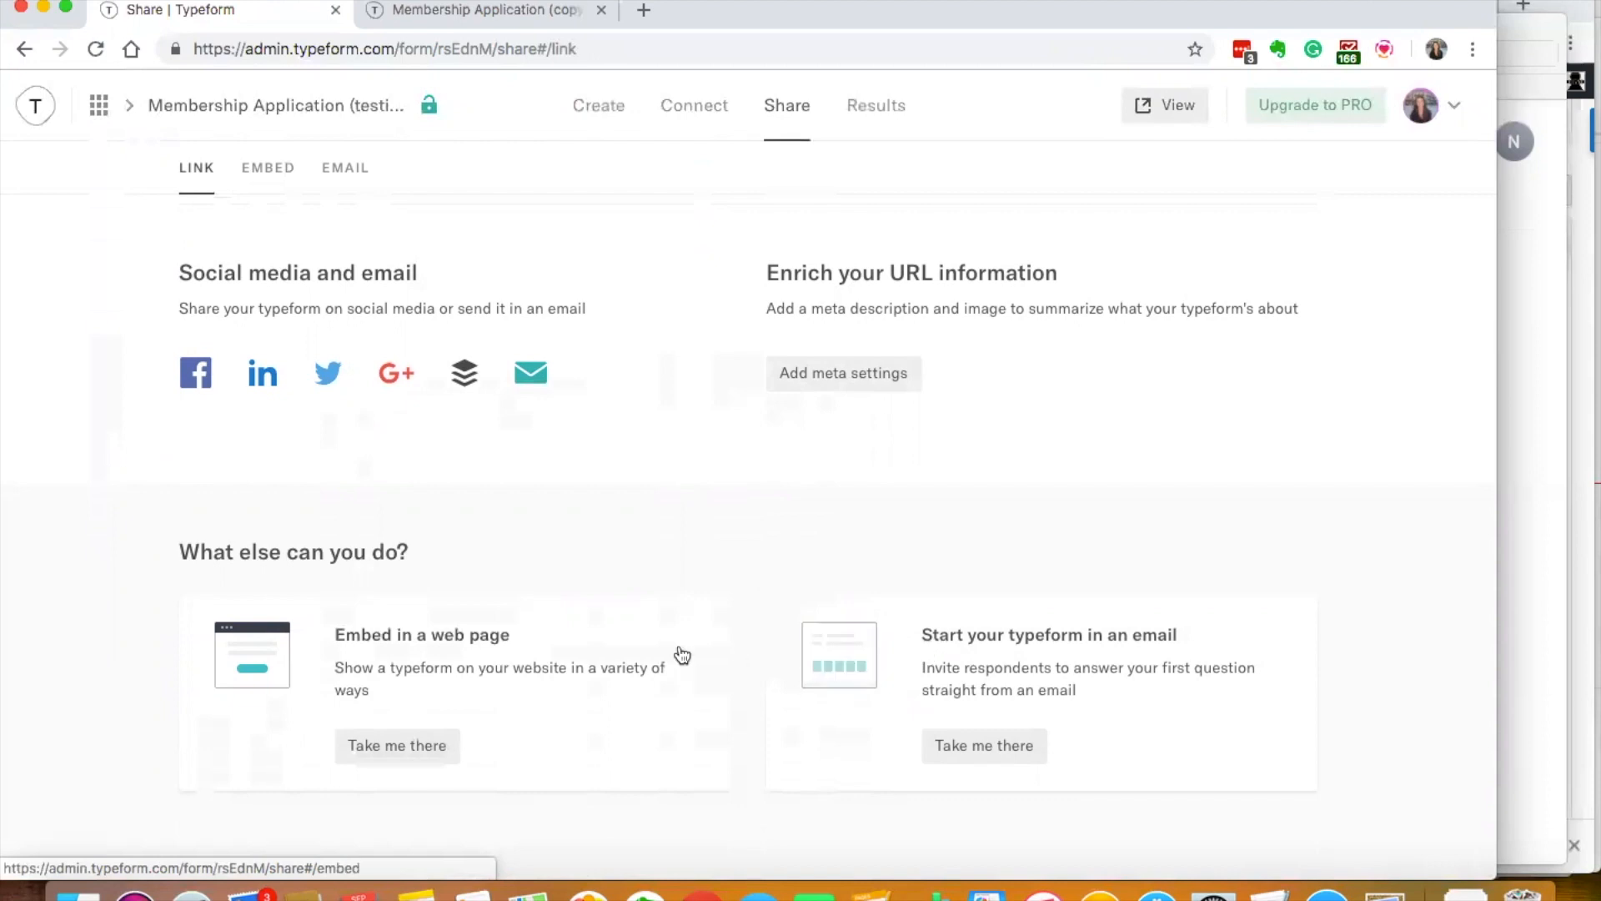
pyautogui.moveTo(424, 698)
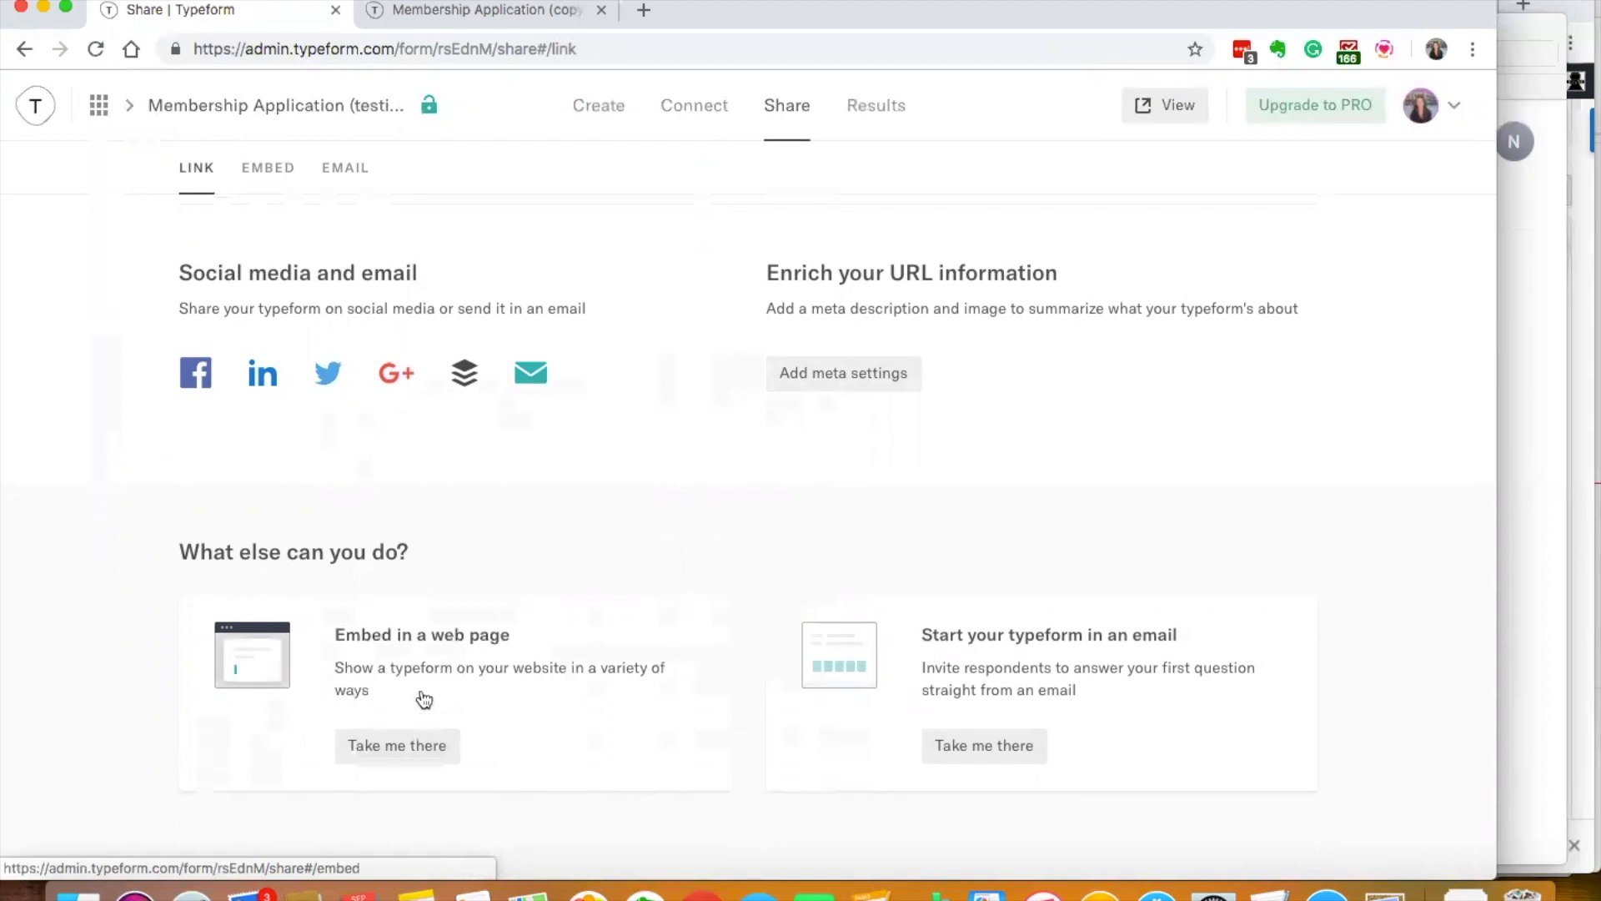
pyautogui.scroll(3)
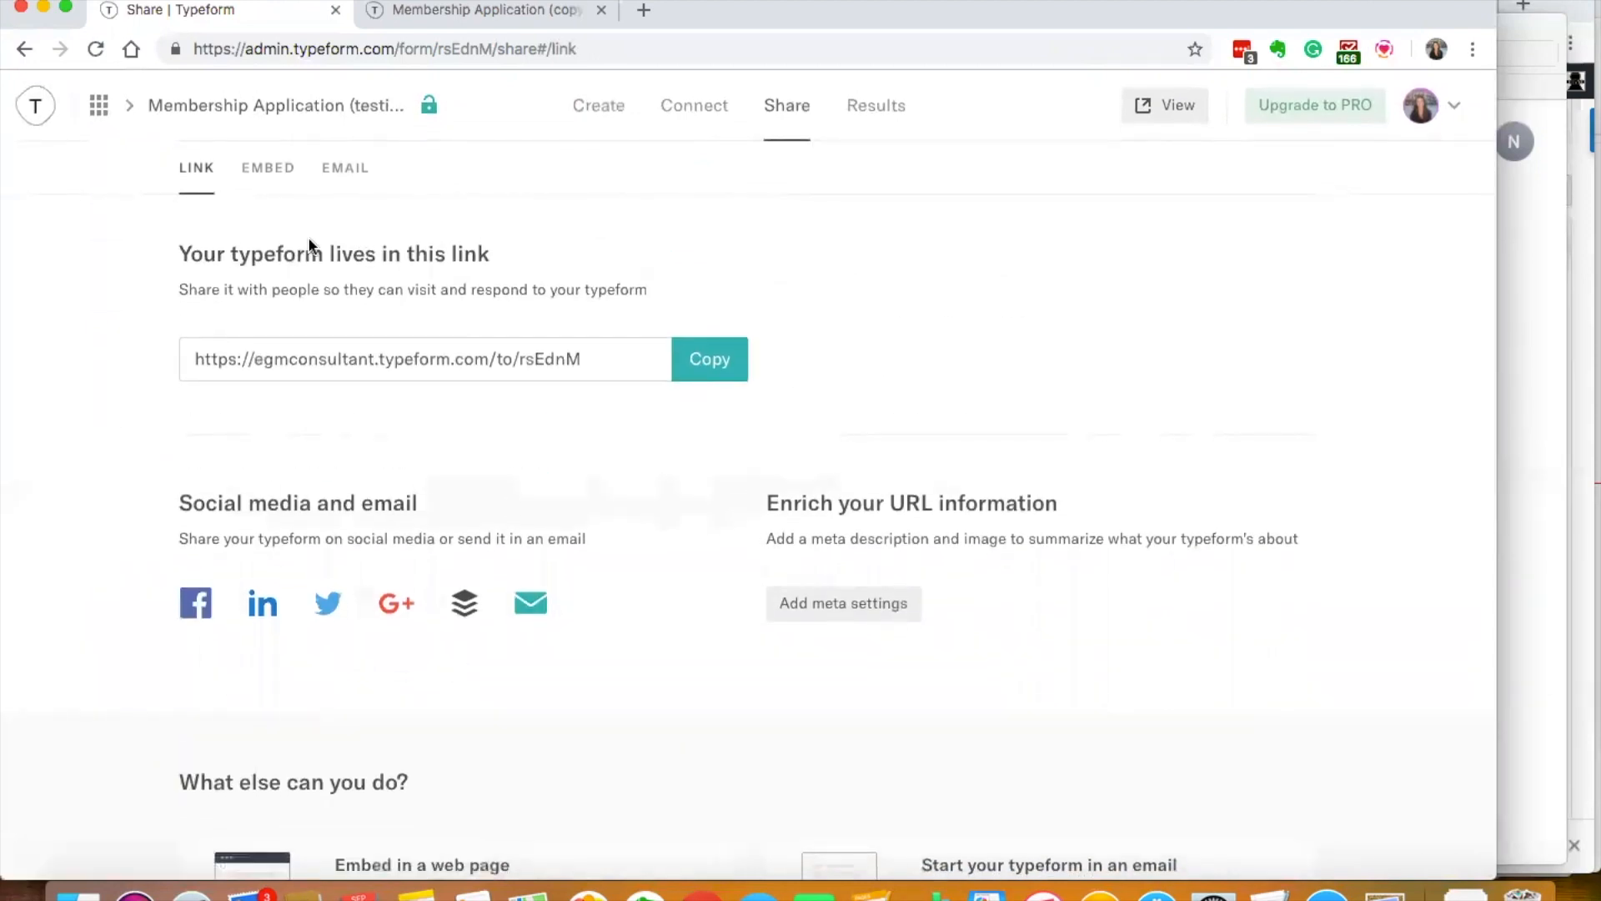
pyautogui.click(267, 167)
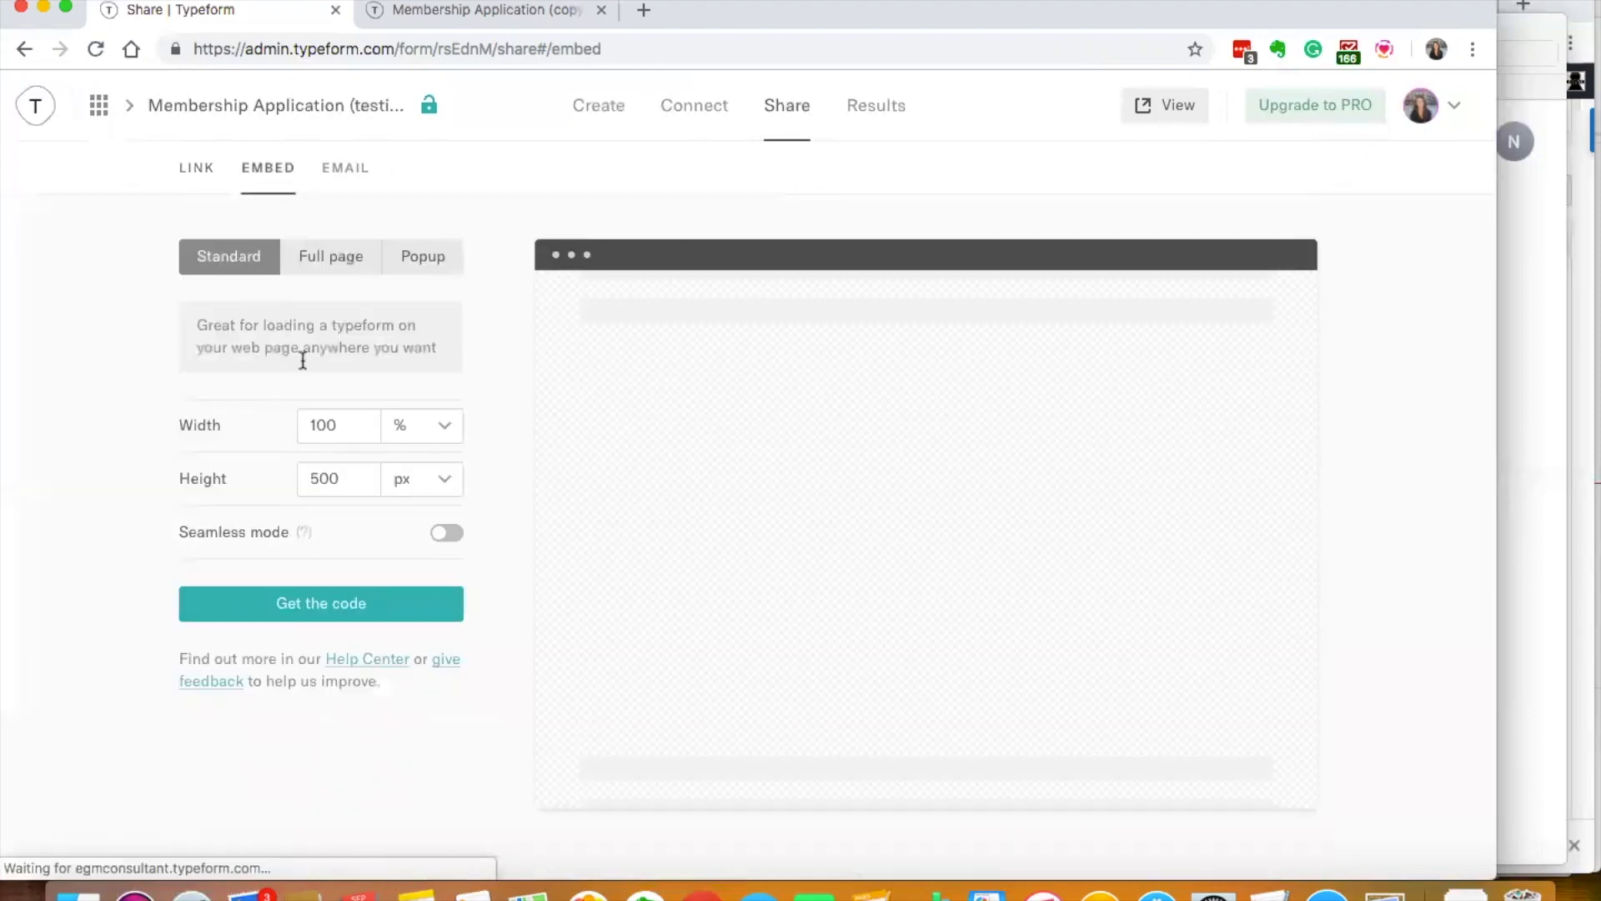
pyautogui.moveTo(452, 210)
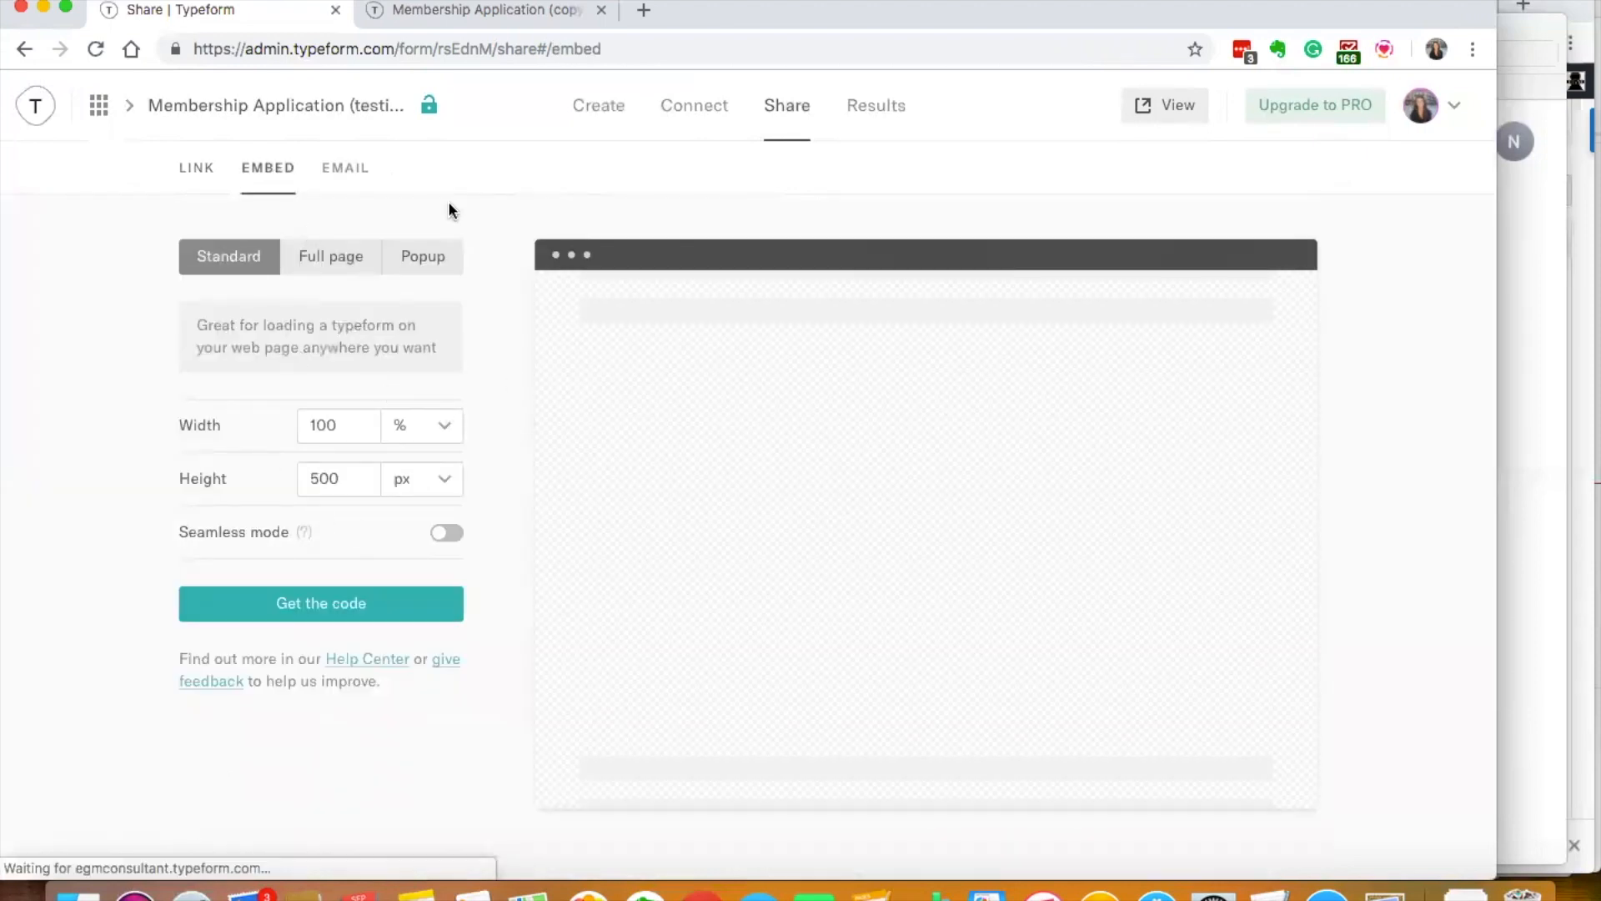
pyautogui.click(343, 167)
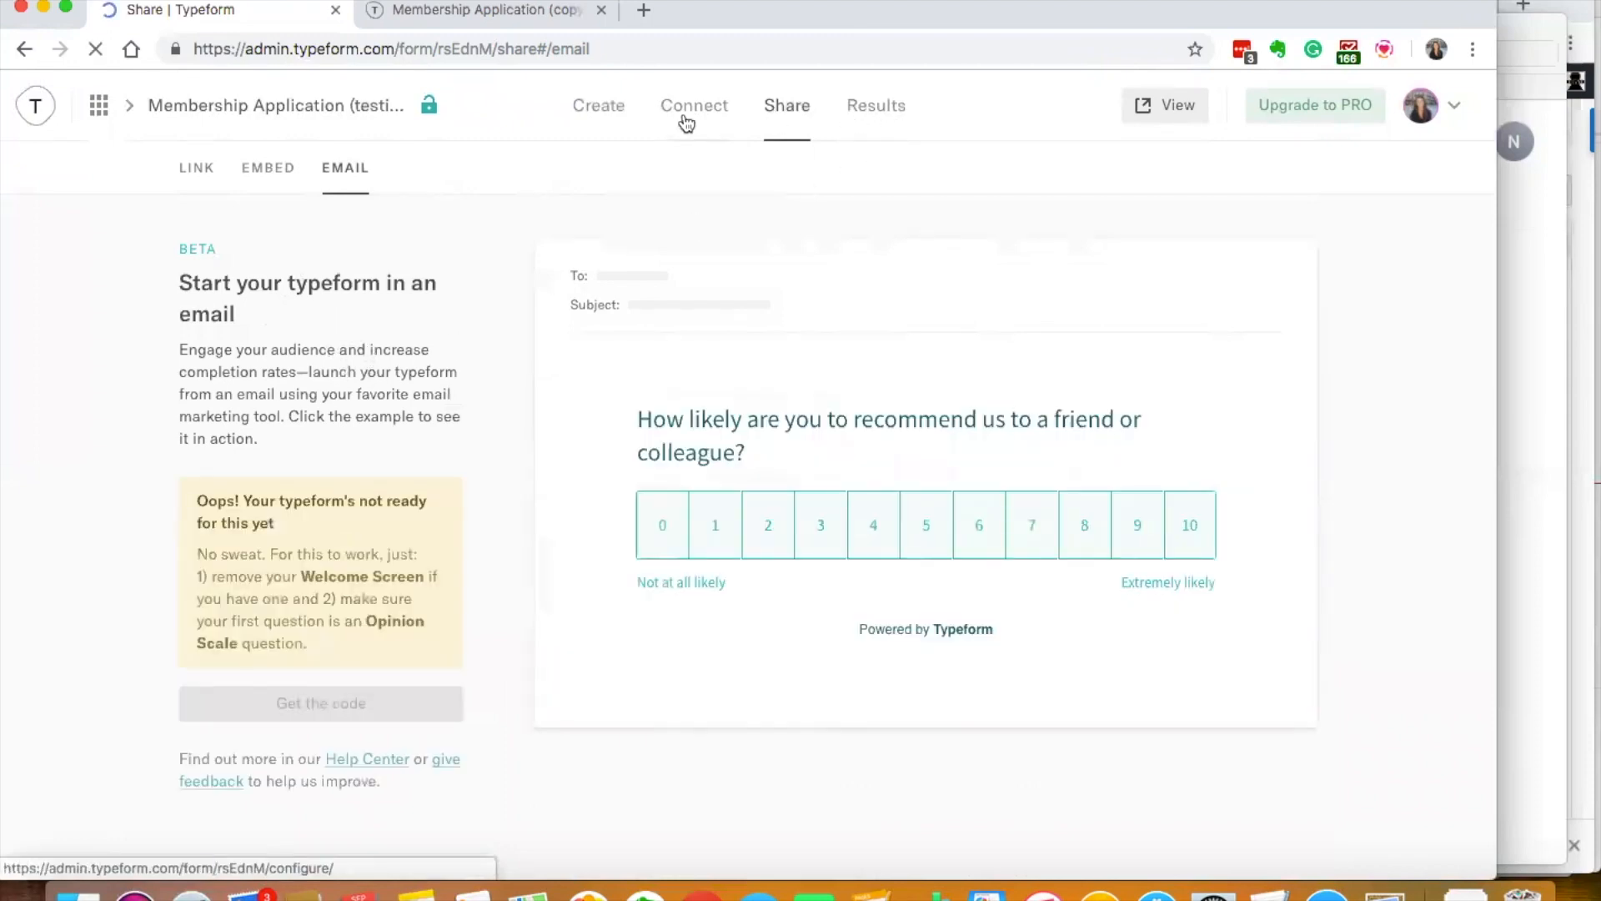
pyautogui.click(875, 105)
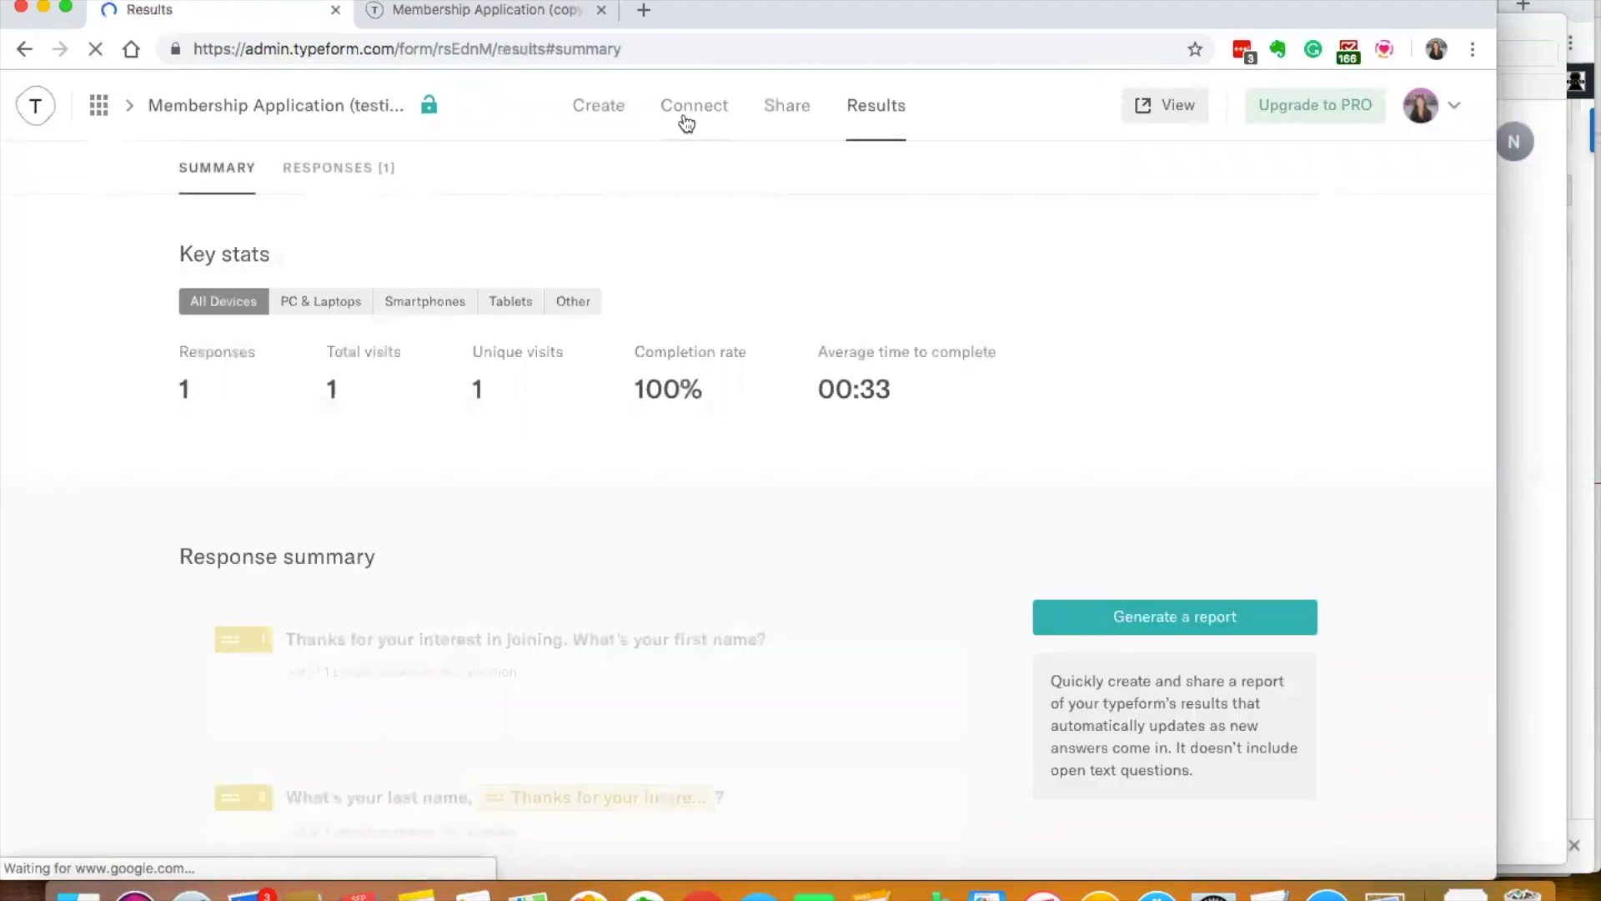
# Step: Browse the Connect integrations list through MailChimp, Google apps, Trello and Zapier
pyautogui.click(694, 105)
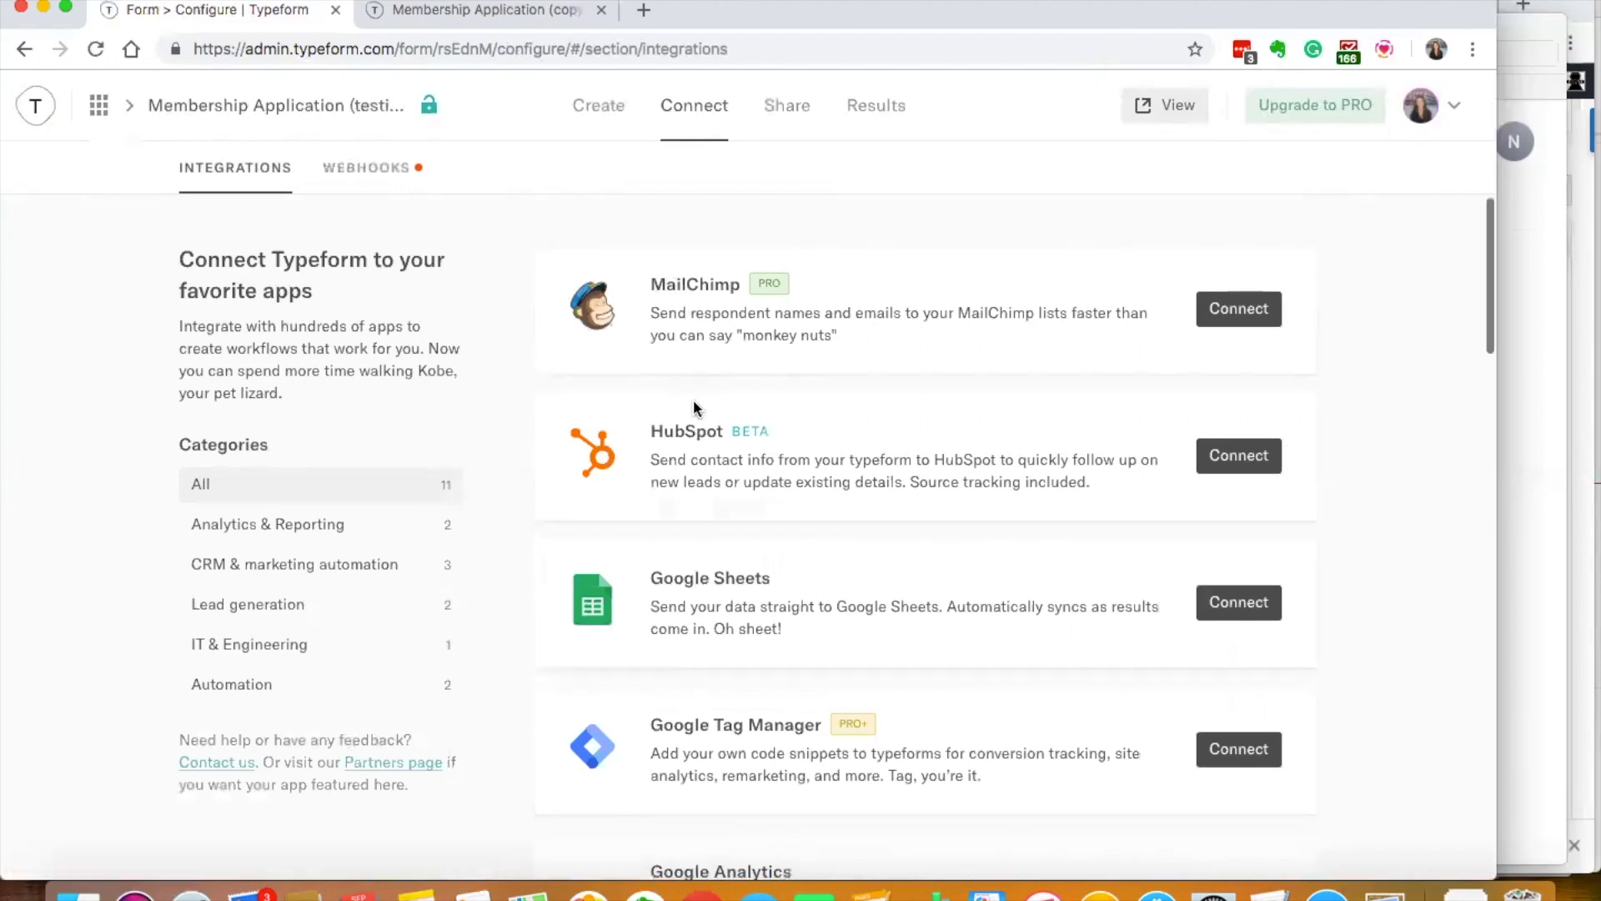
pyautogui.scroll(-3)
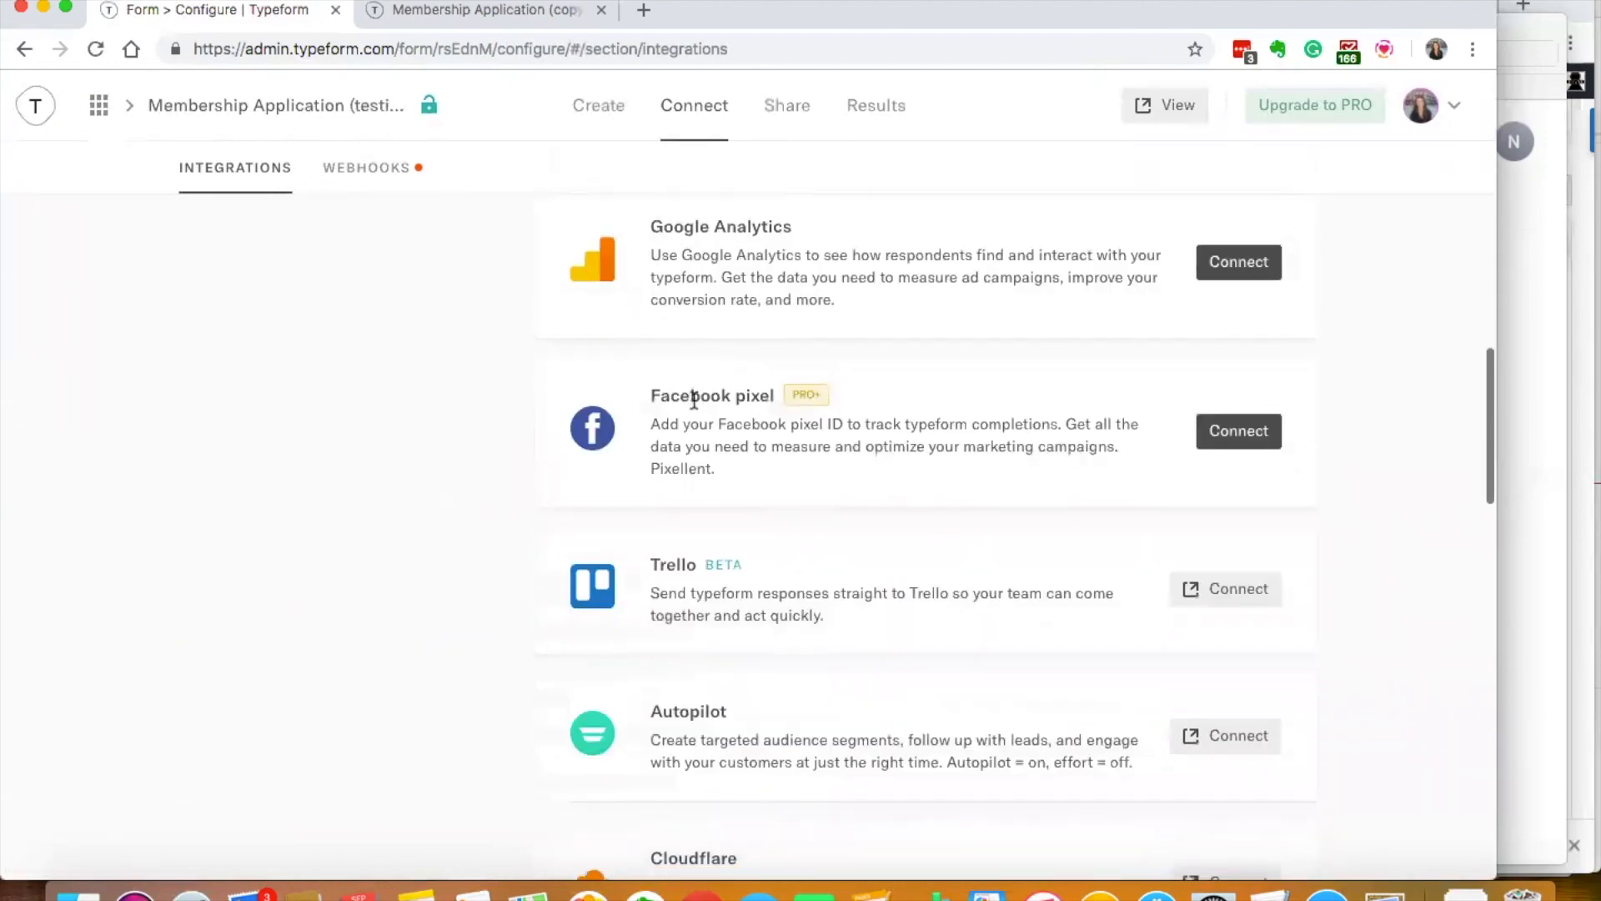
pyautogui.scroll(-3)
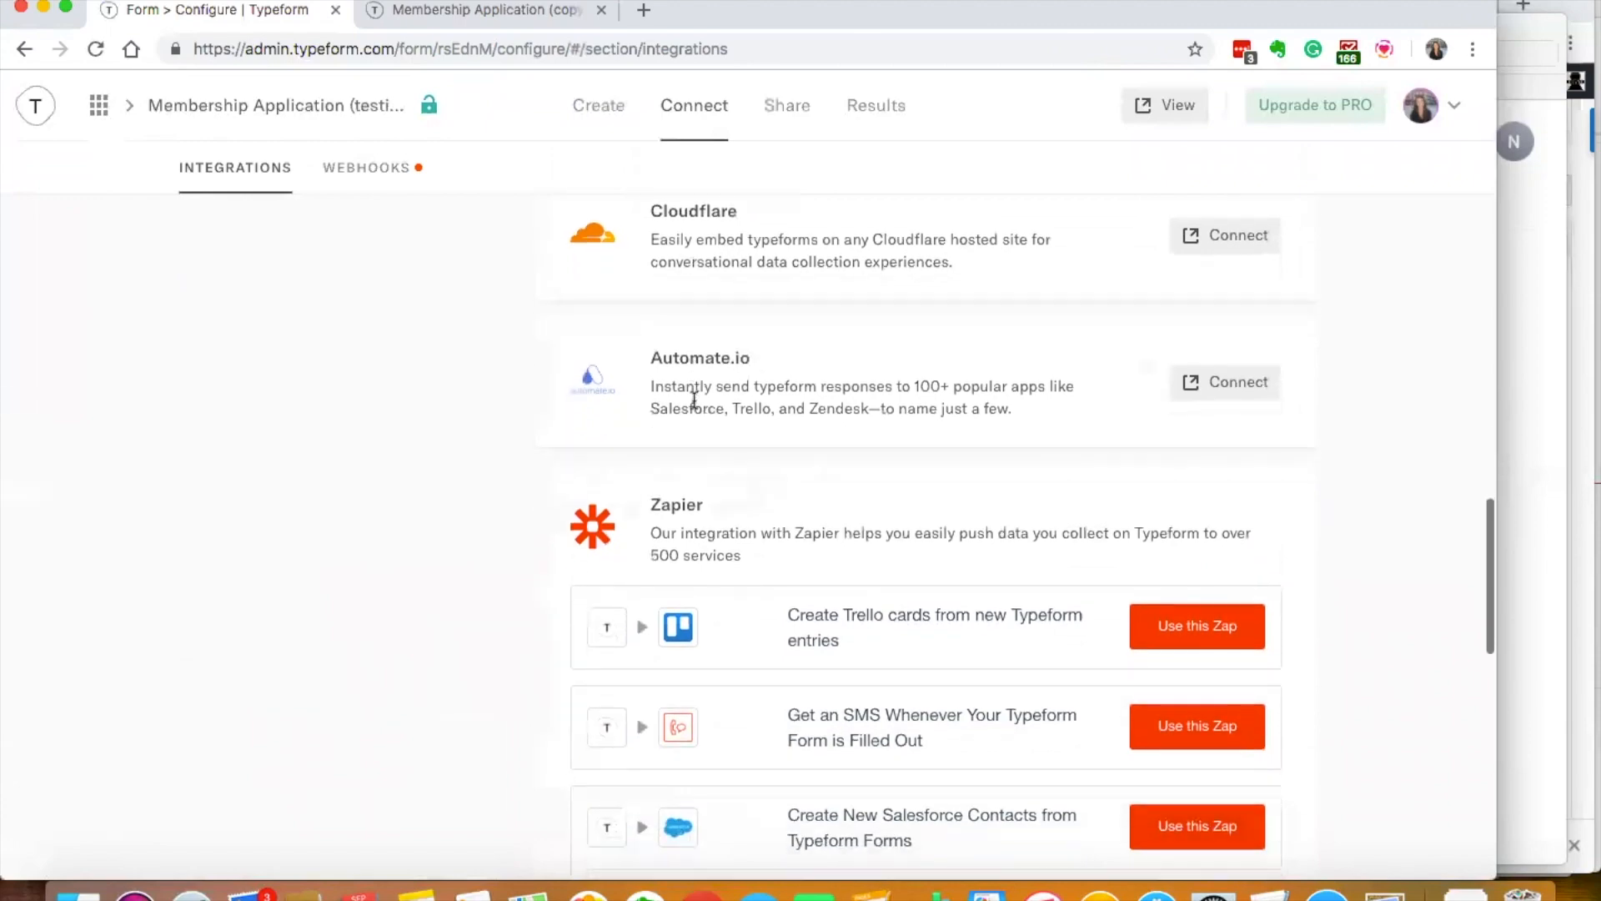
pyautogui.scroll(-3)
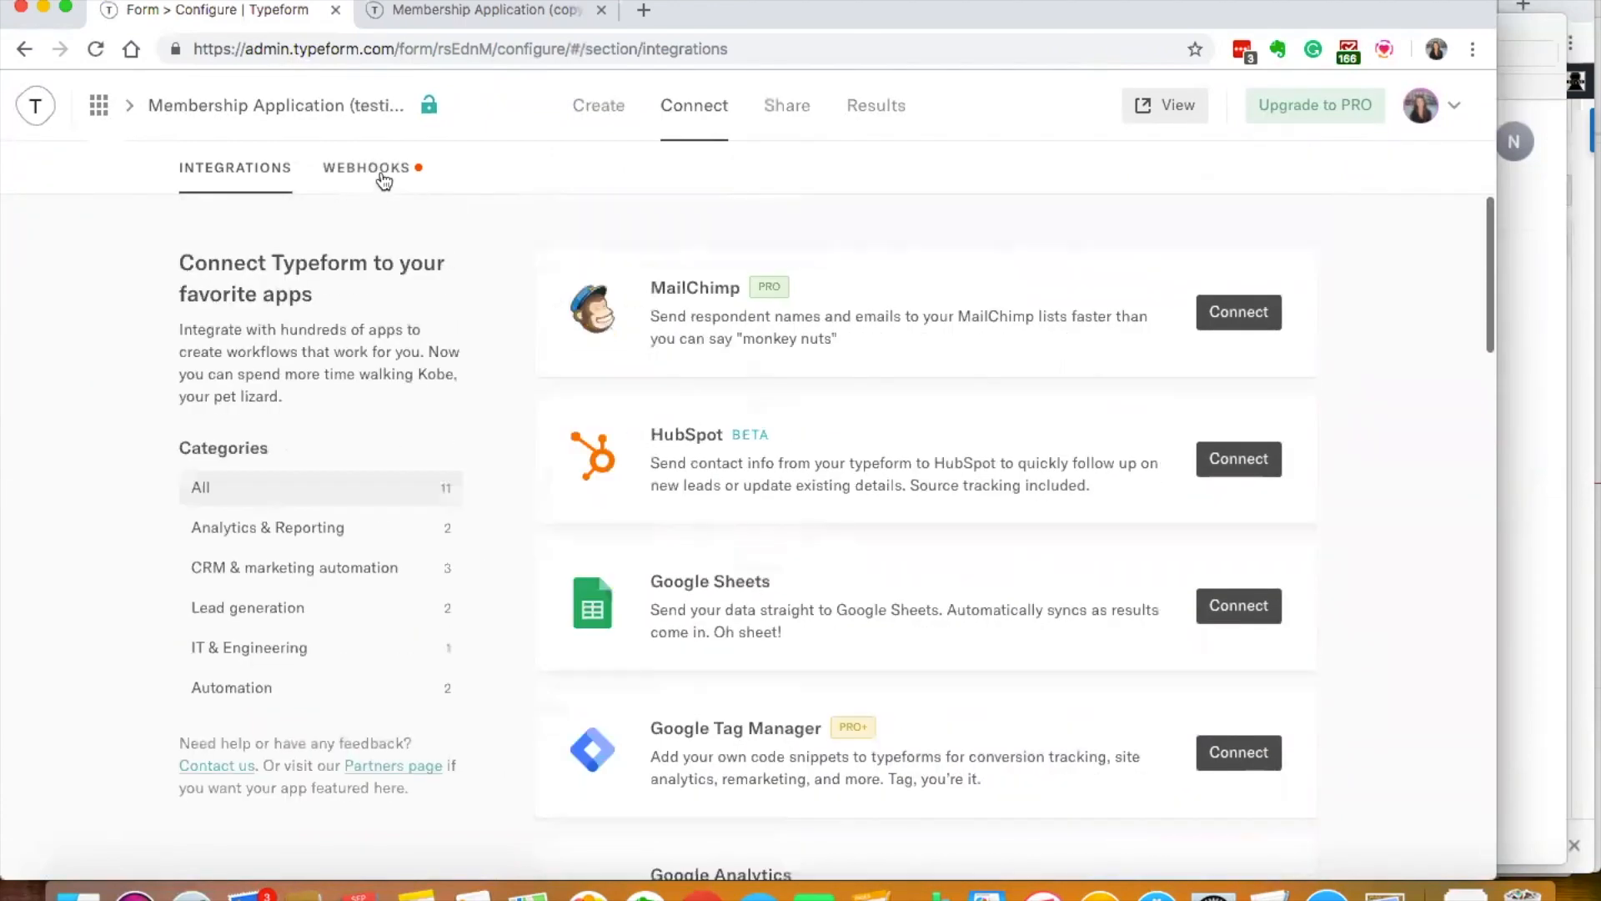
# Step: View the form's Webhooks settings, showing webhooks off and no destination URL
pyautogui.click(365, 167)
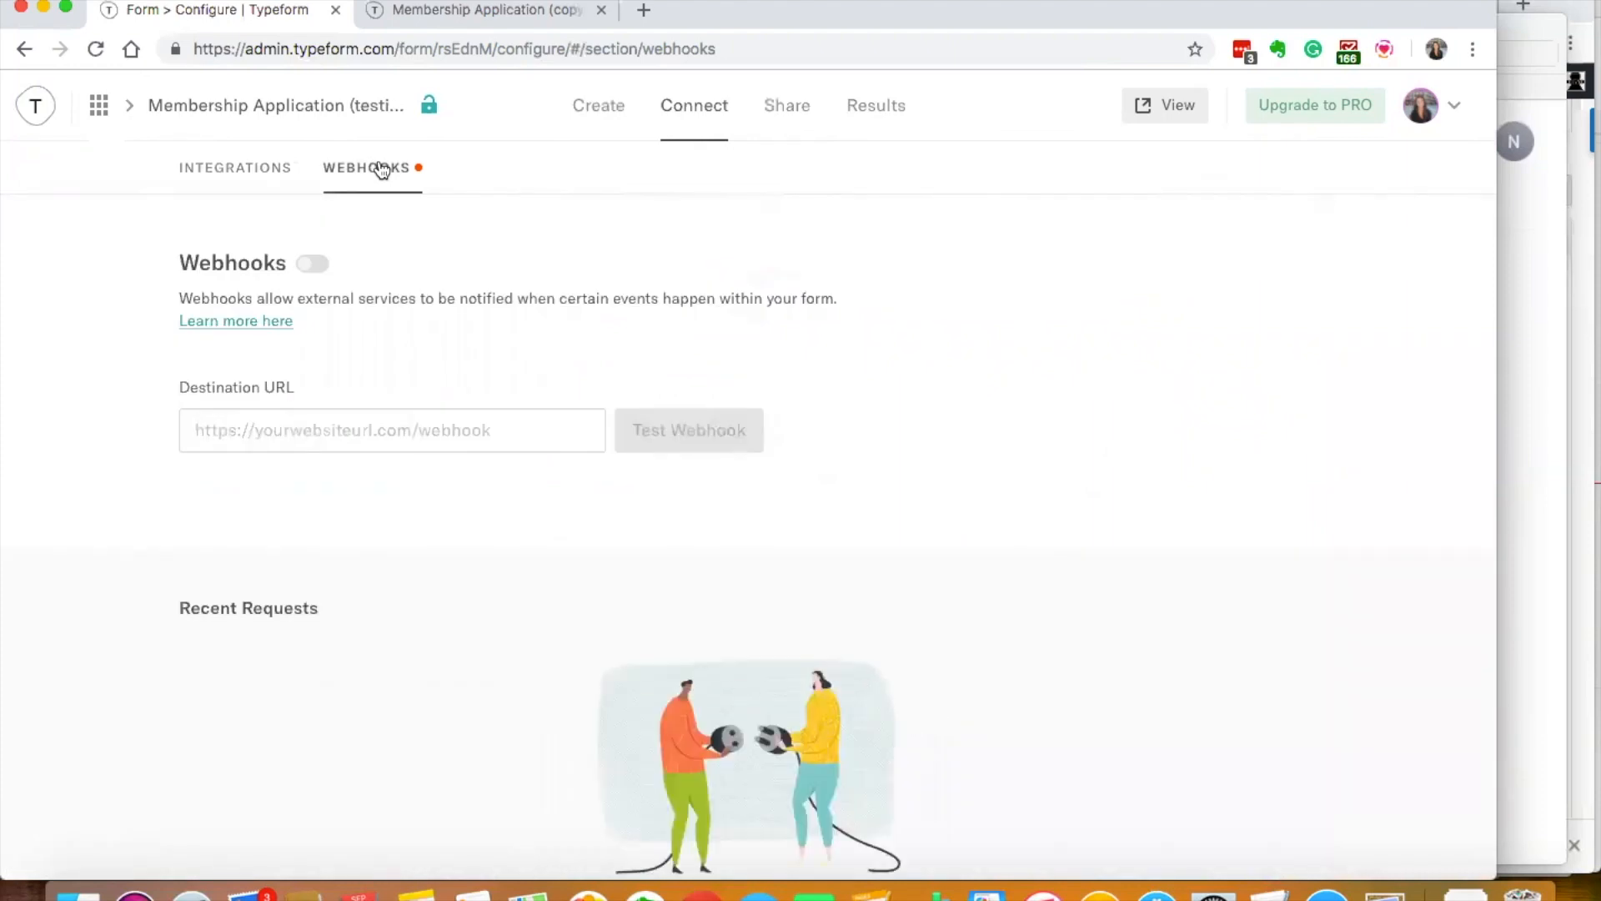
pyautogui.moveTo(1444, 101)
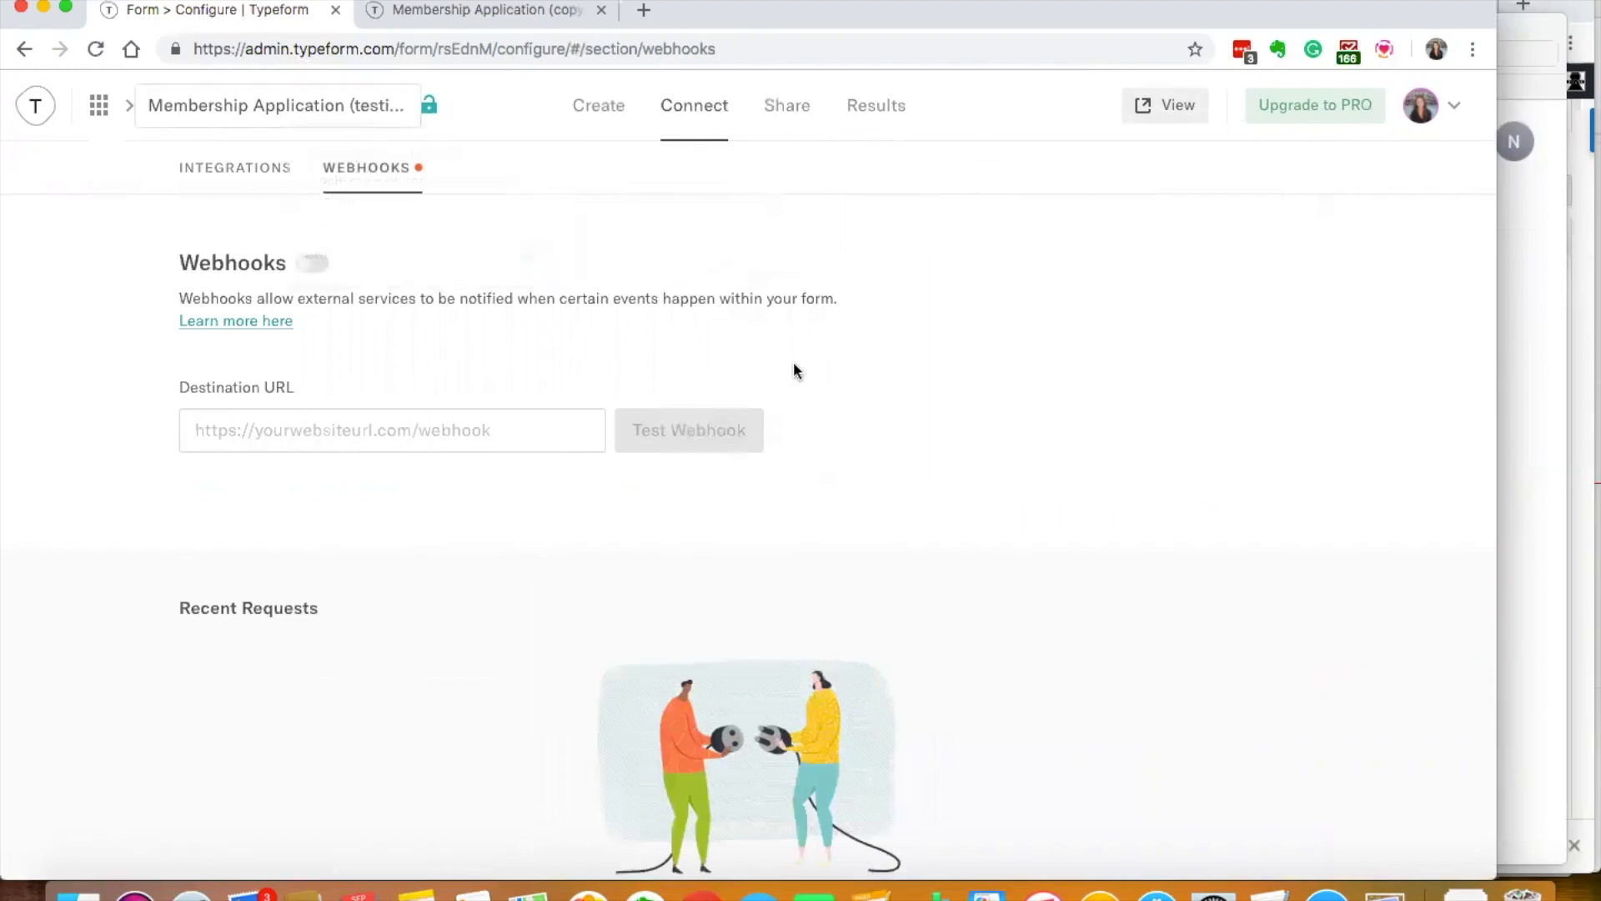
pyautogui.moveTo(1299, 726)
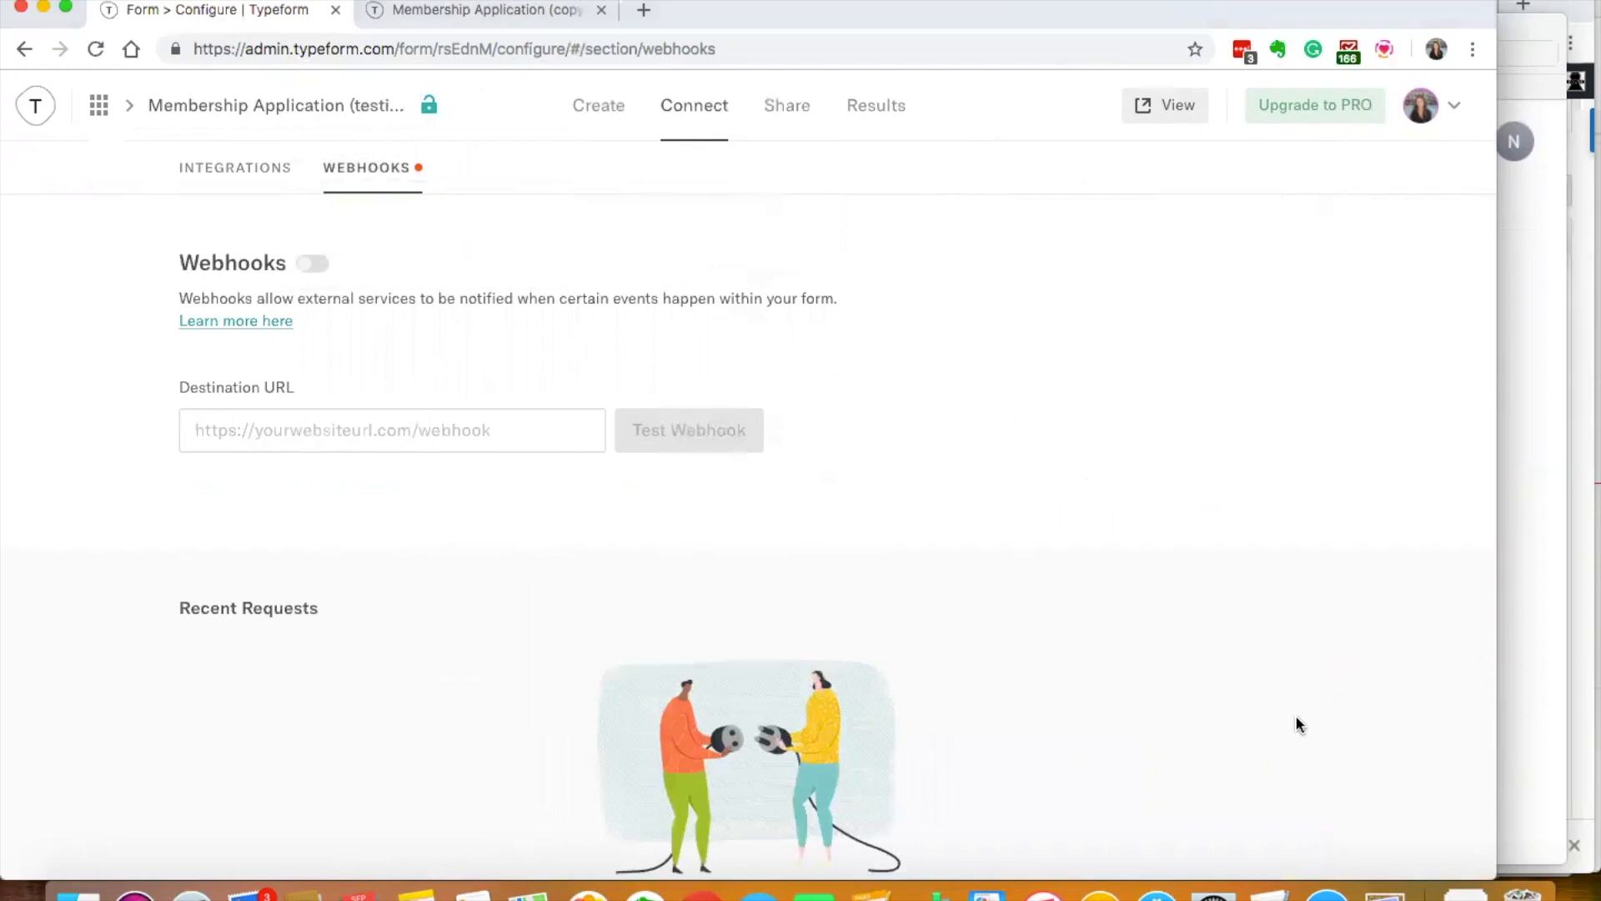
pyautogui.moveTo(1321, 846)
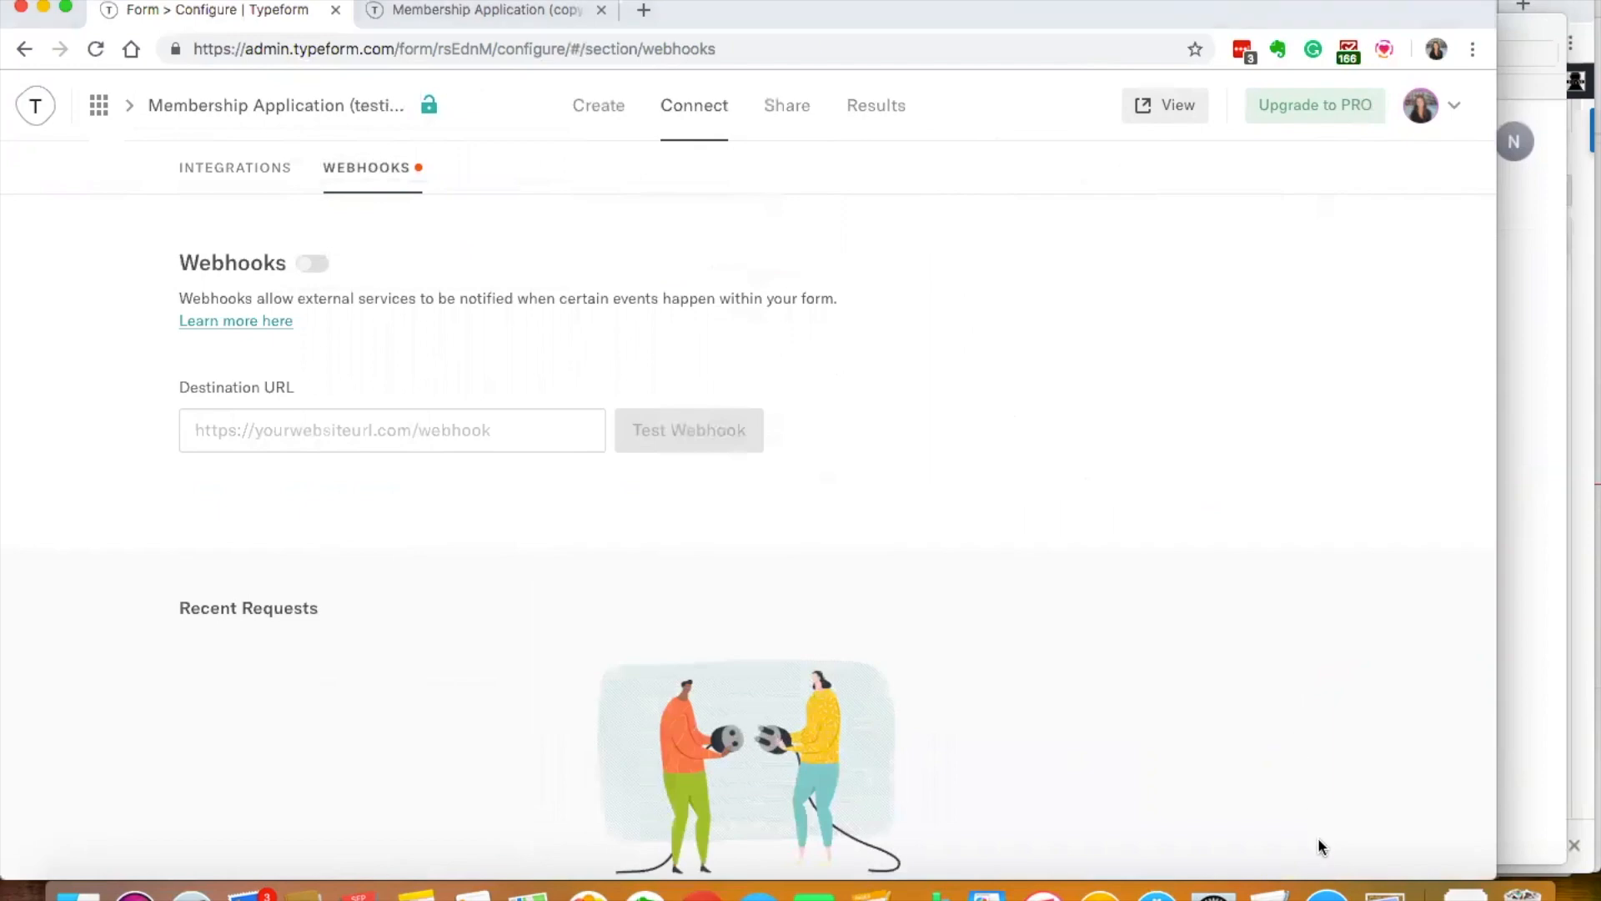